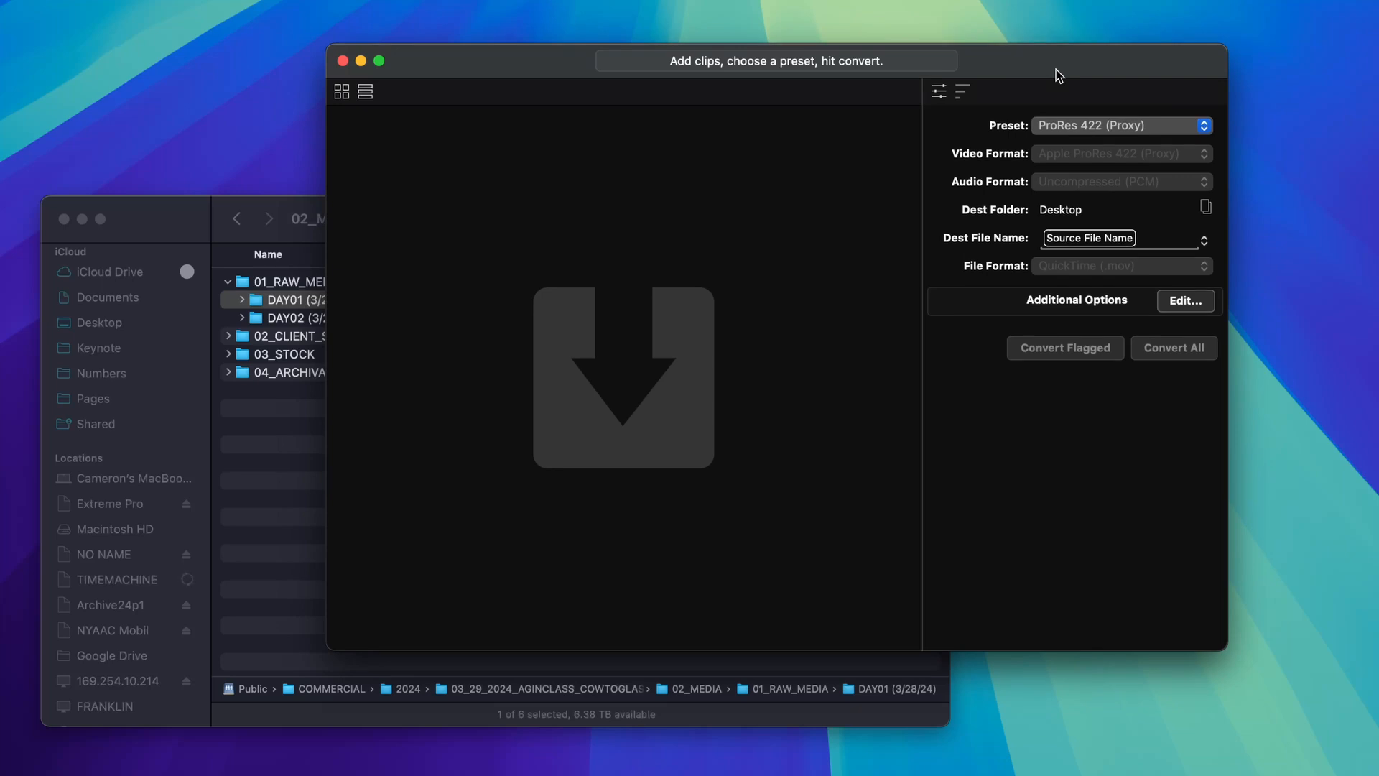
Step: Launch Blackmagic Proxy Generator from Alfred by searching 'blac'
type("blac")
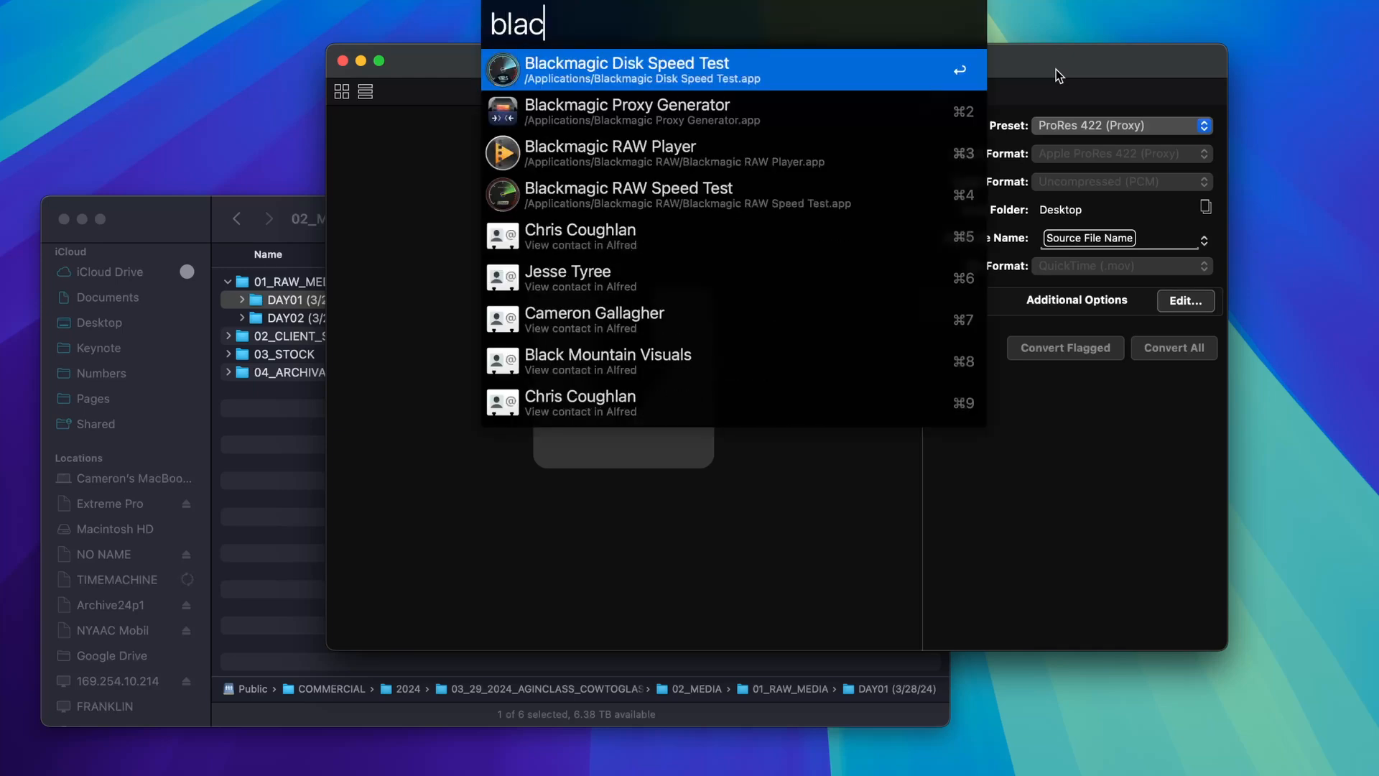
key("Escape")
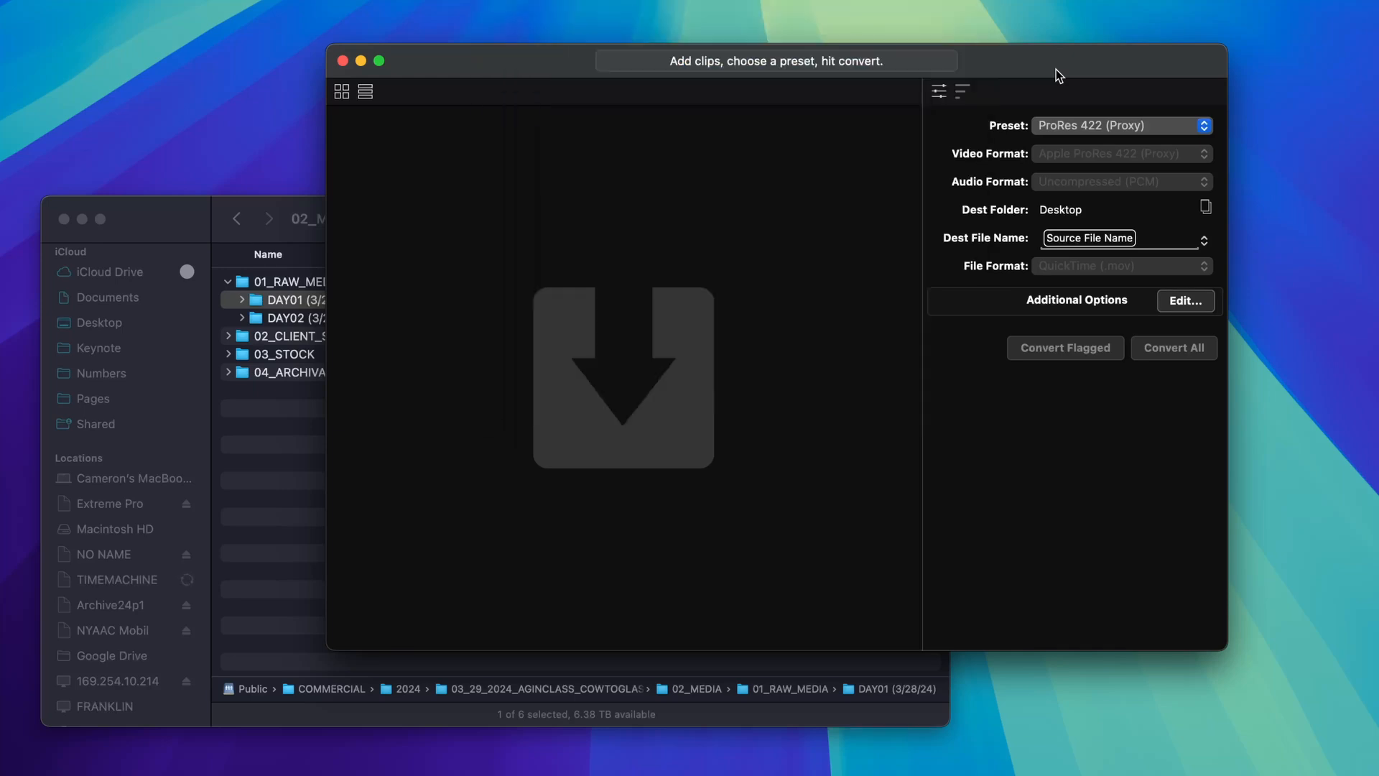
mouse_move(936, 56)
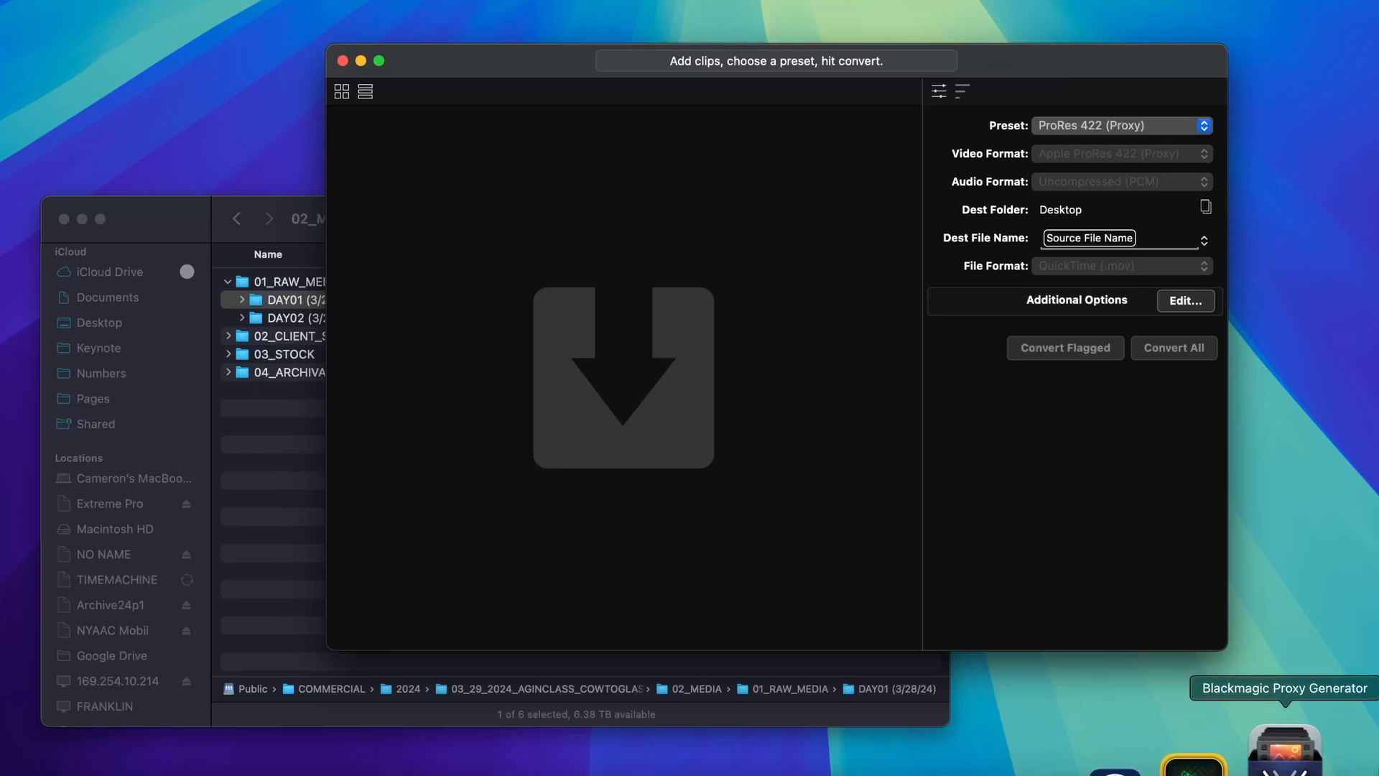
mouse_move(1298, 621)
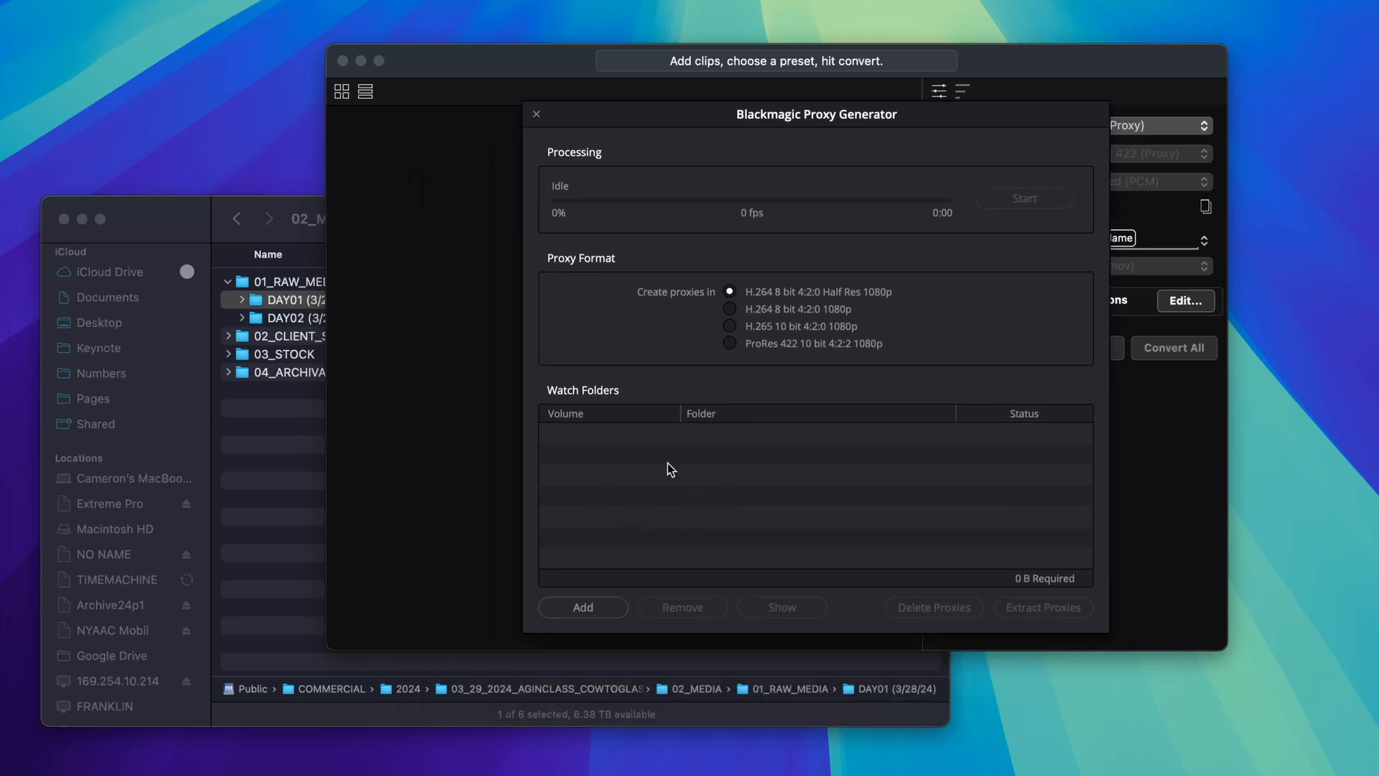
mouse_move(543, 139)
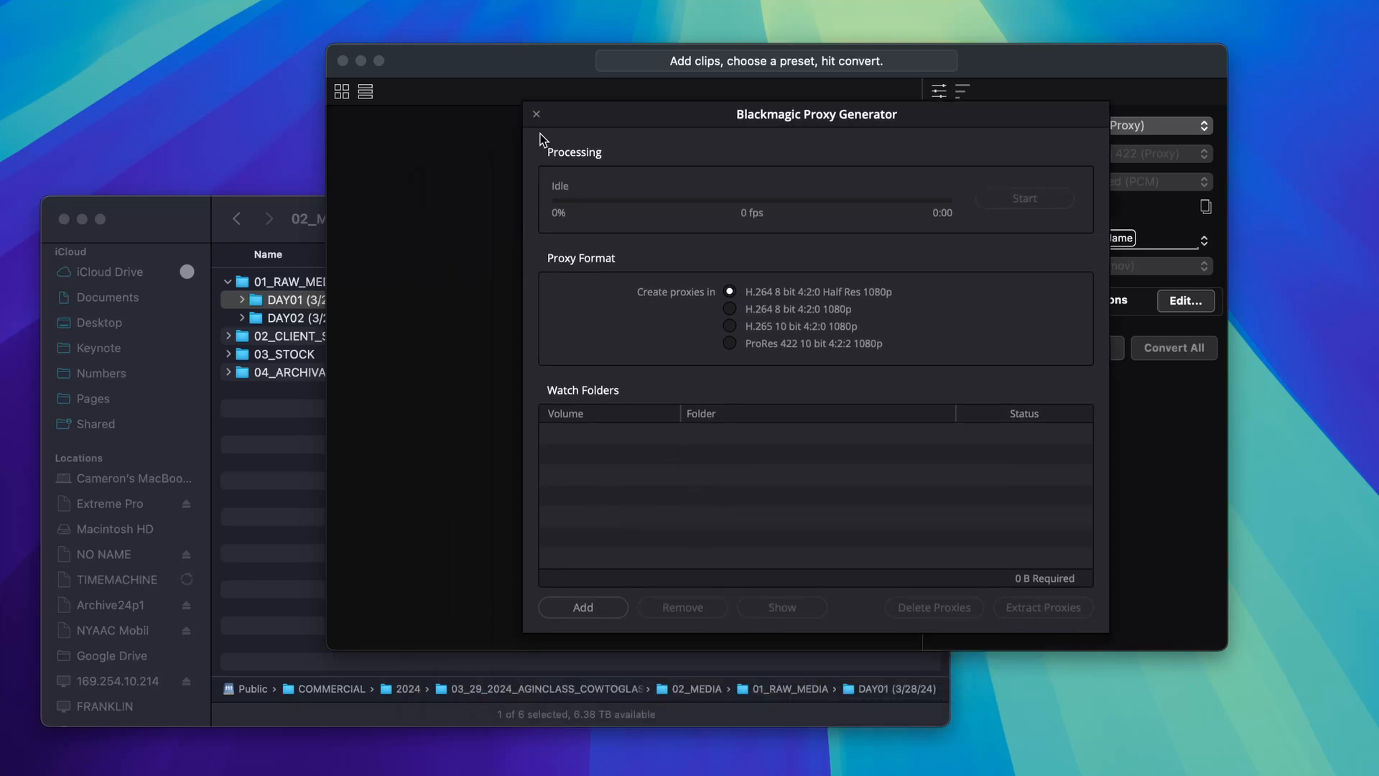
Step: Close the Blackmagic Proxy Generator window to return to EditReady
left_click(536, 114)
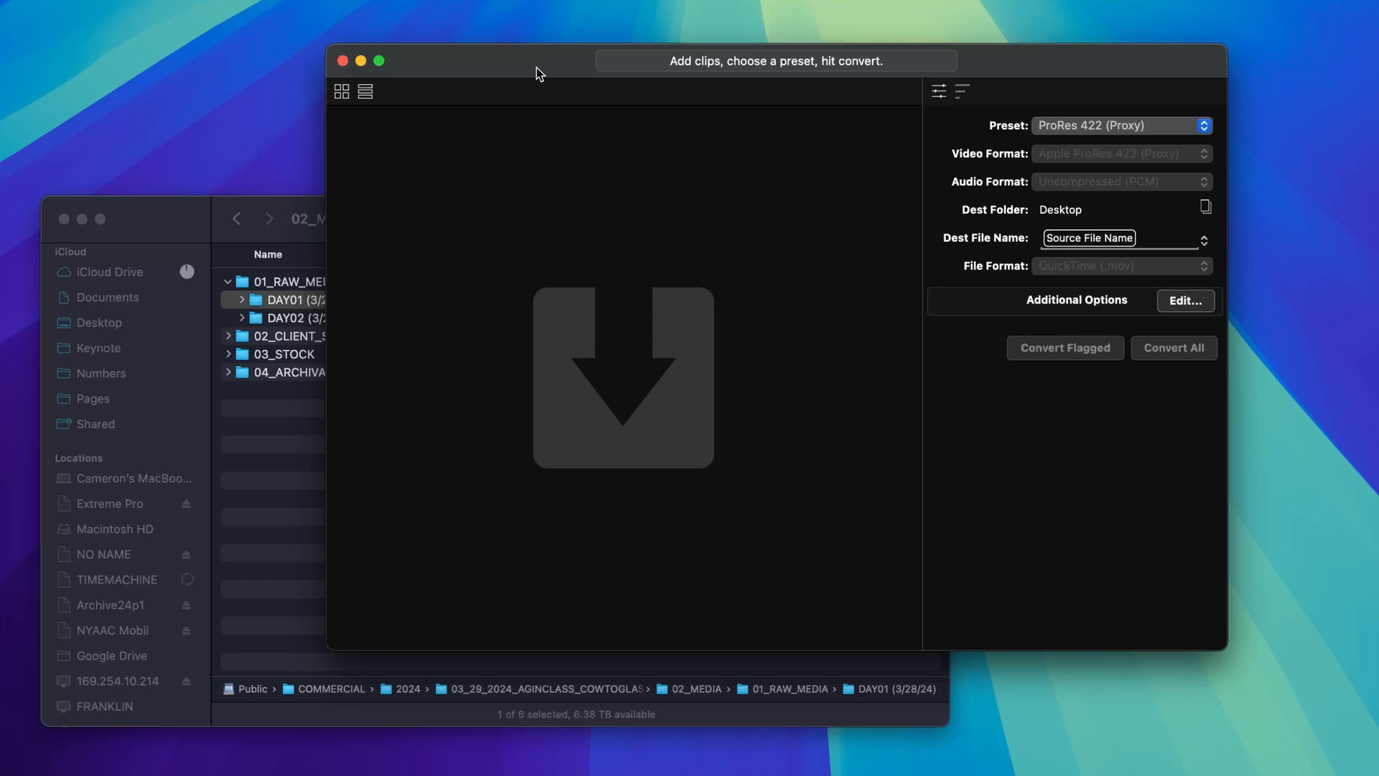
mouse_move(323, 129)
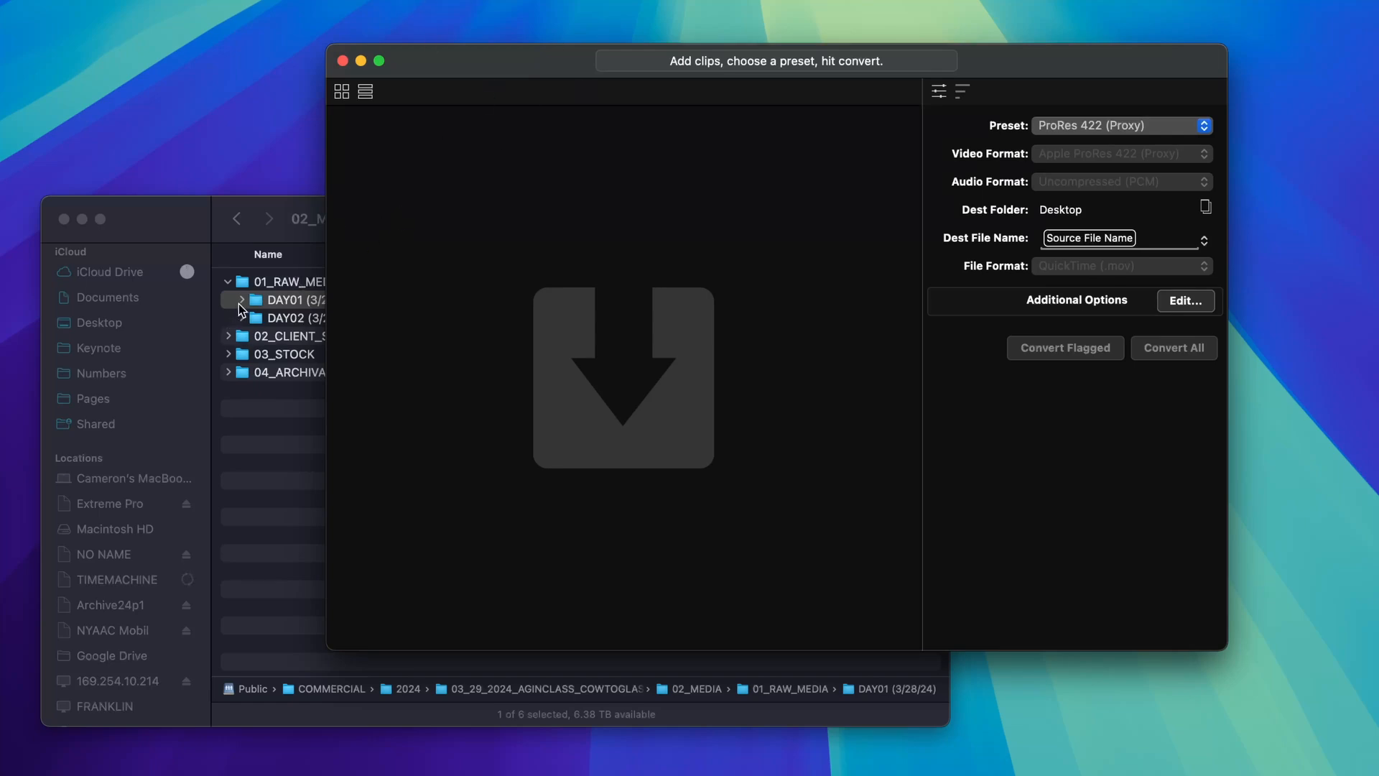
Step: Add the A211_0328SG.RDM folder's three RED clips and review the first clip's details
left_click(227, 301)
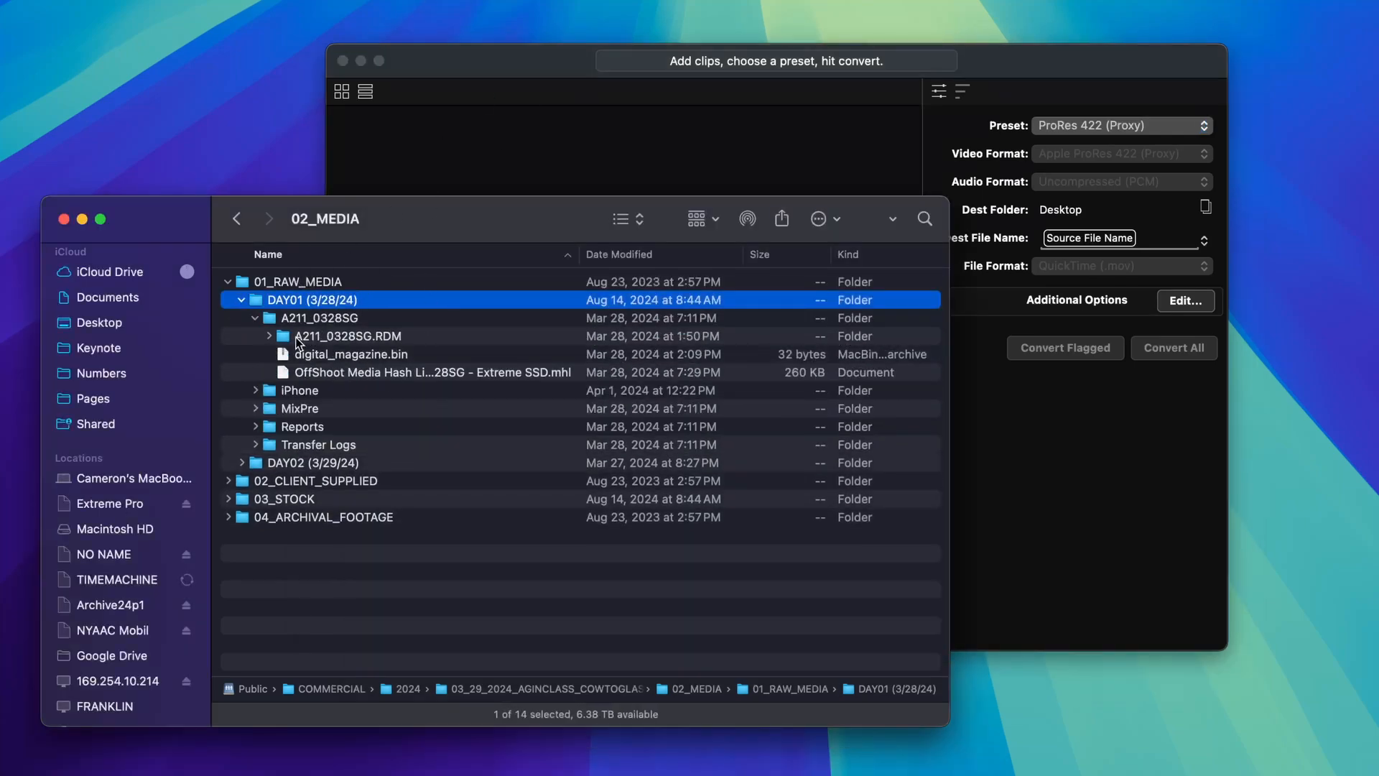
left_click(270, 336)
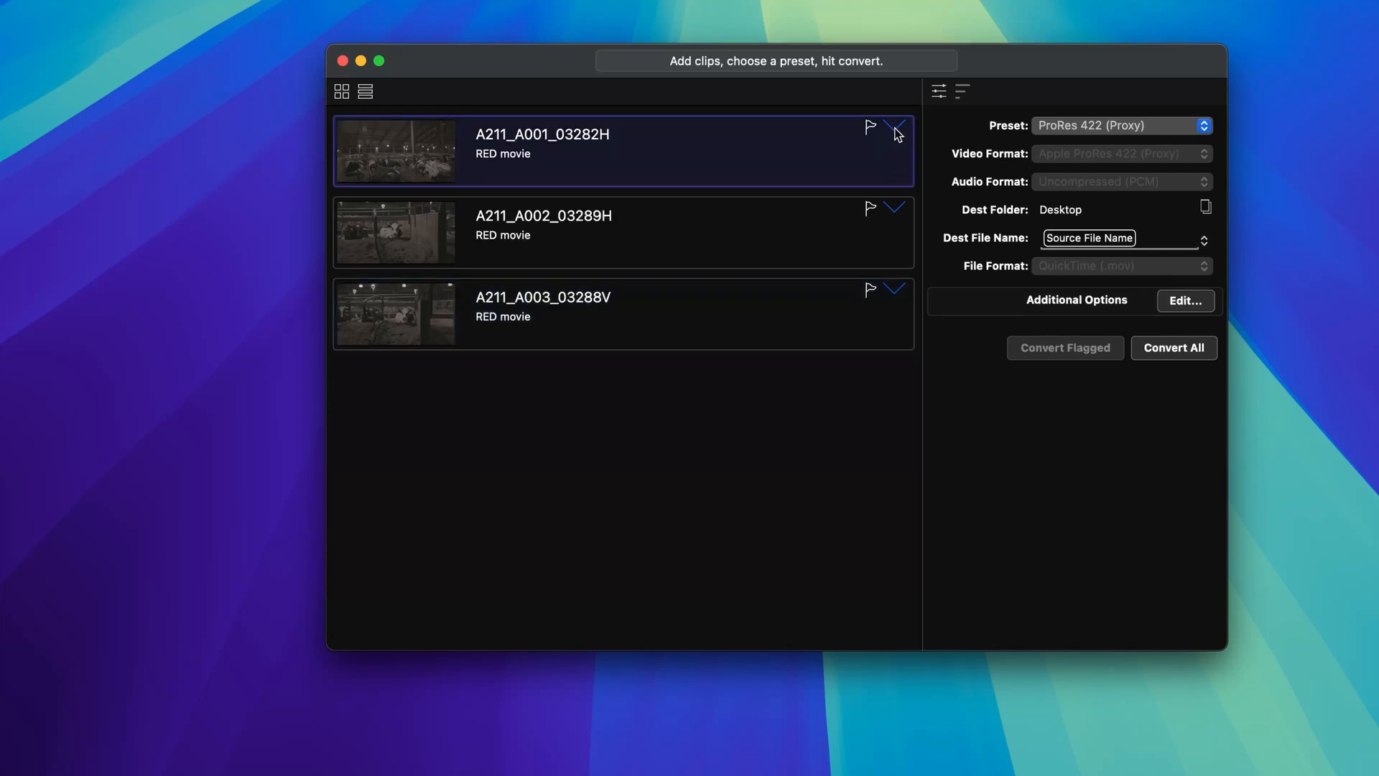
left_click(895, 132)
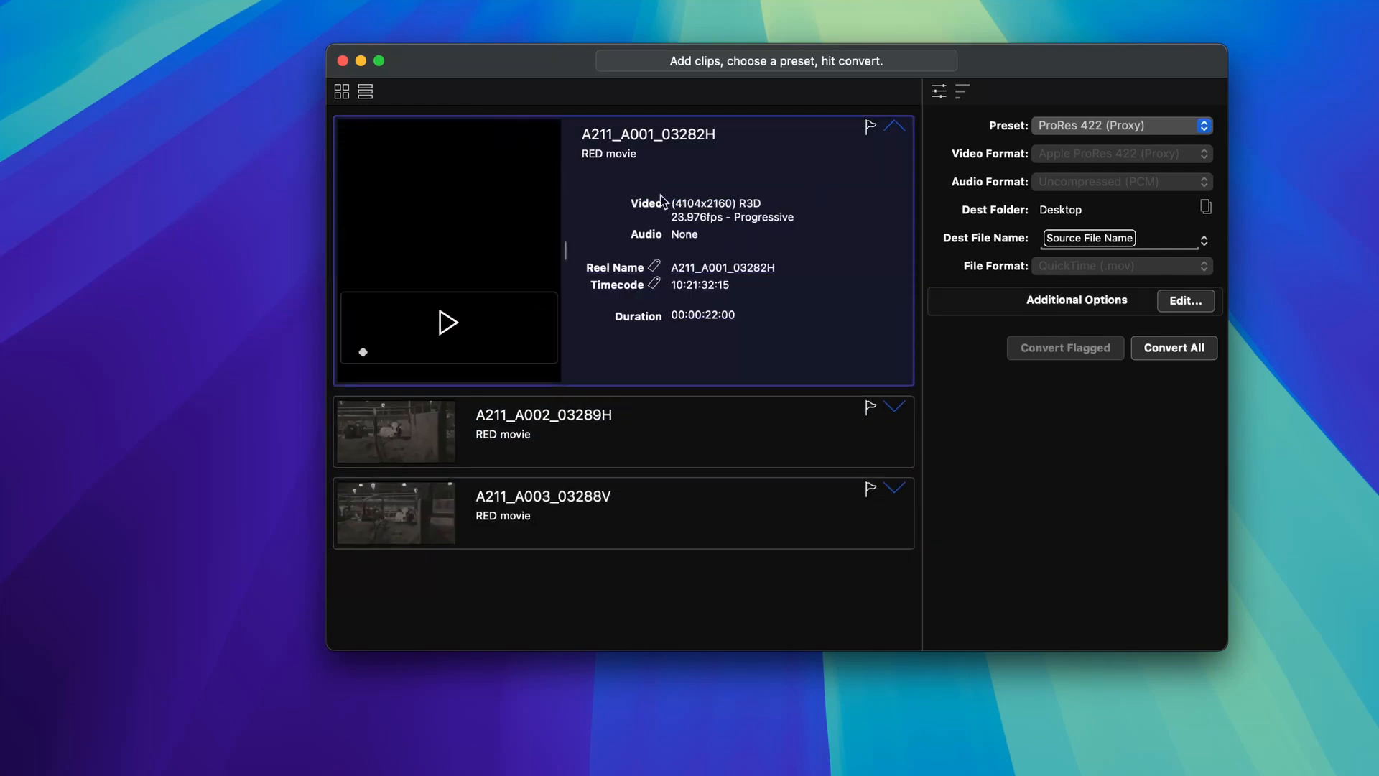
mouse_move(750, 220)
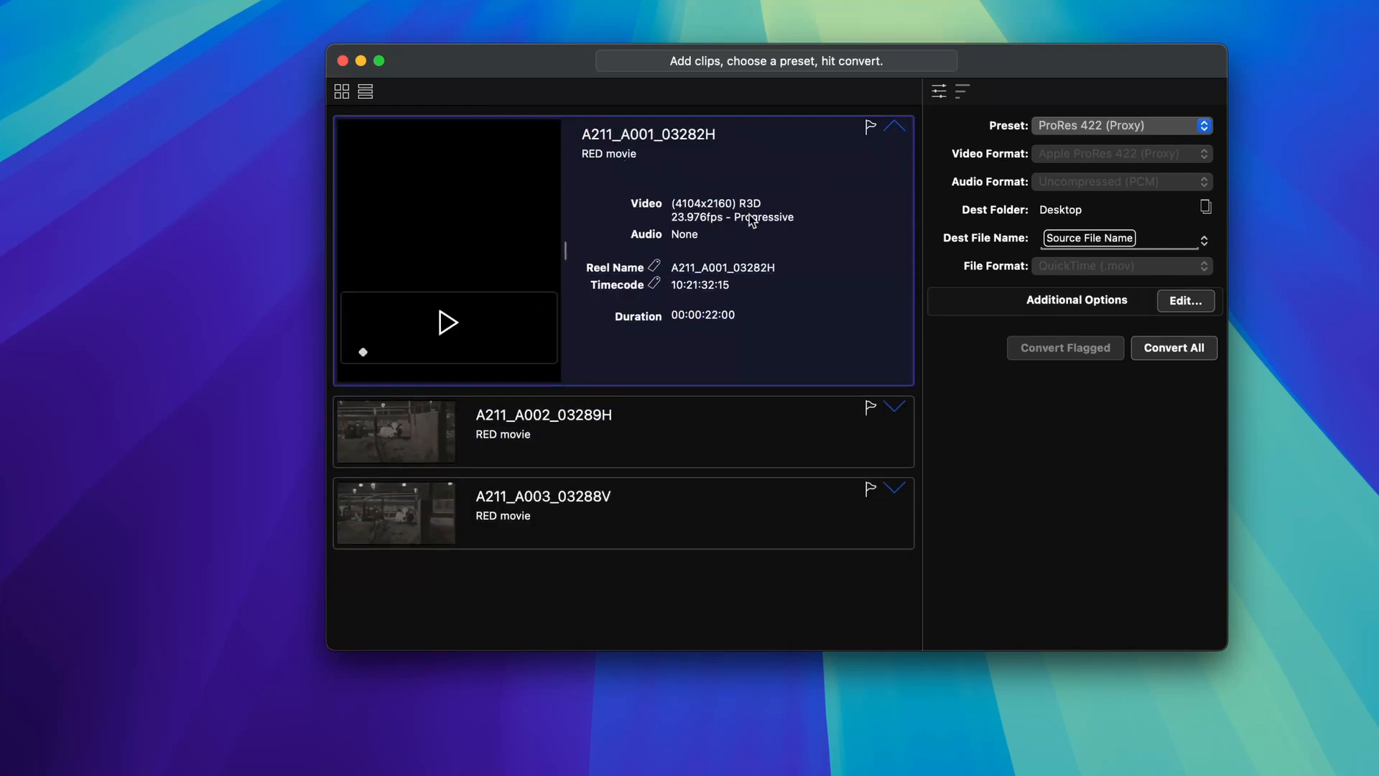
mouse_move(704, 231)
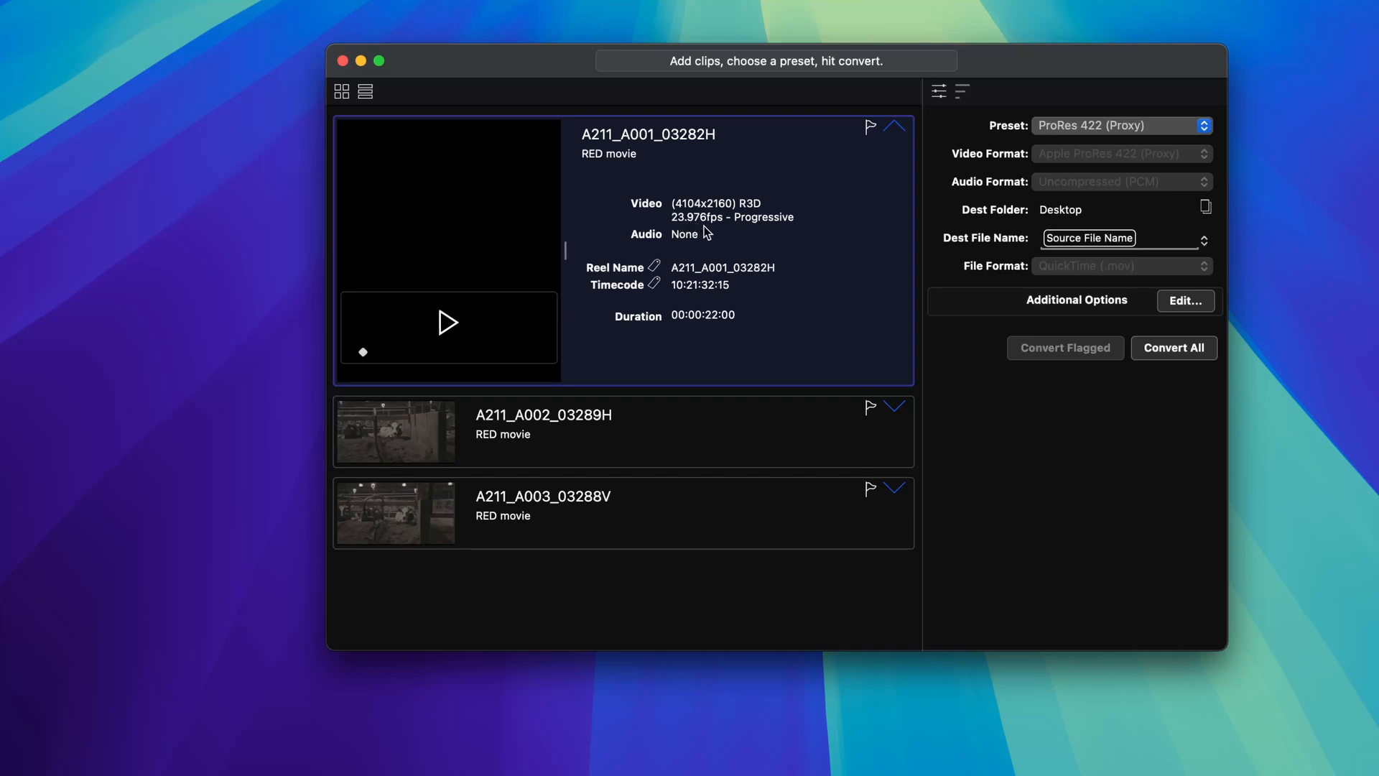
mouse_move(691, 246)
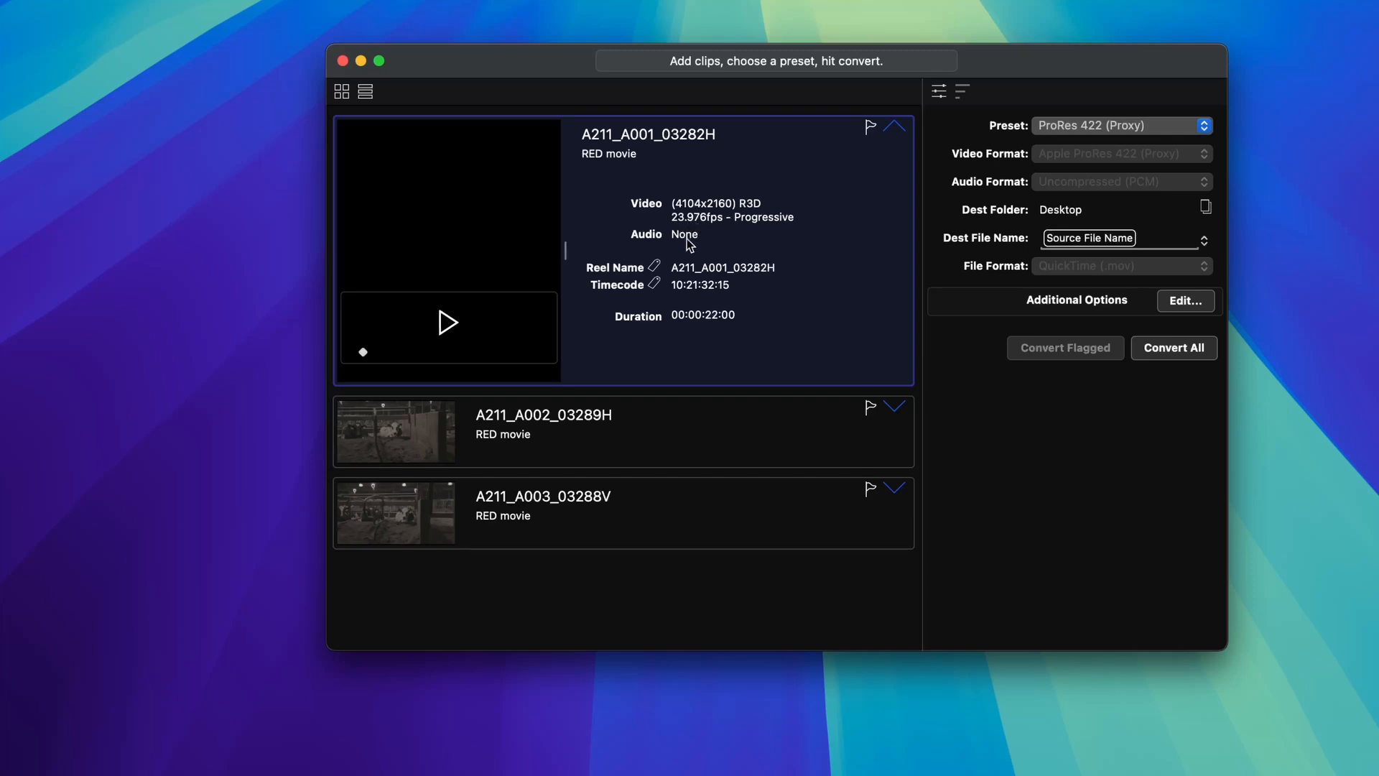
mouse_move(691, 217)
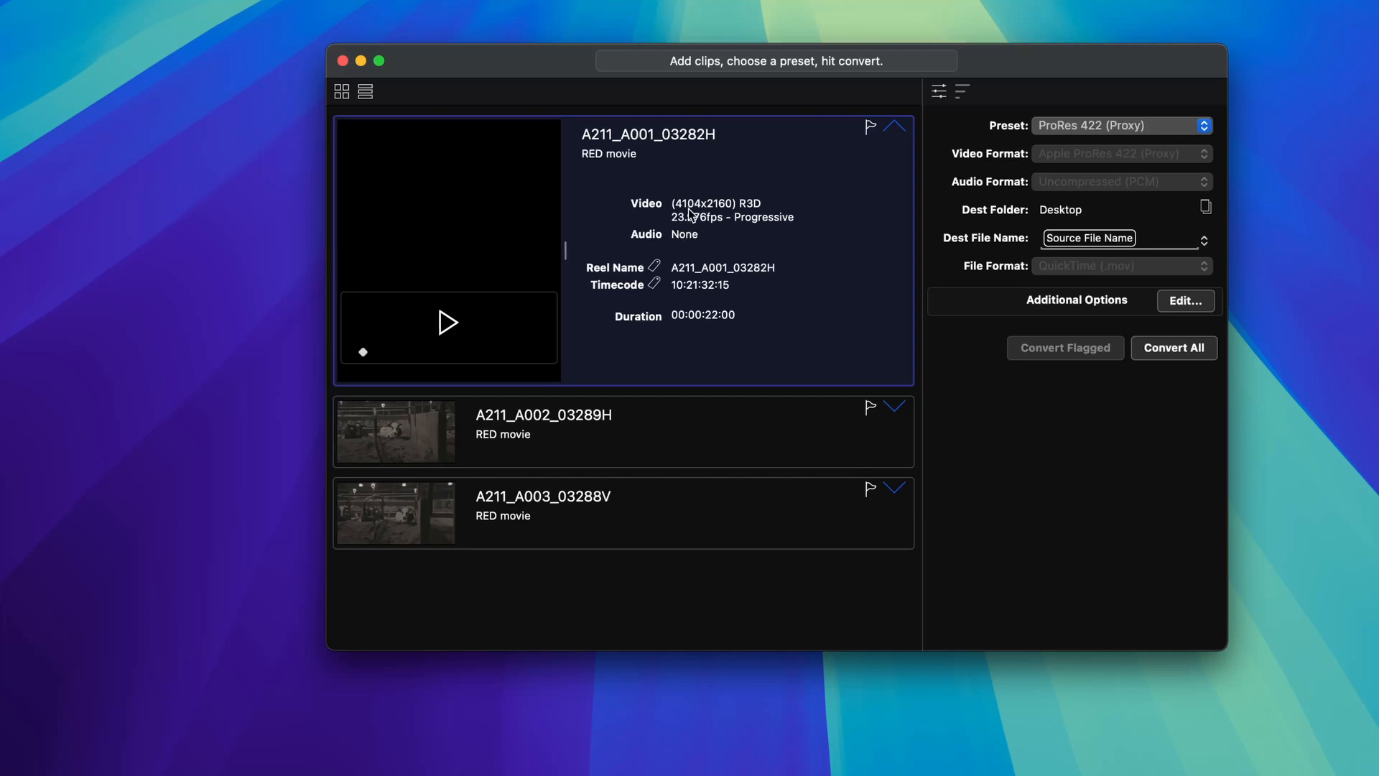
mouse_move(717, 217)
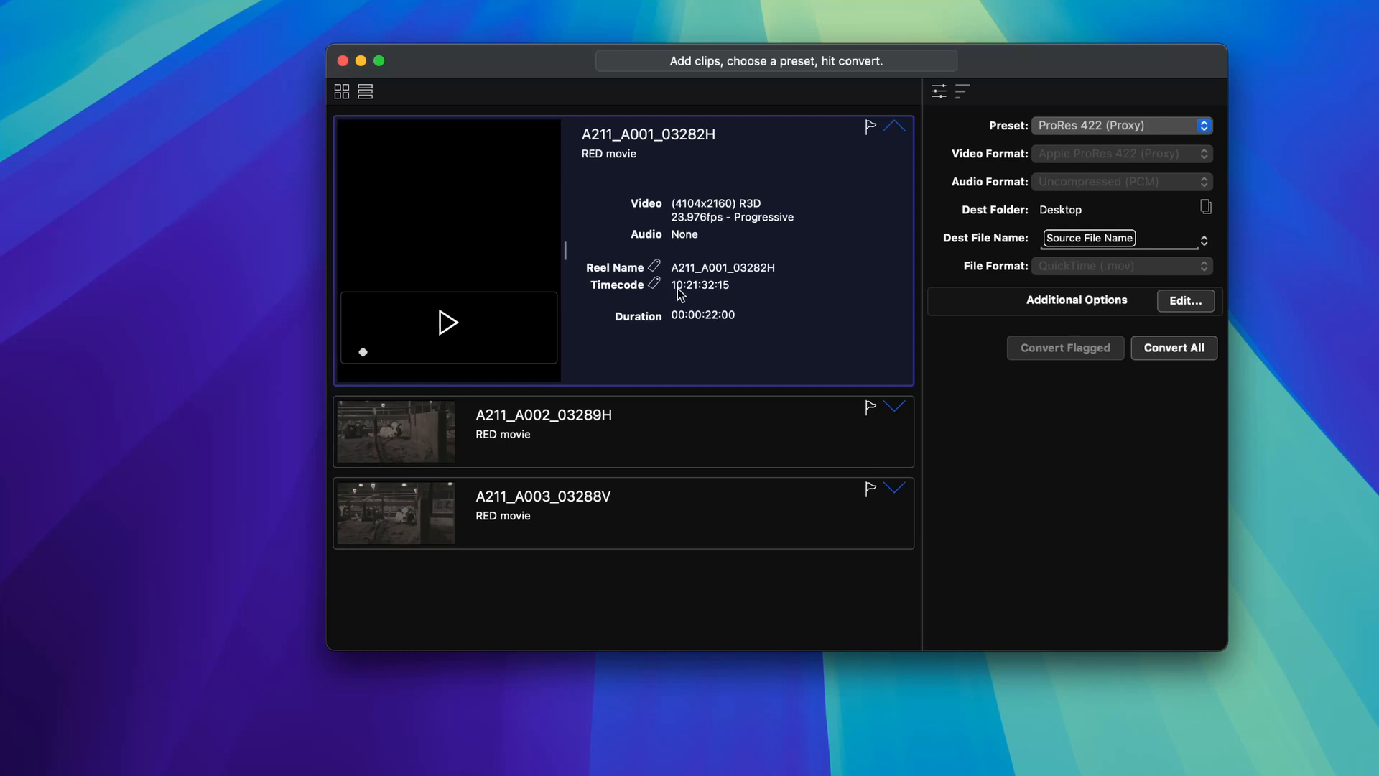
mouse_move(847, 298)
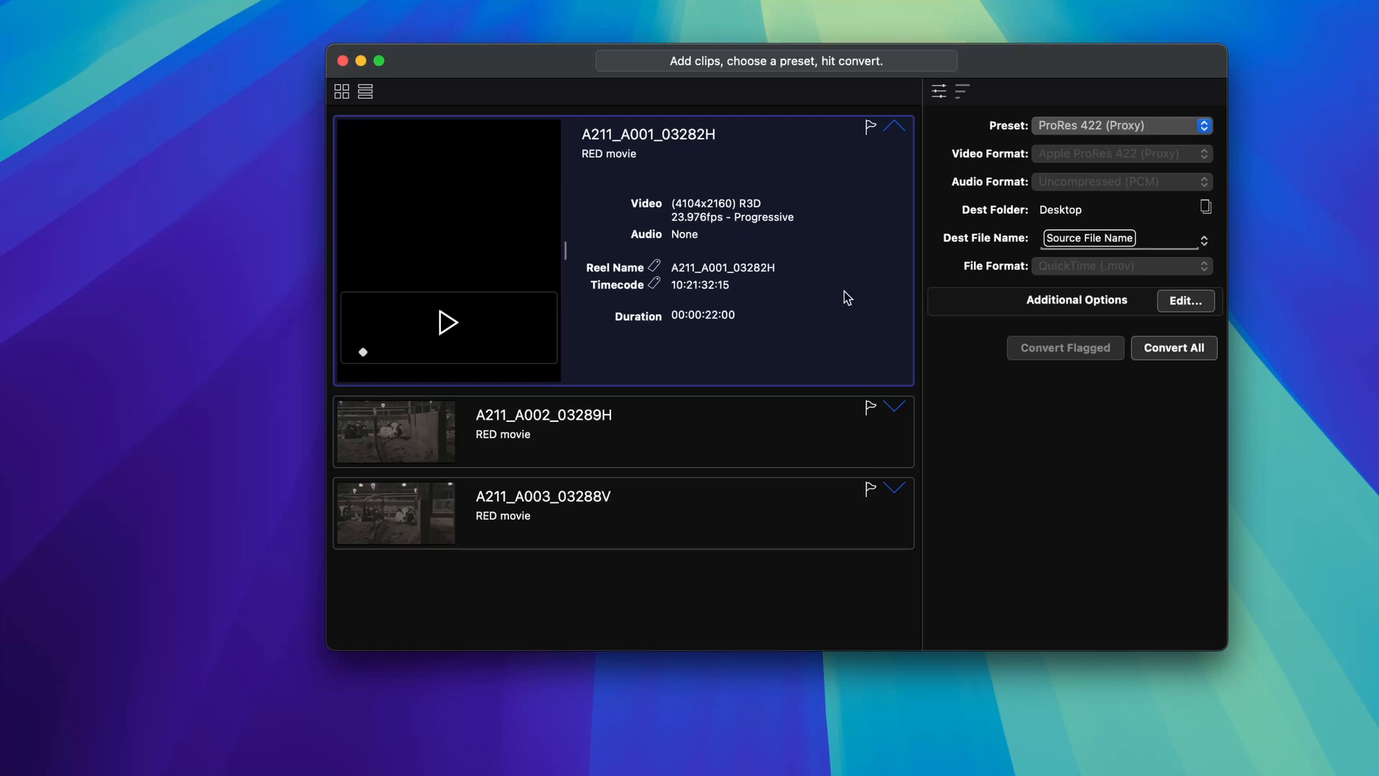
left_click(895, 126)
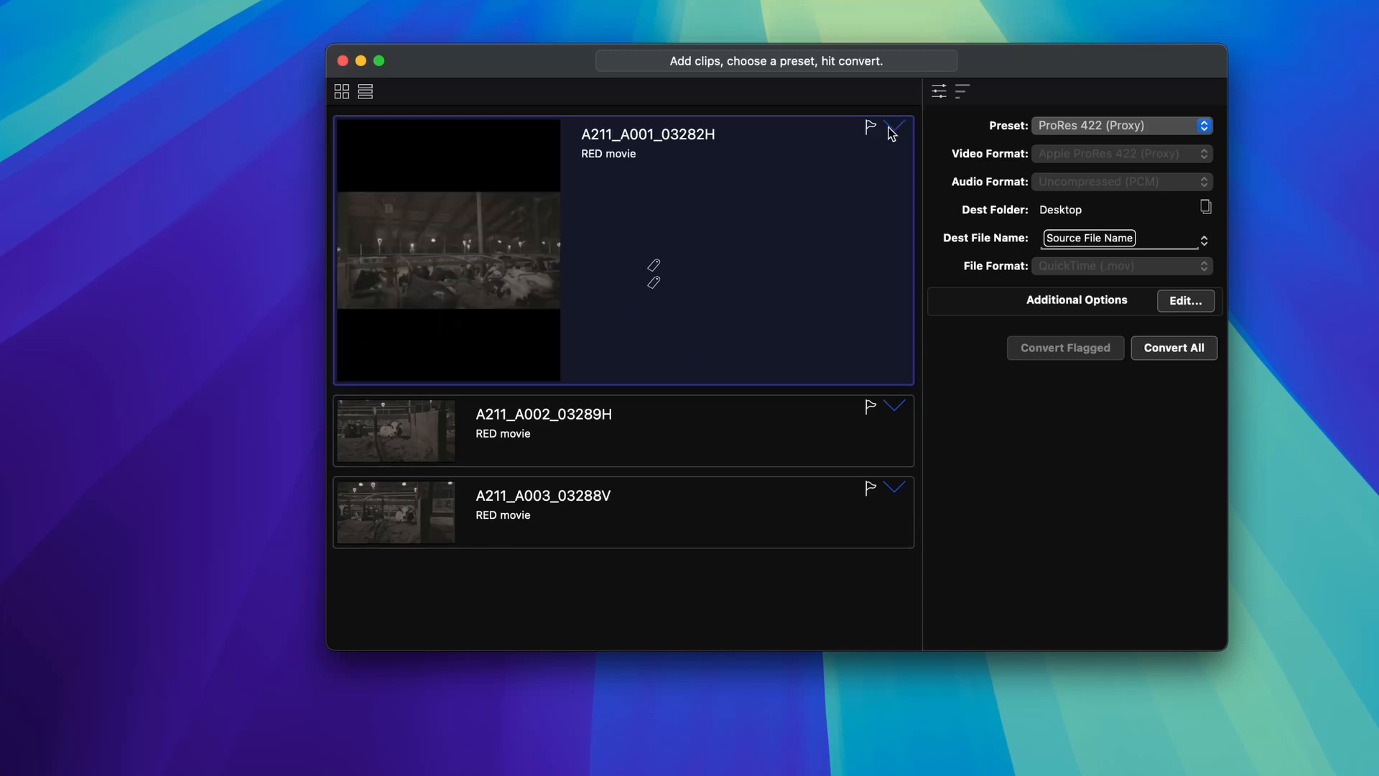
left_click(895, 127)
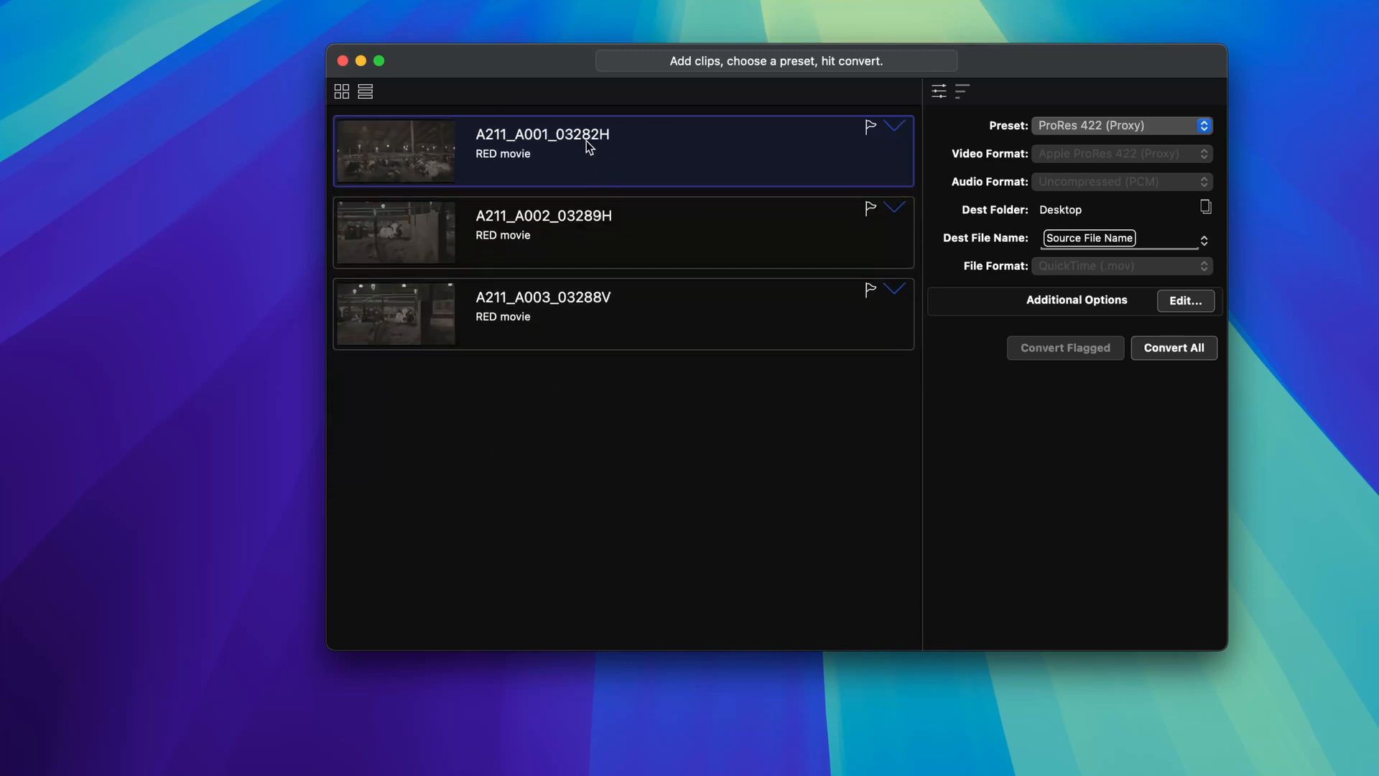
mouse_move(713, 168)
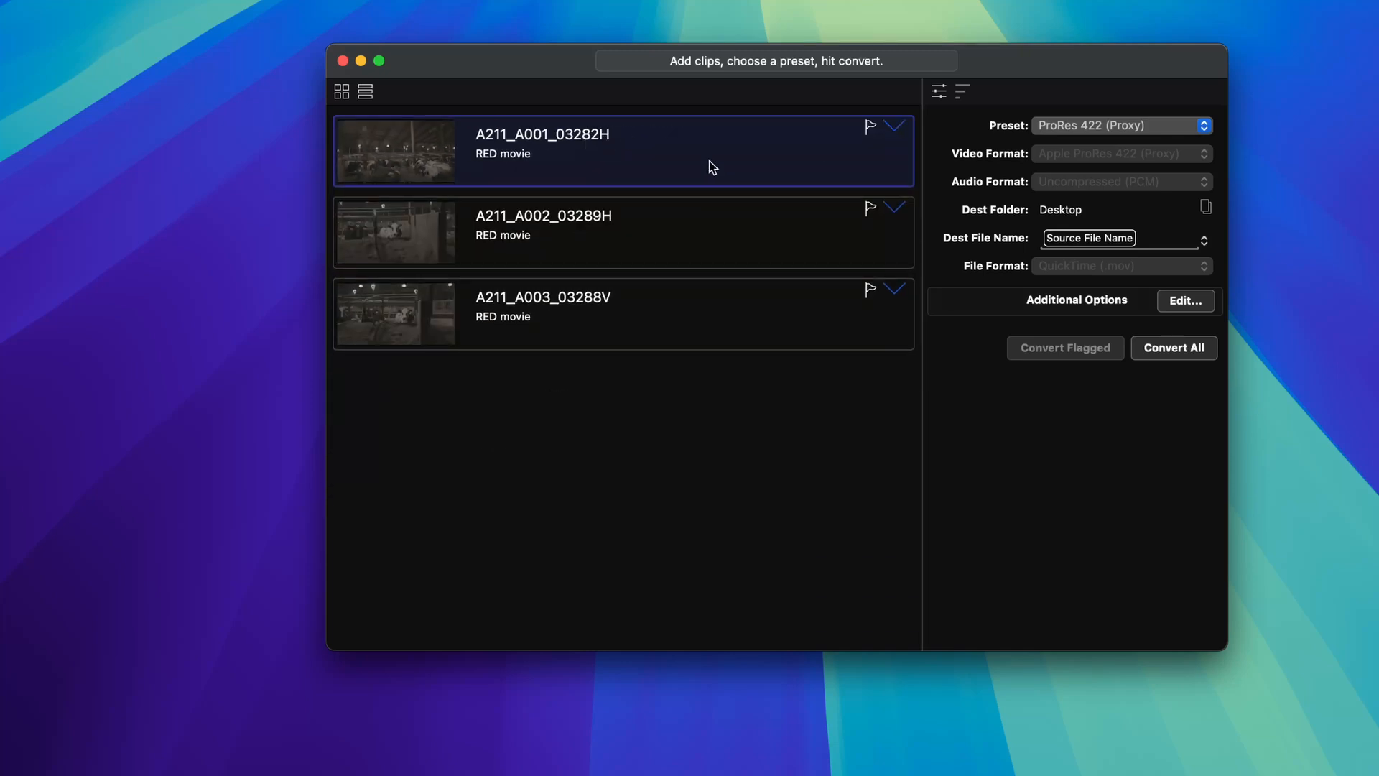
Step: Choose the ProRes 422 (Proxy) conversion preset from the preset list
left_click(1119, 125)
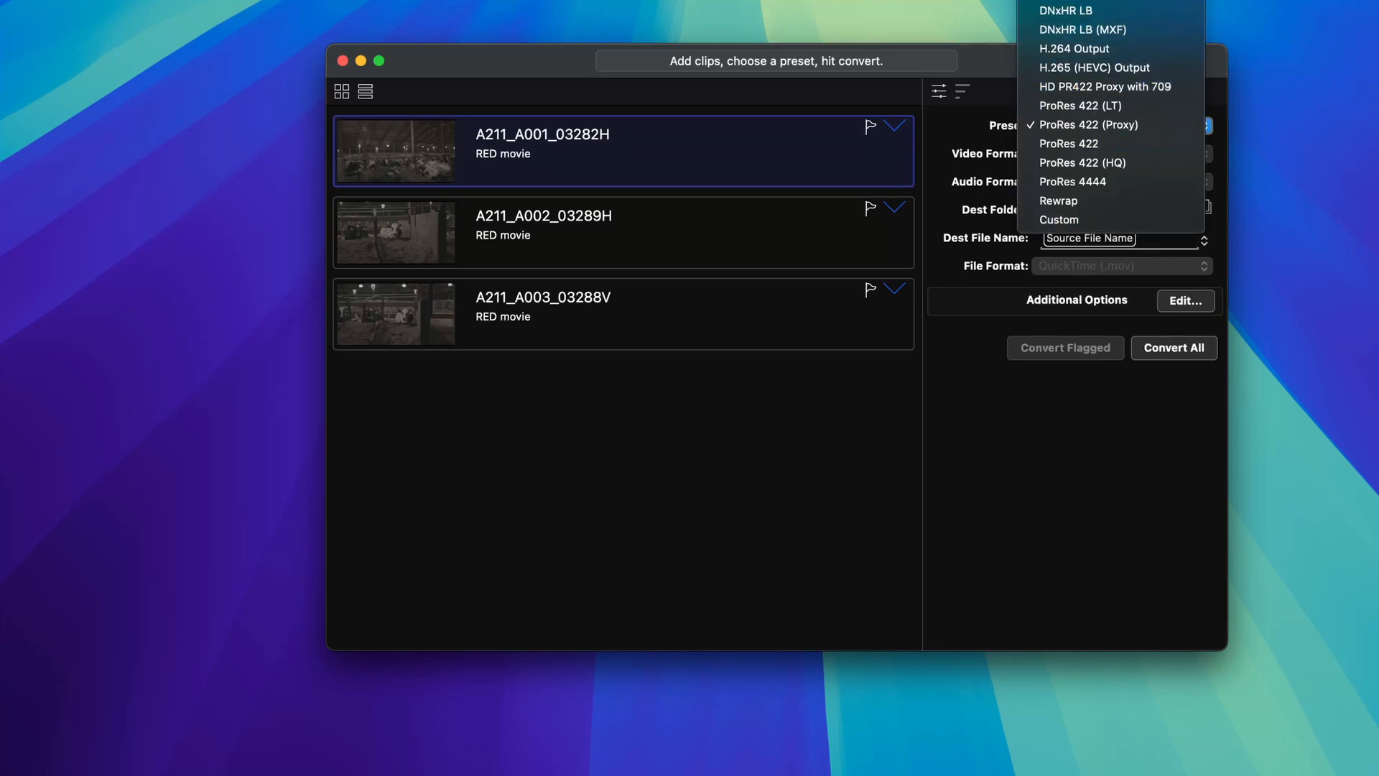
mouse_move(1083, 162)
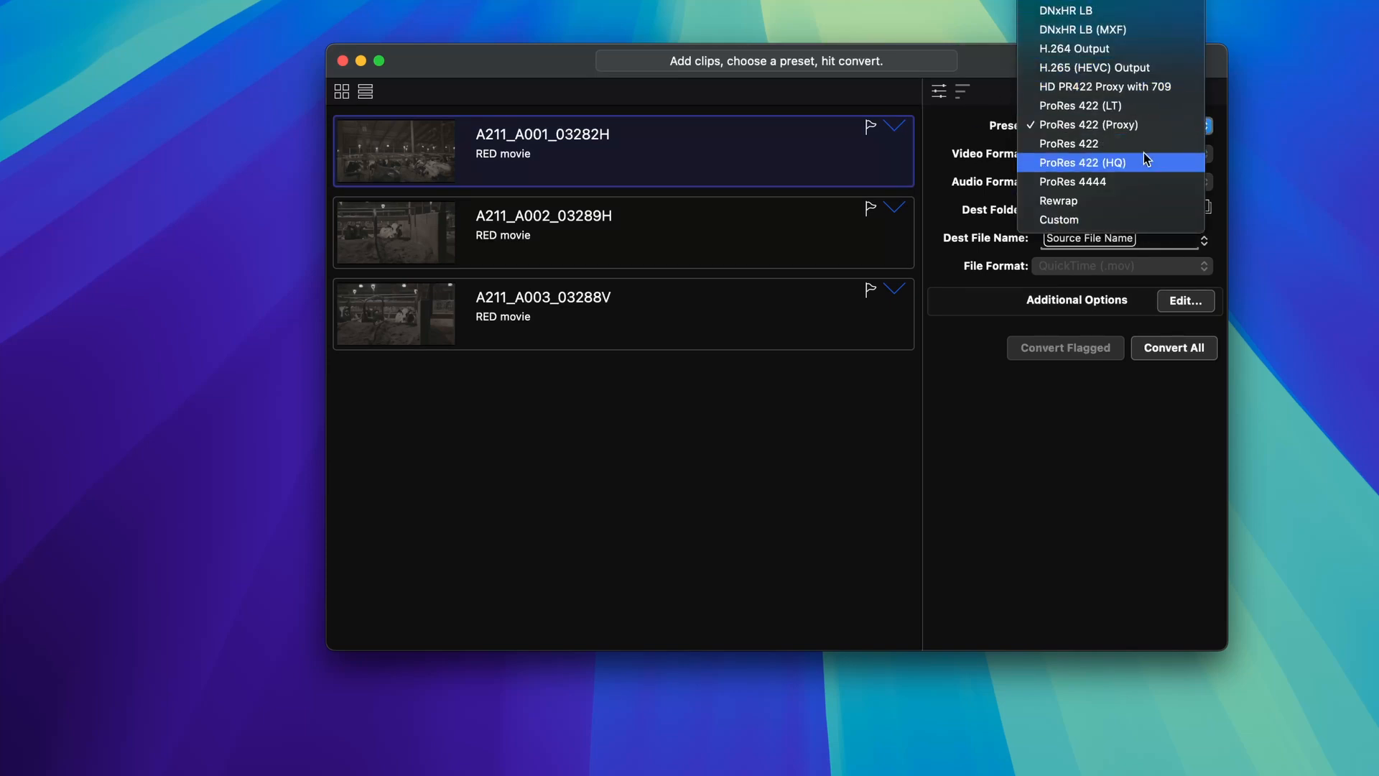
mouse_move(1152, 124)
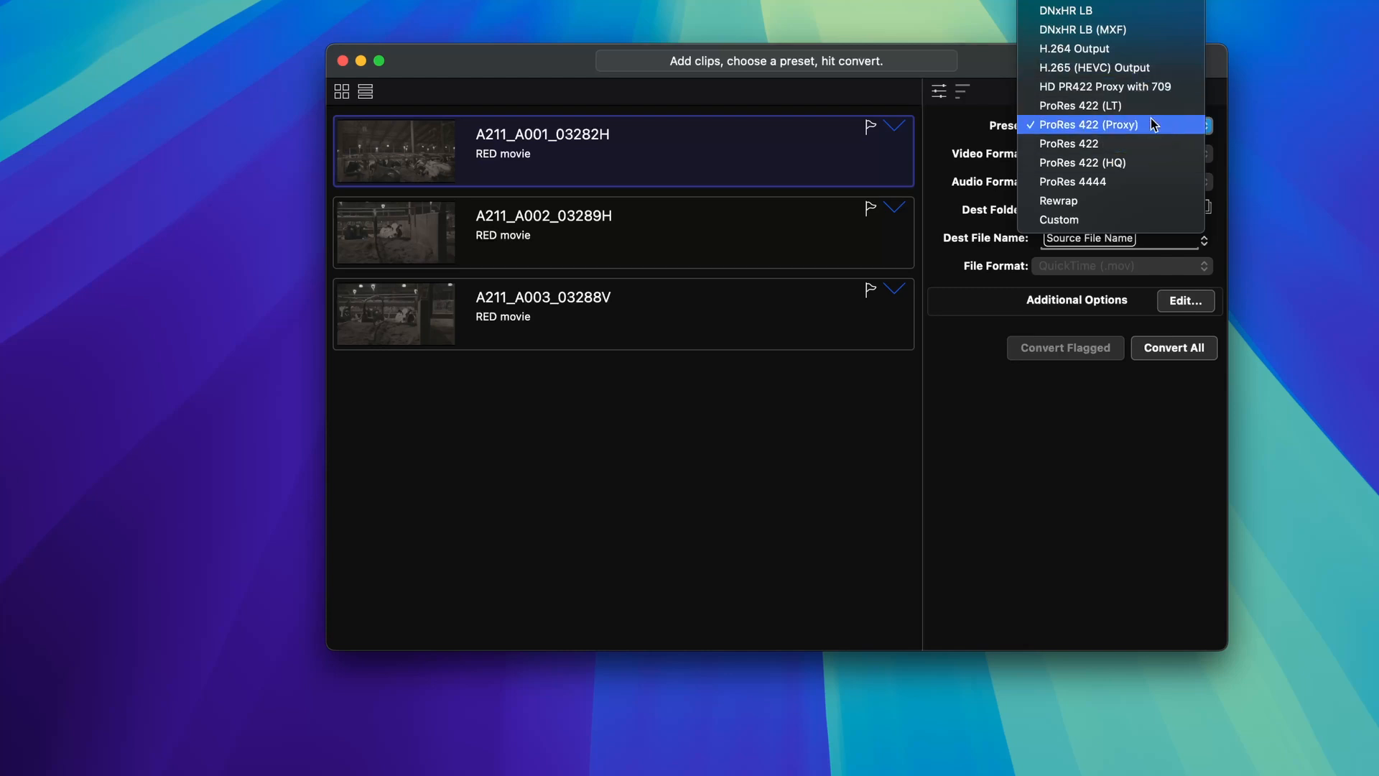
mouse_move(1080, 105)
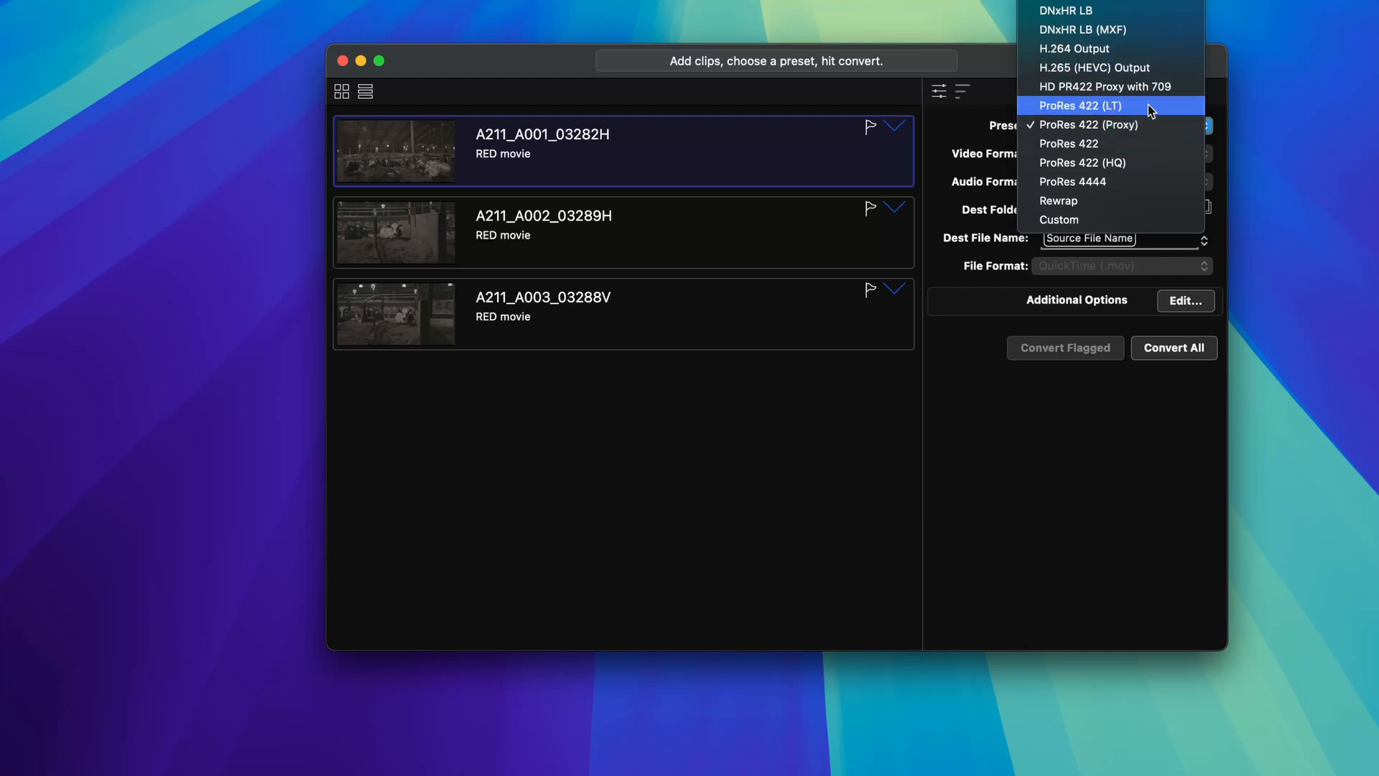
mouse_move(1118, 5)
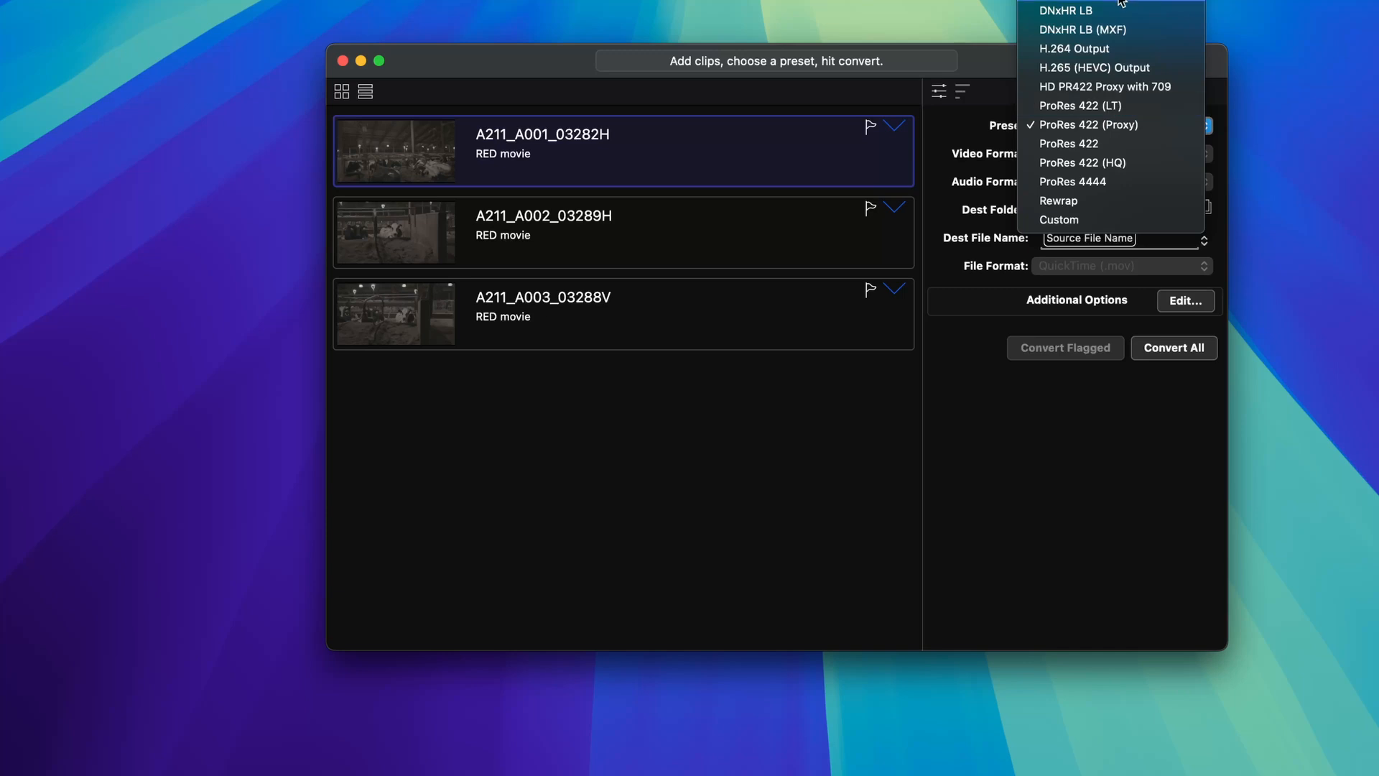
mouse_move(1084, 162)
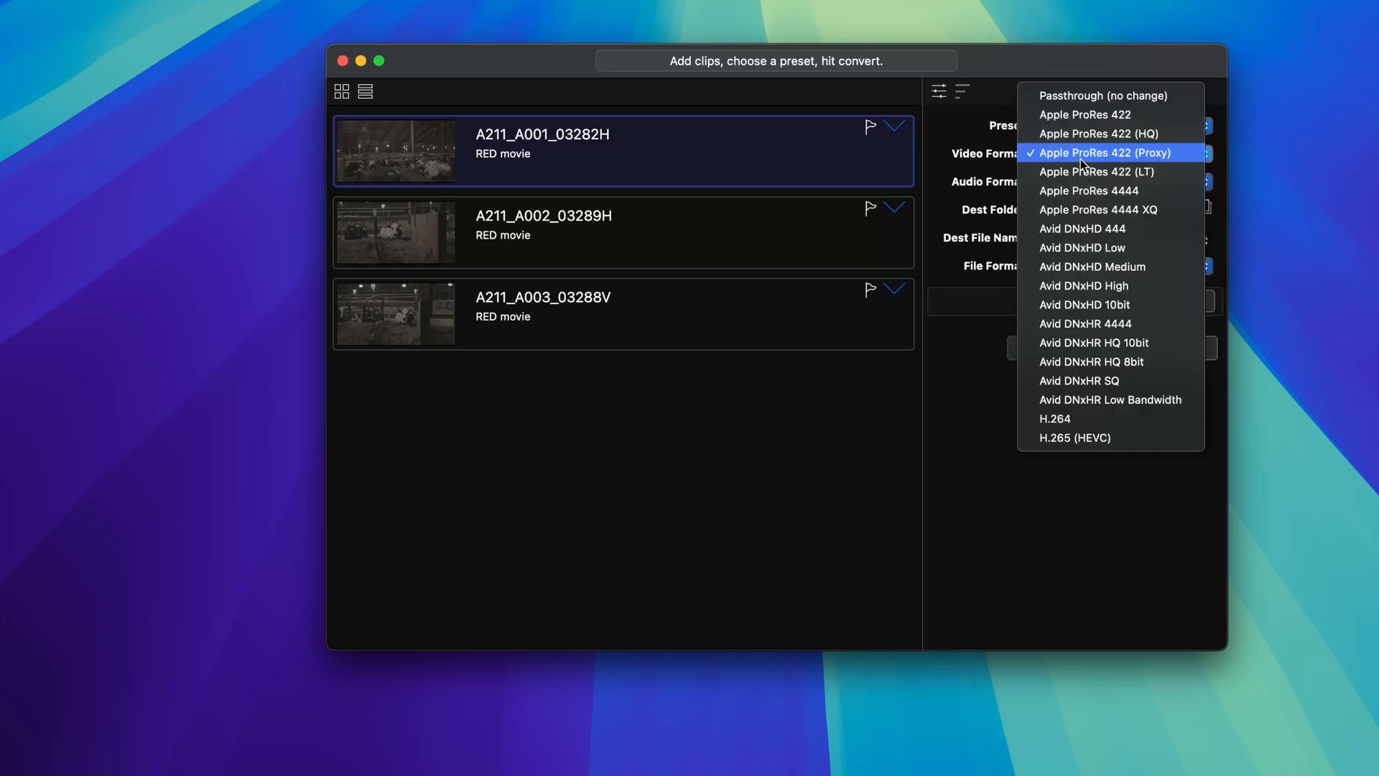
mouse_move(1177, 169)
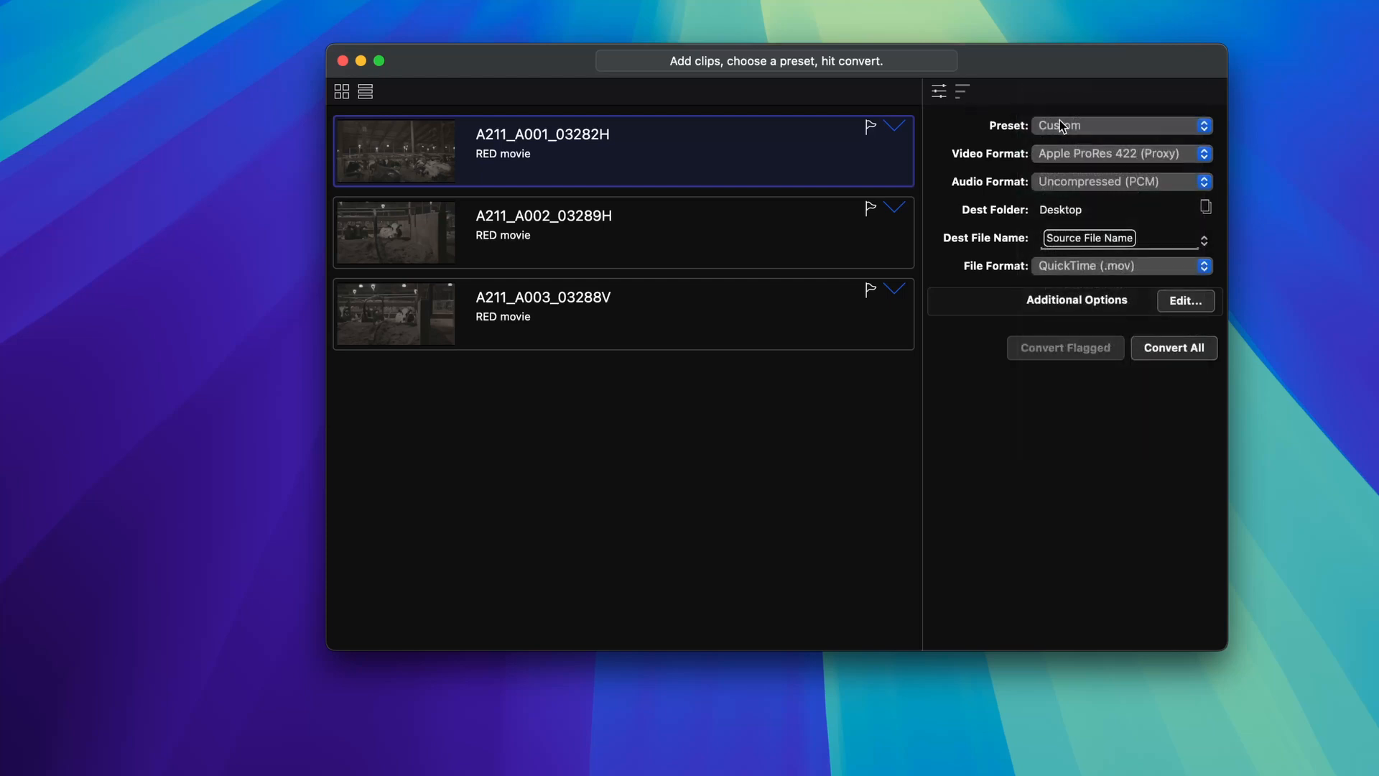
left_click(1122, 125)
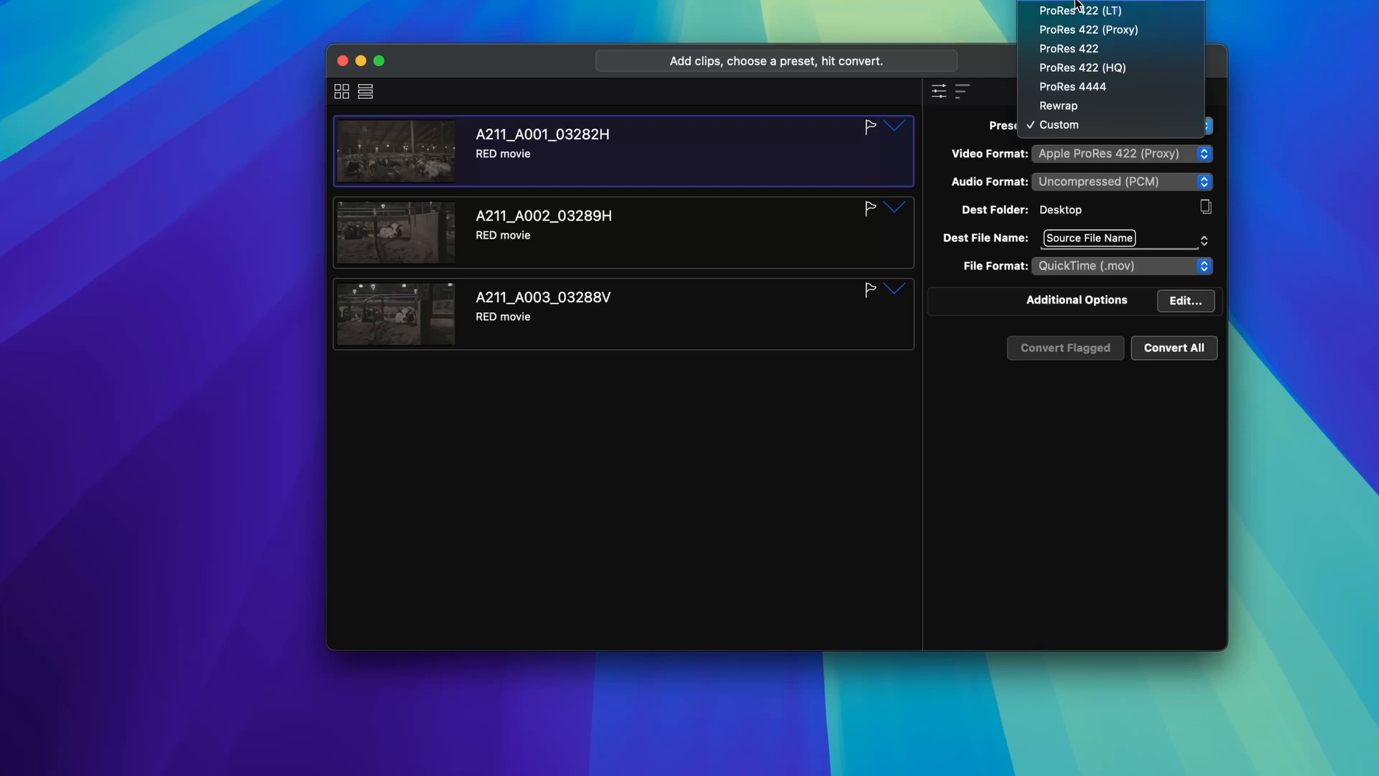
mouse_move(1087, 28)
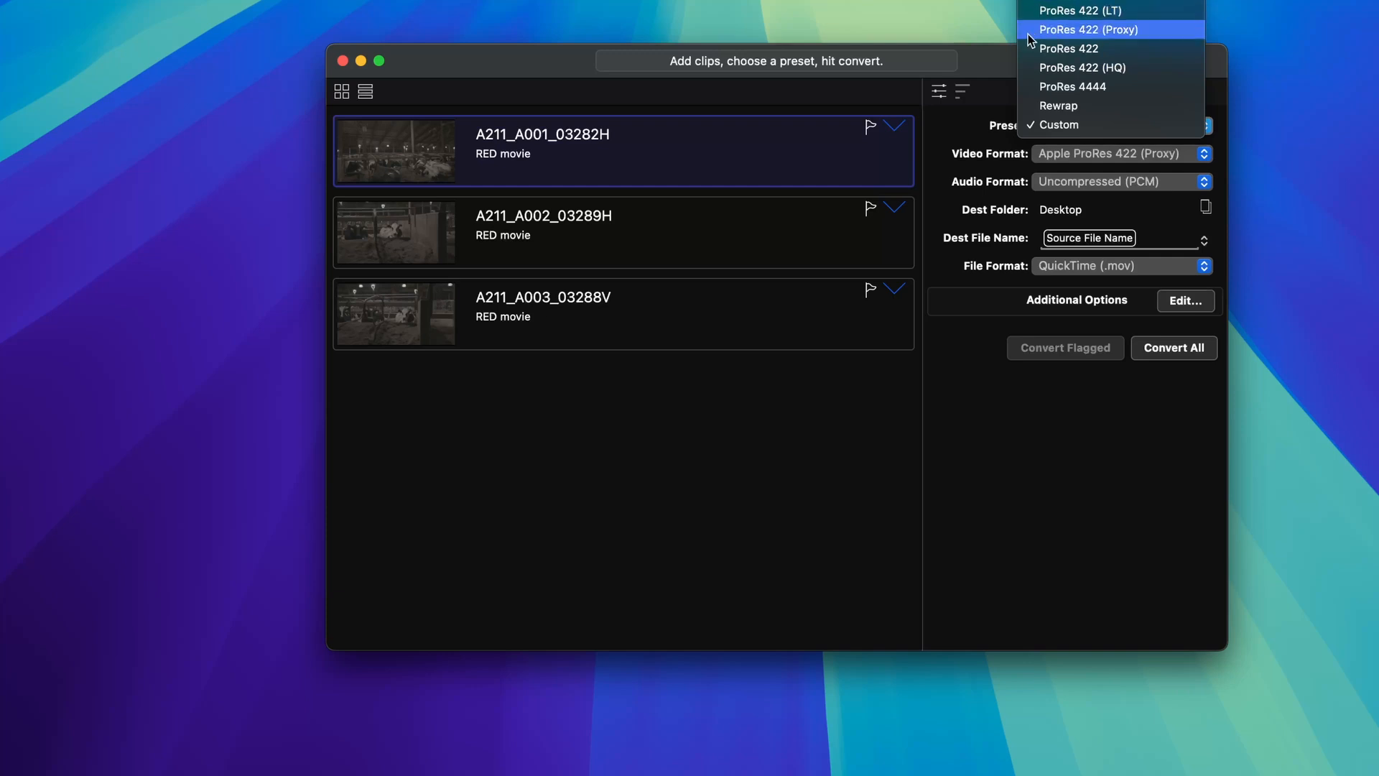
left_click(1059, 124)
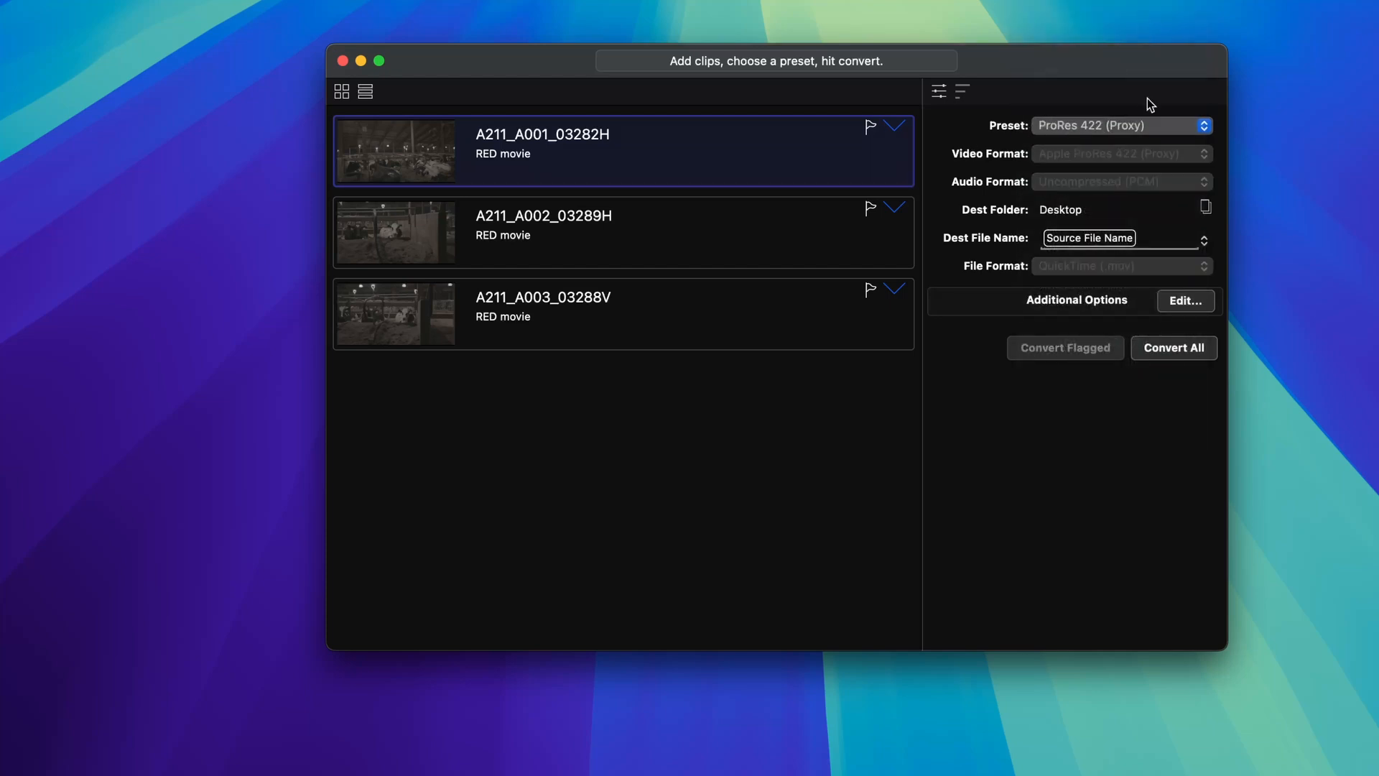
mouse_move(1080, 211)
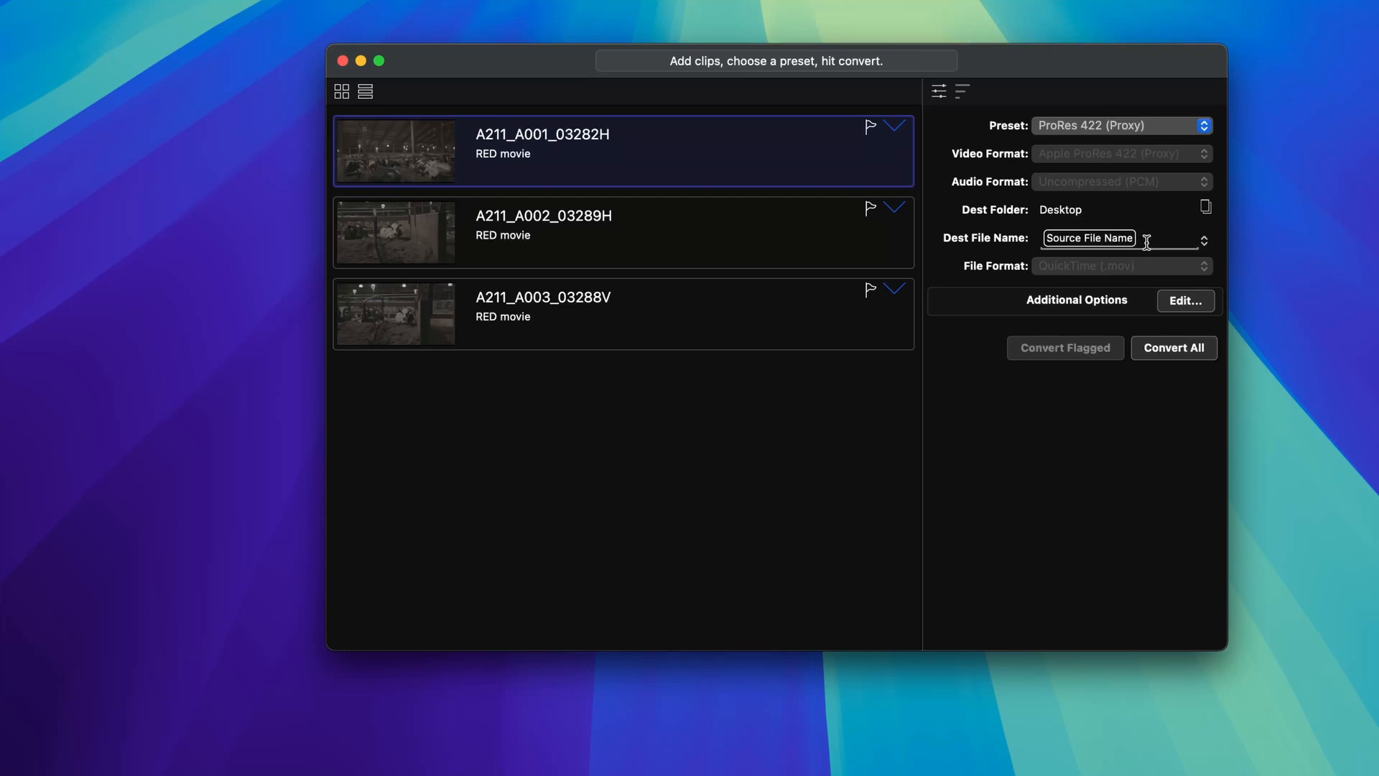
left_click(1203, 238)
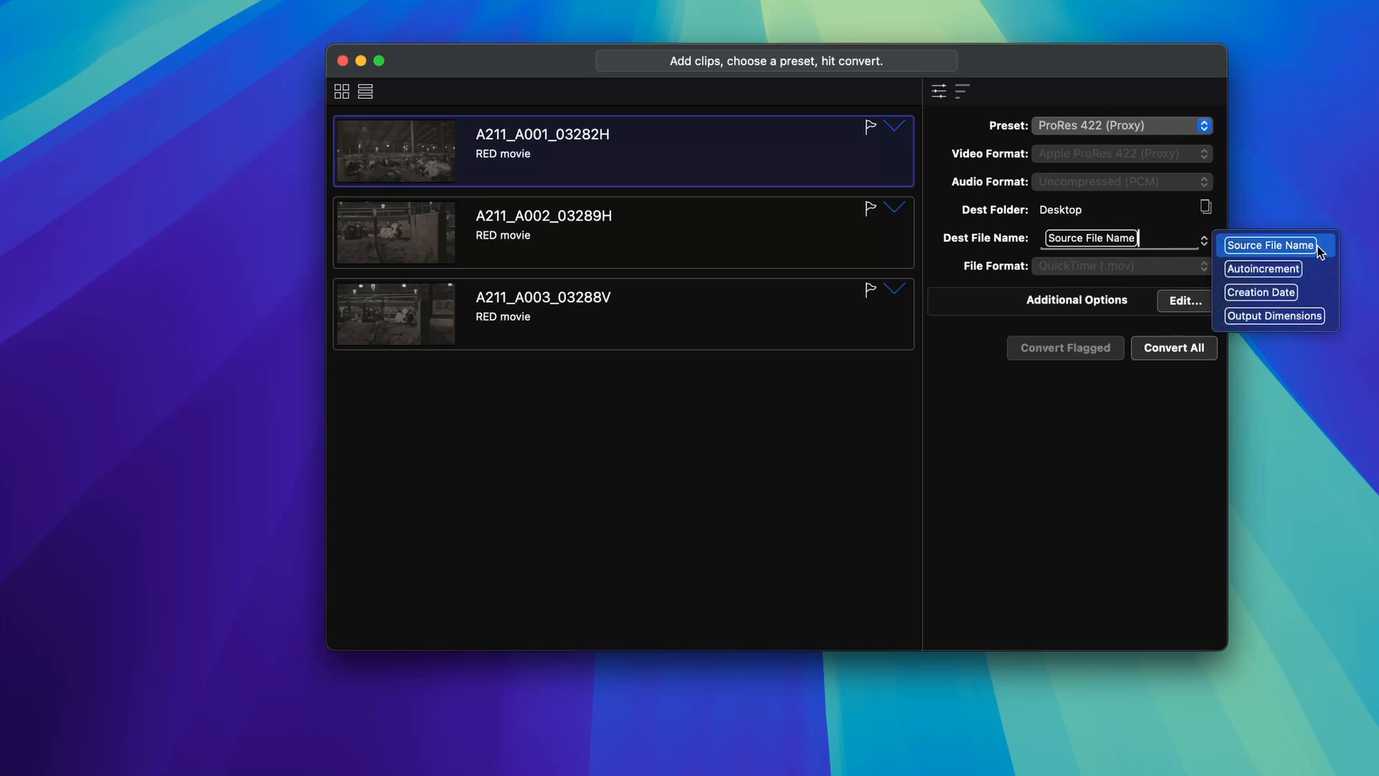
left_click(1268, 244)
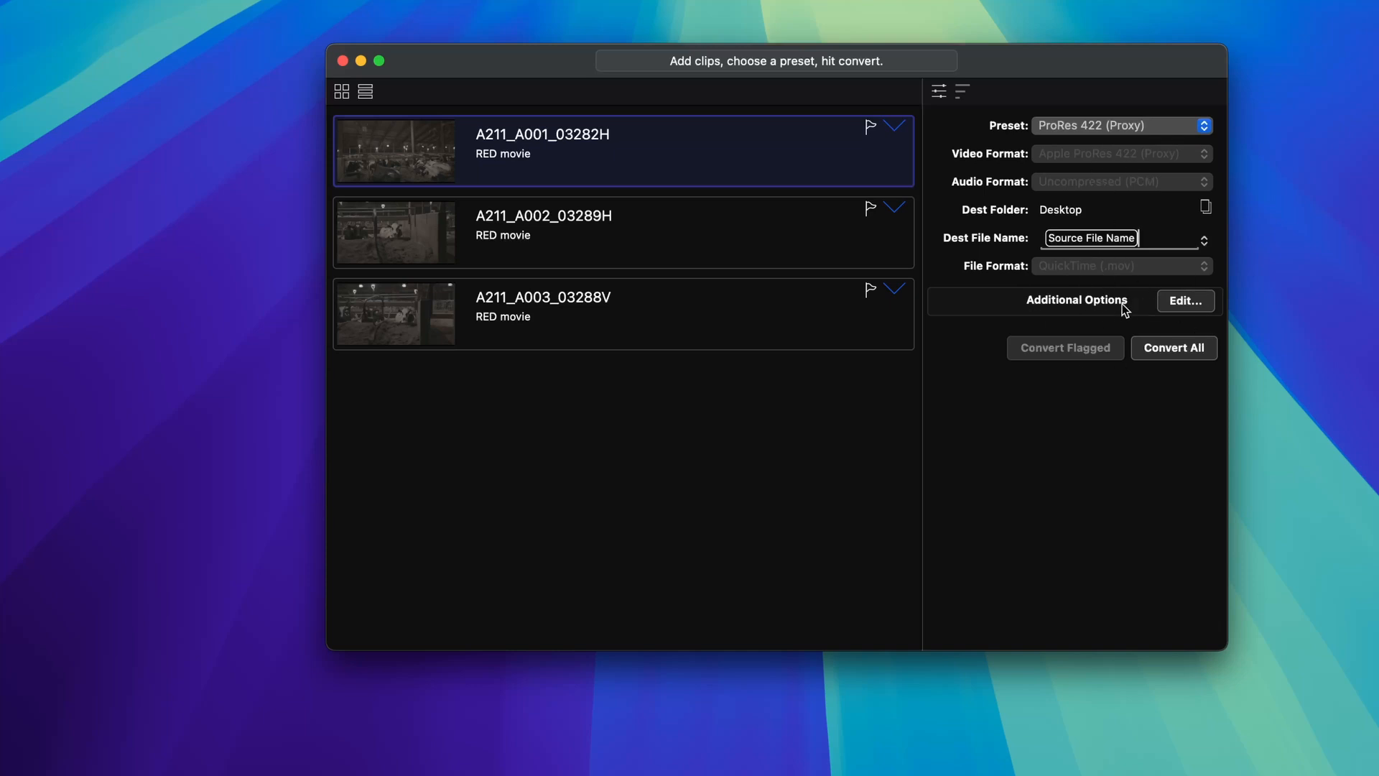
Step: Enable burned-in Video Overlays in the Additional Options list
left_click(1185, 300)
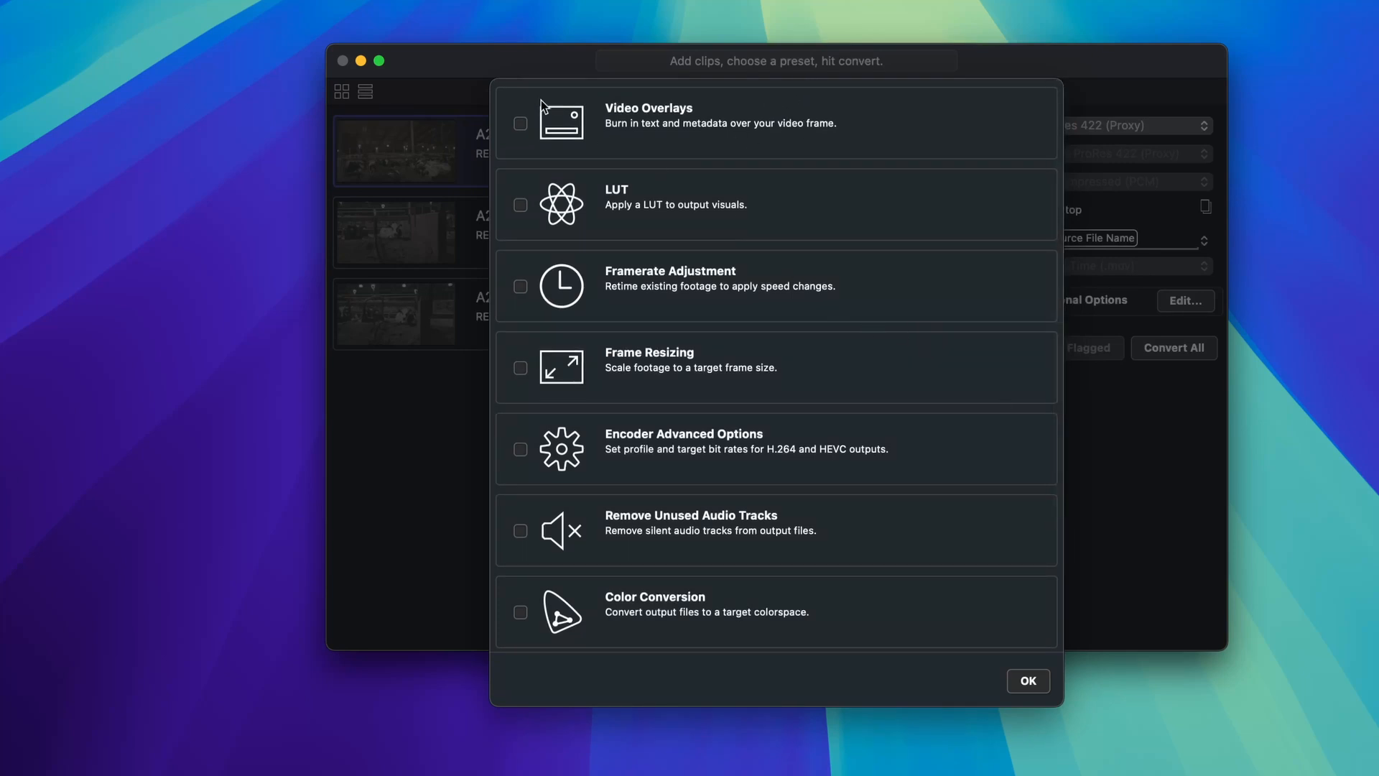
mouse_move(524, 129)
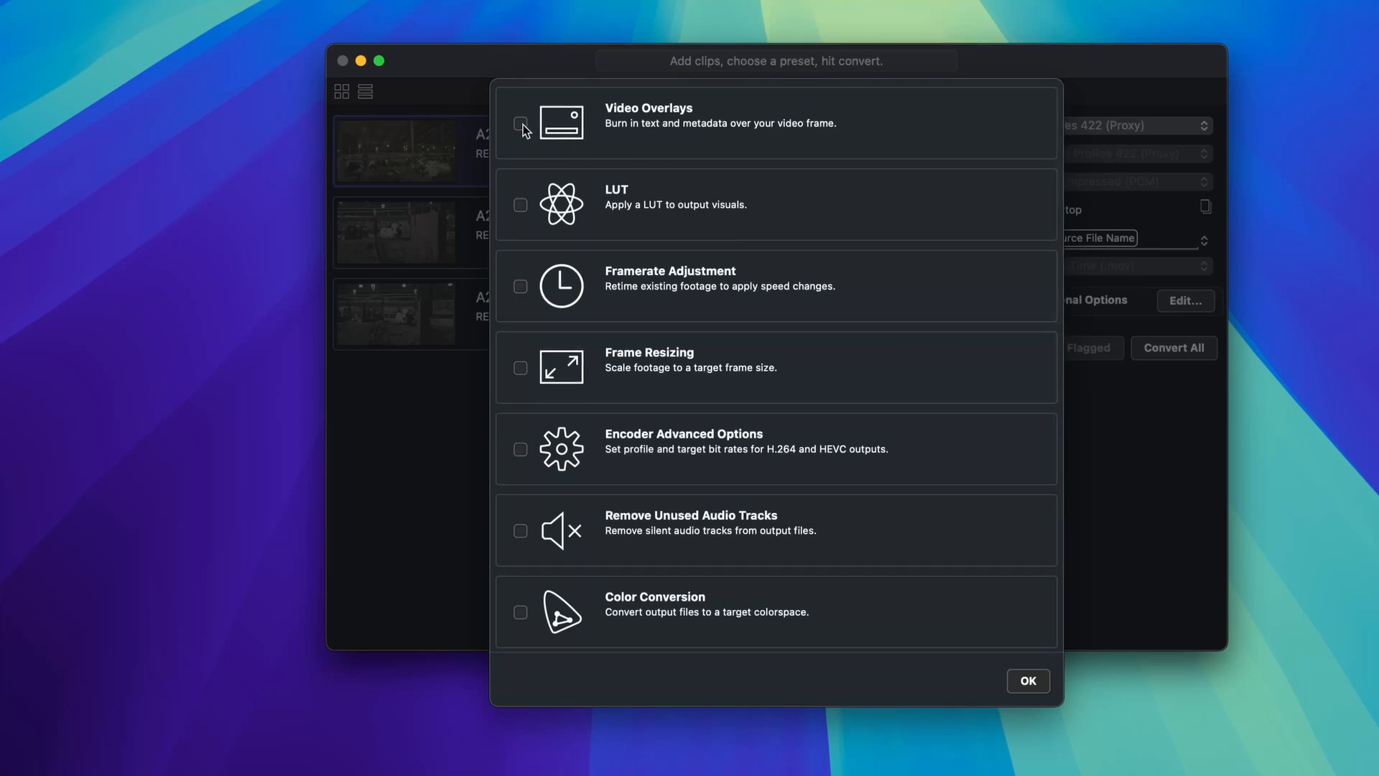
left_click(520, 123)
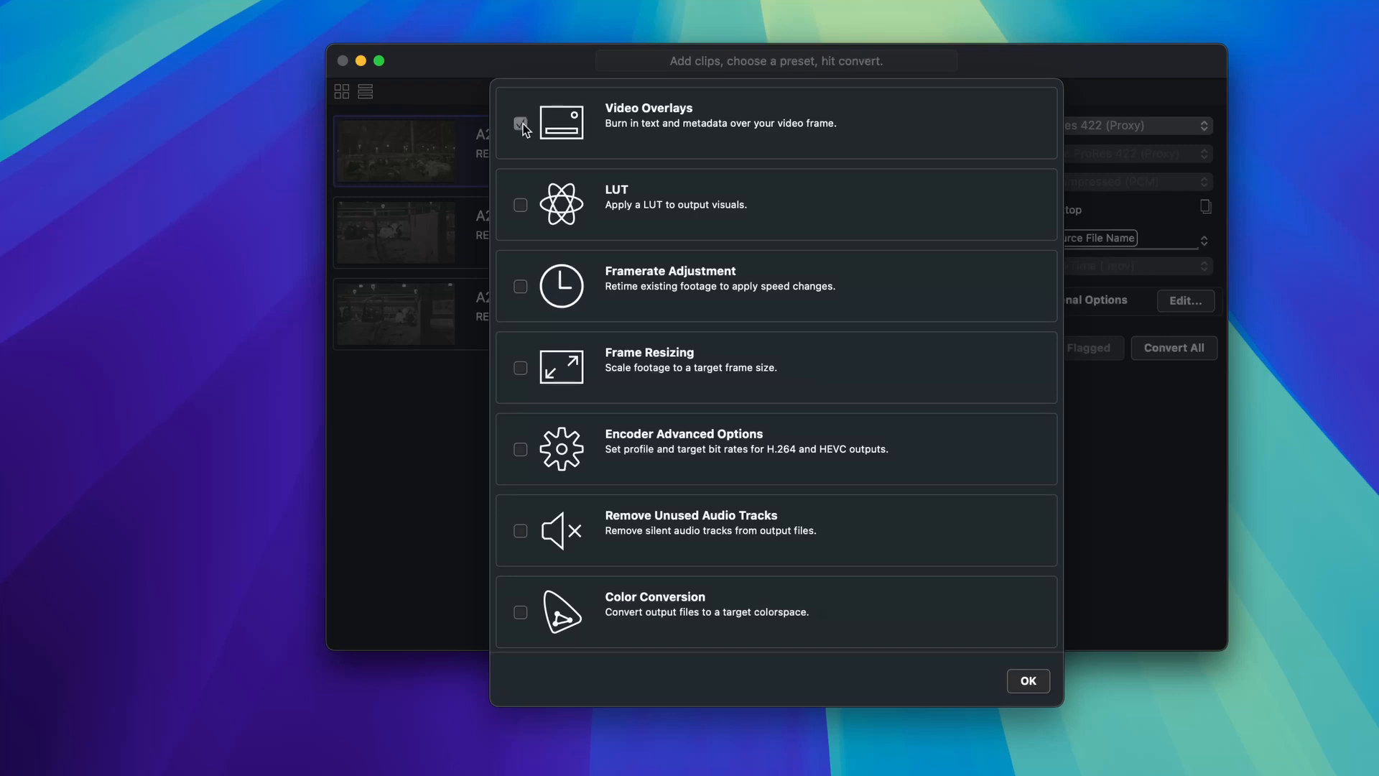
scroll("down", 3)
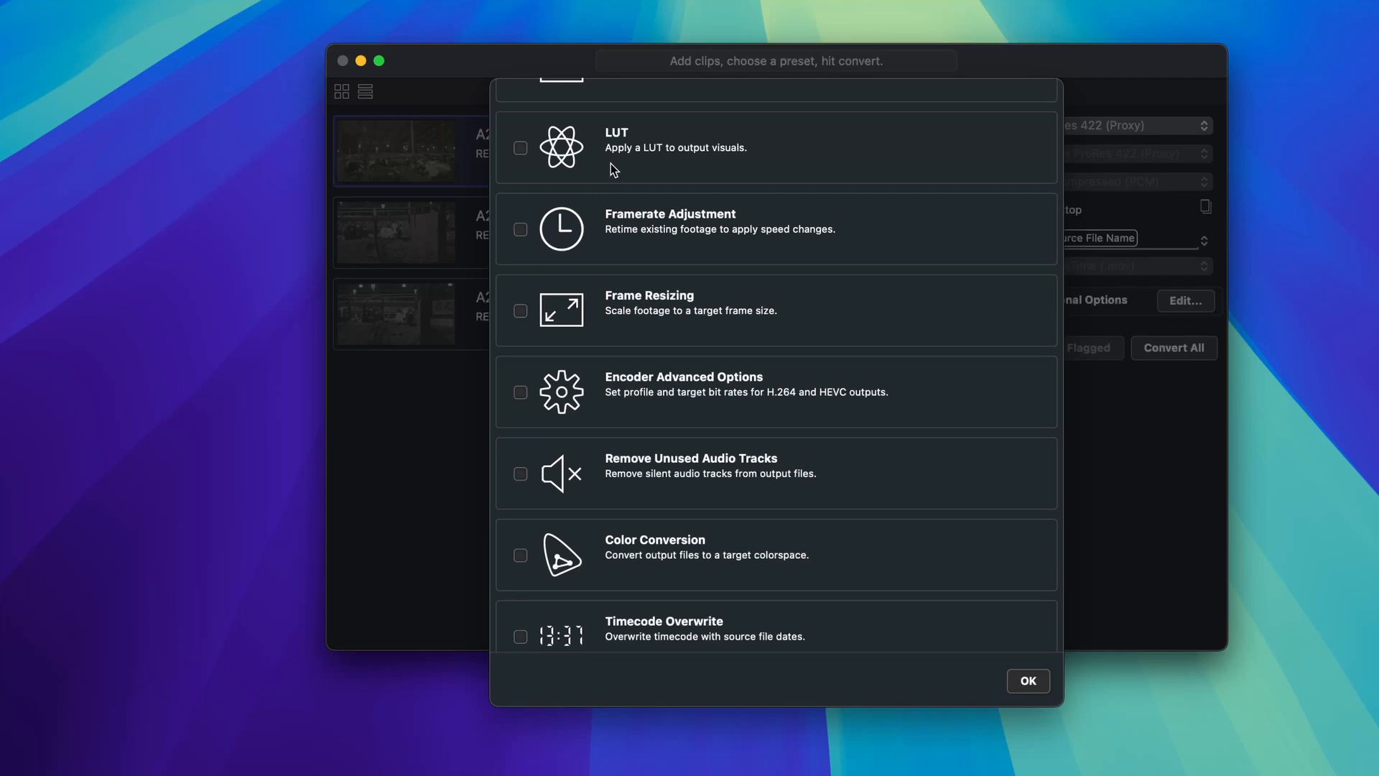
mouse_move(605, 164)
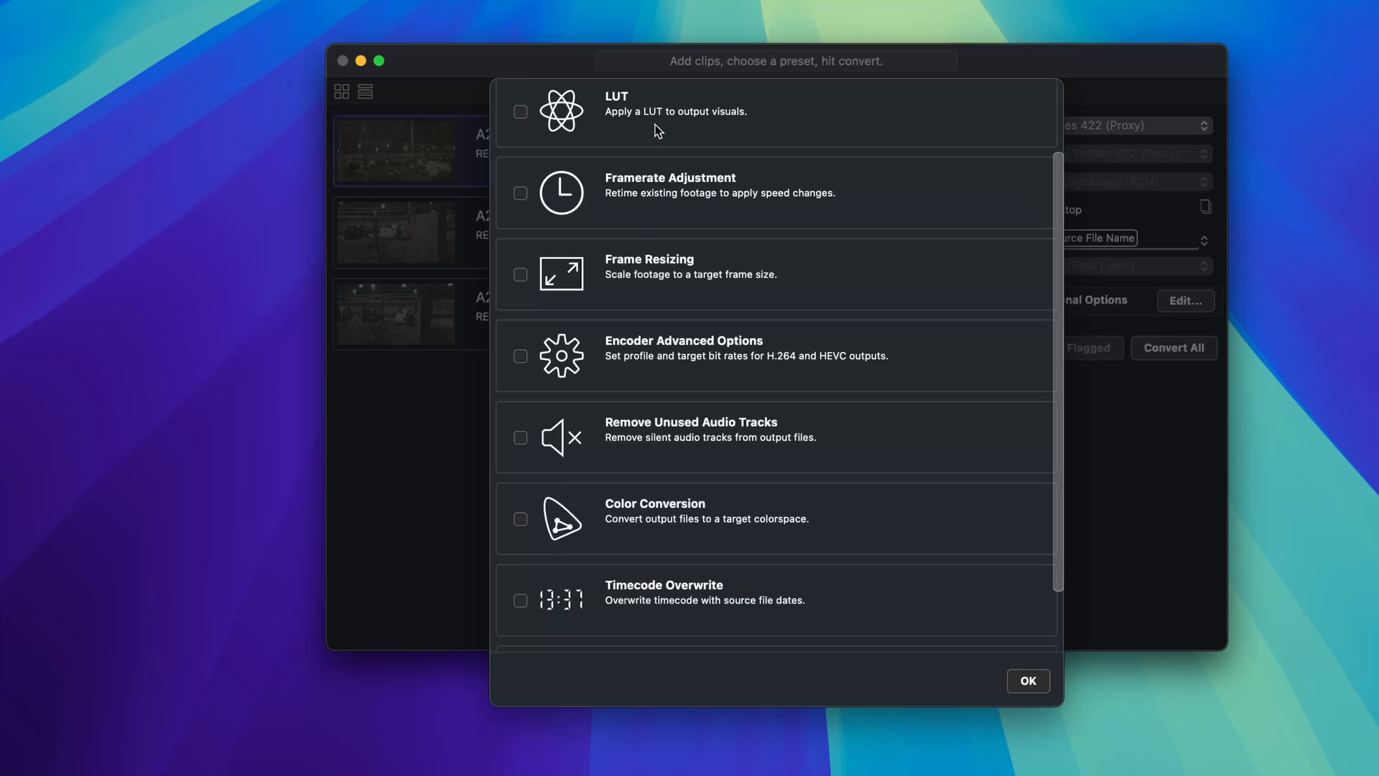
scroll("down", 3)
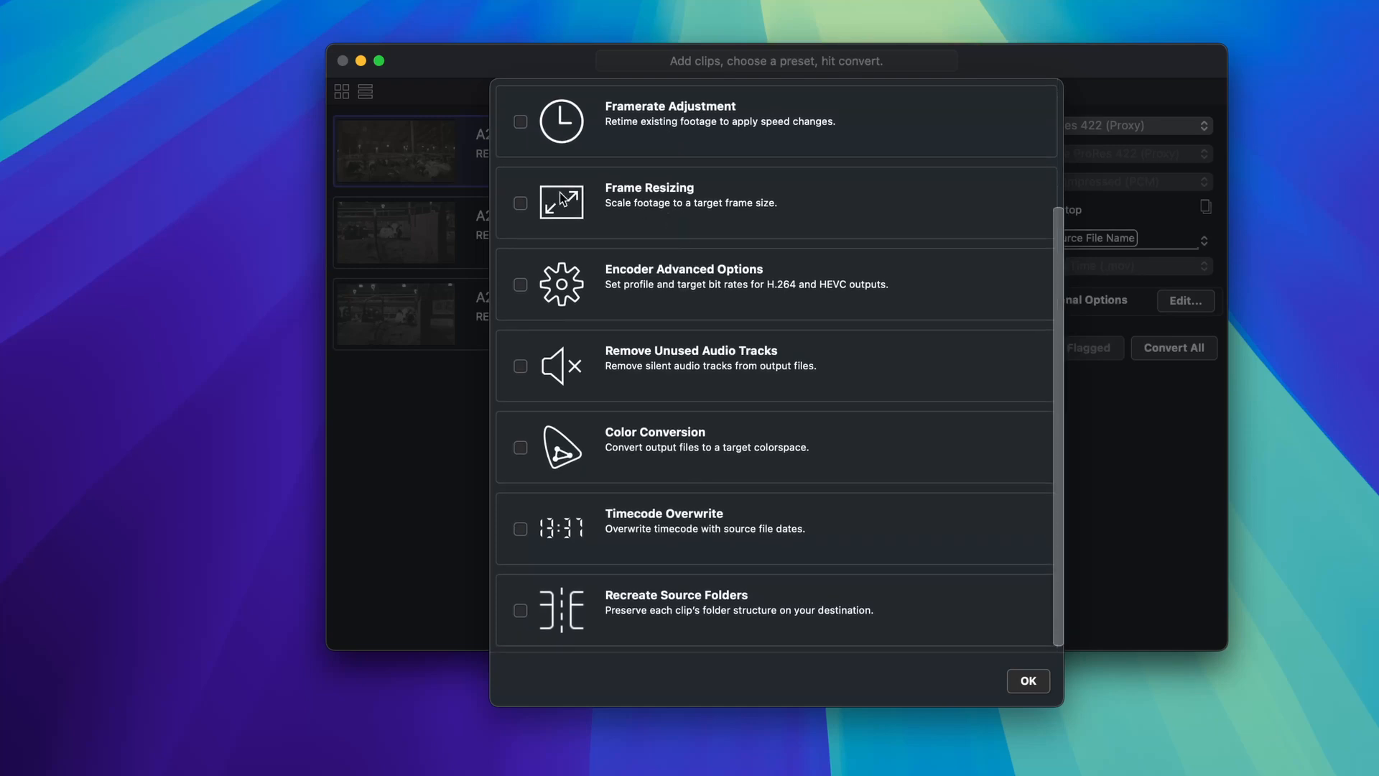
Step: Enable Frame Resizing, Encoder Advanced Options and Color Conversion
left_click(520, 198)
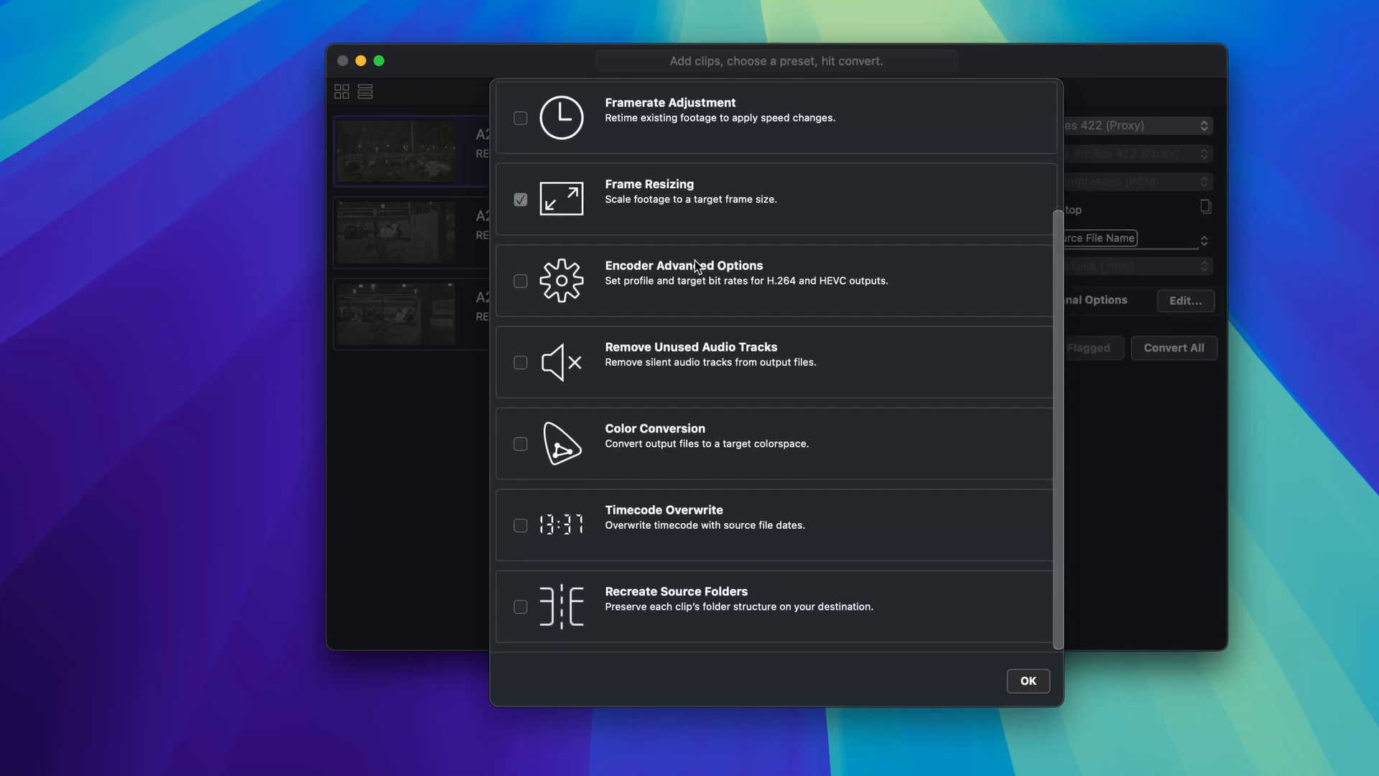
left_click(521, 280)
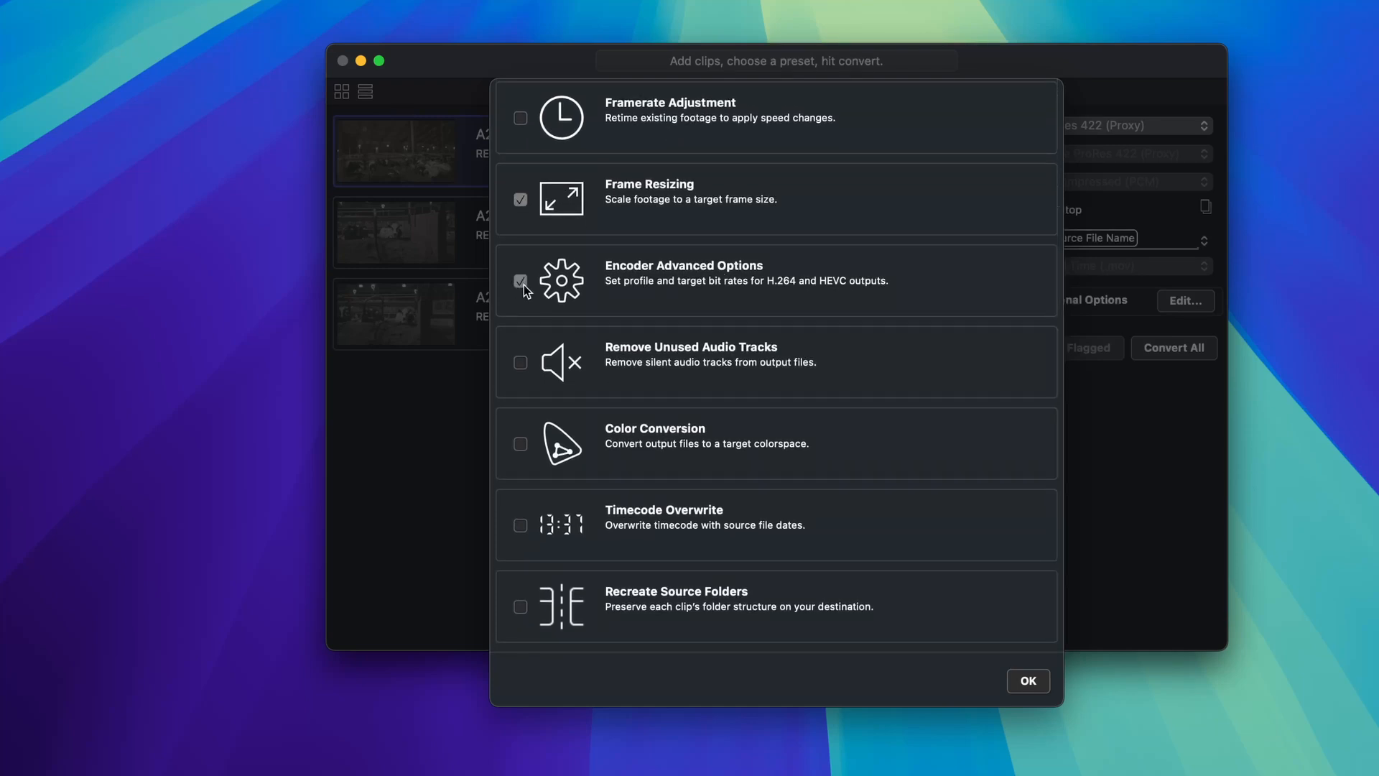
mouse_move(534, 367)
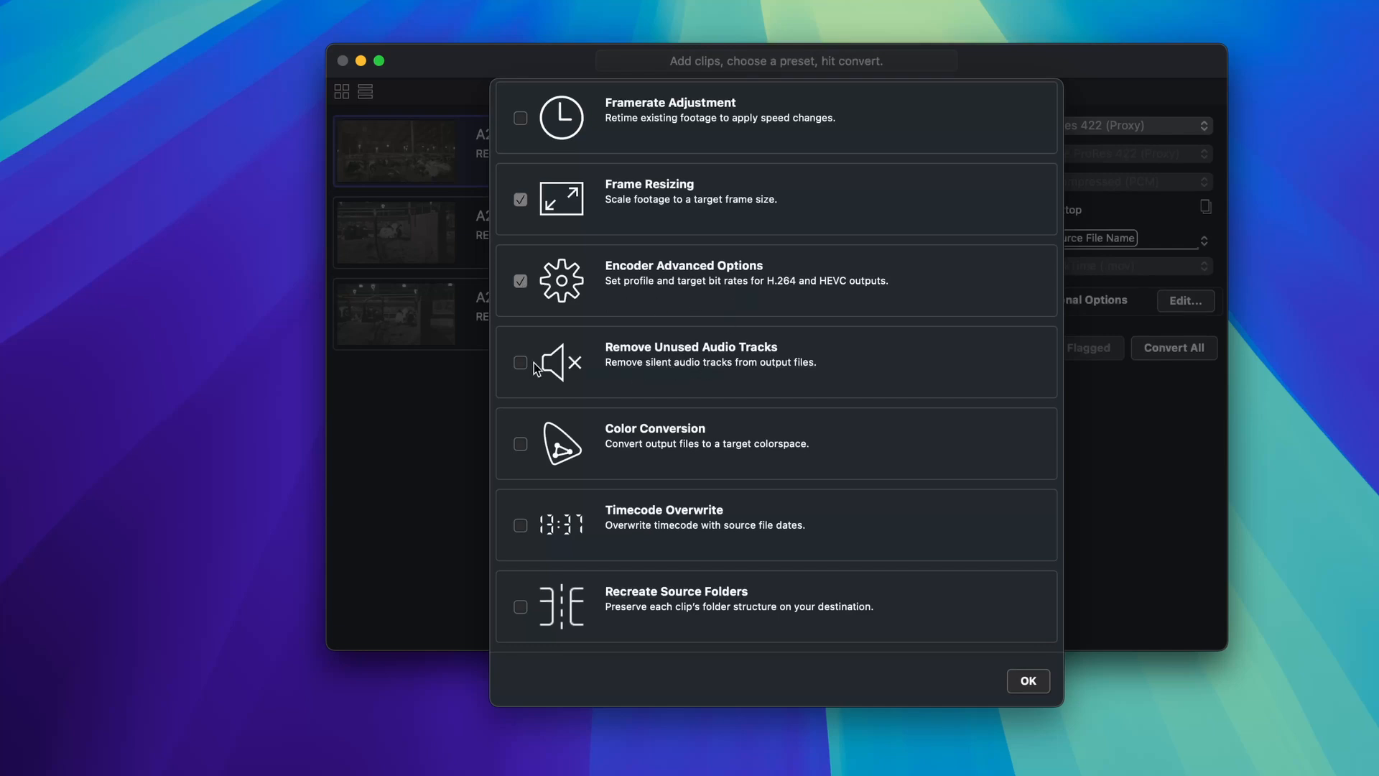
mouse_move(590, 427)
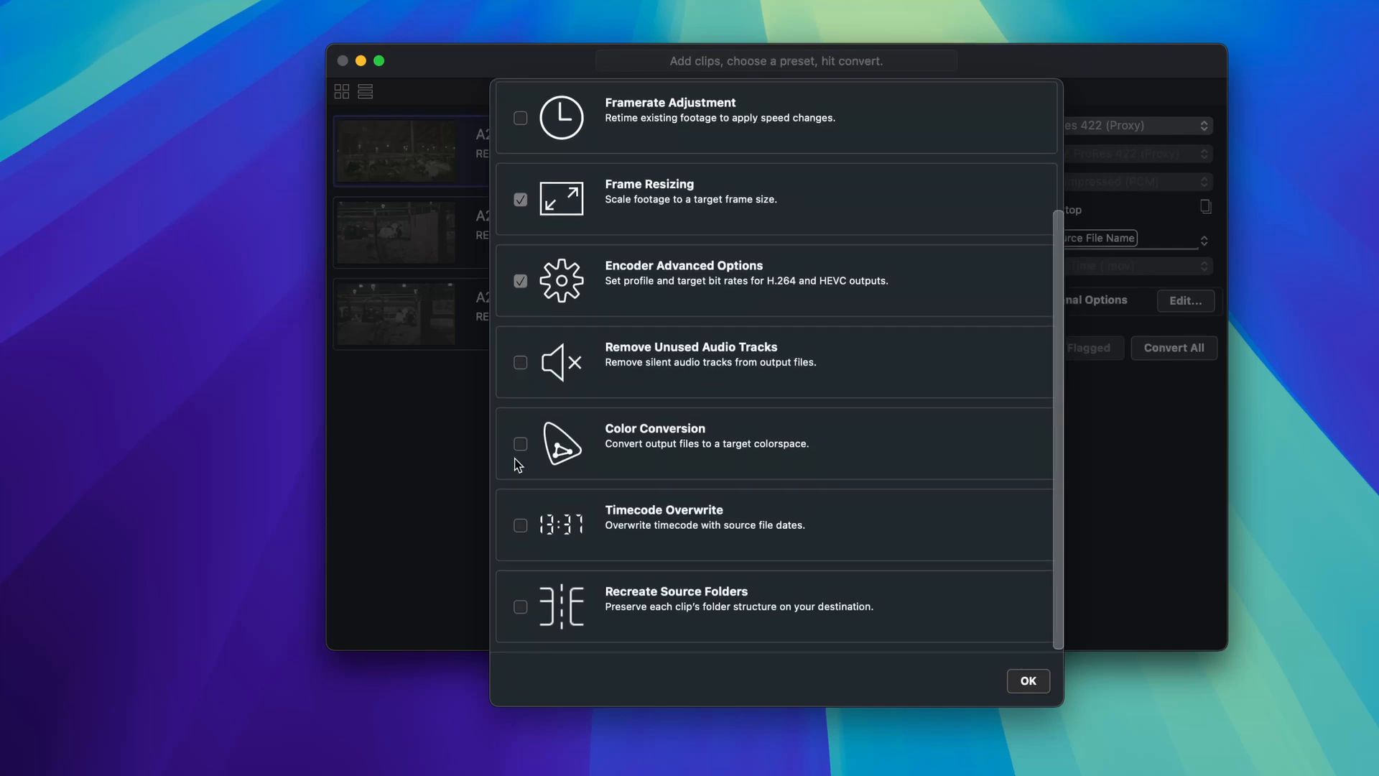
left_click(520, 444)
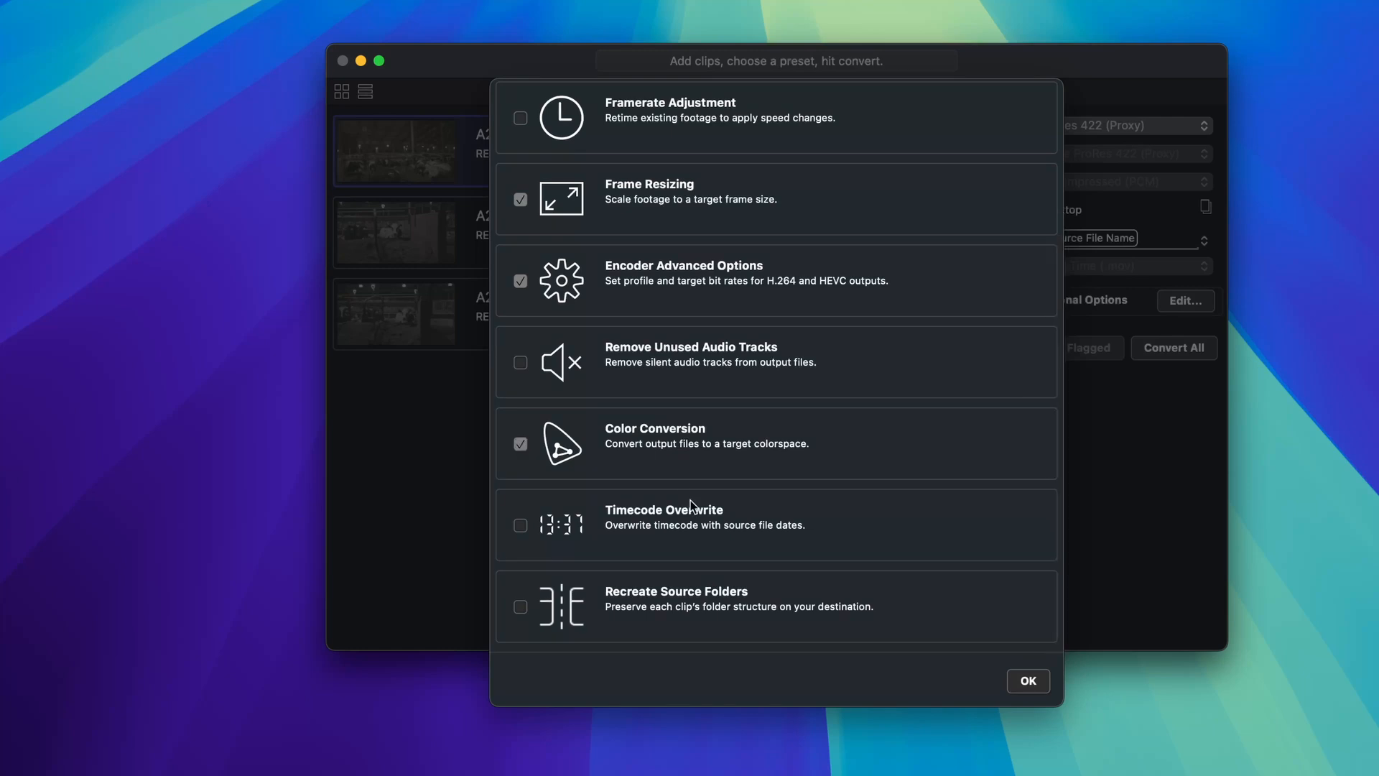
mouse_move(698, 536)
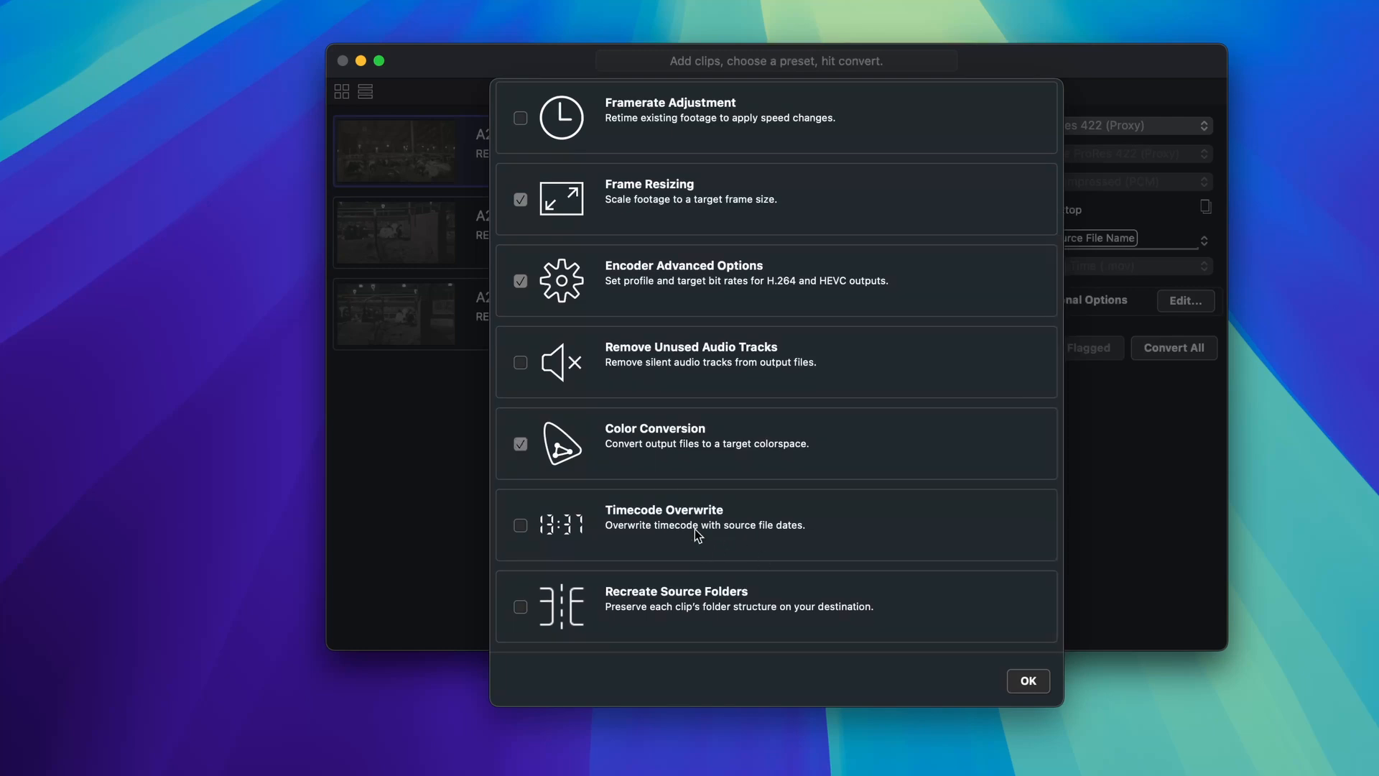
mouse_move(671, 538)
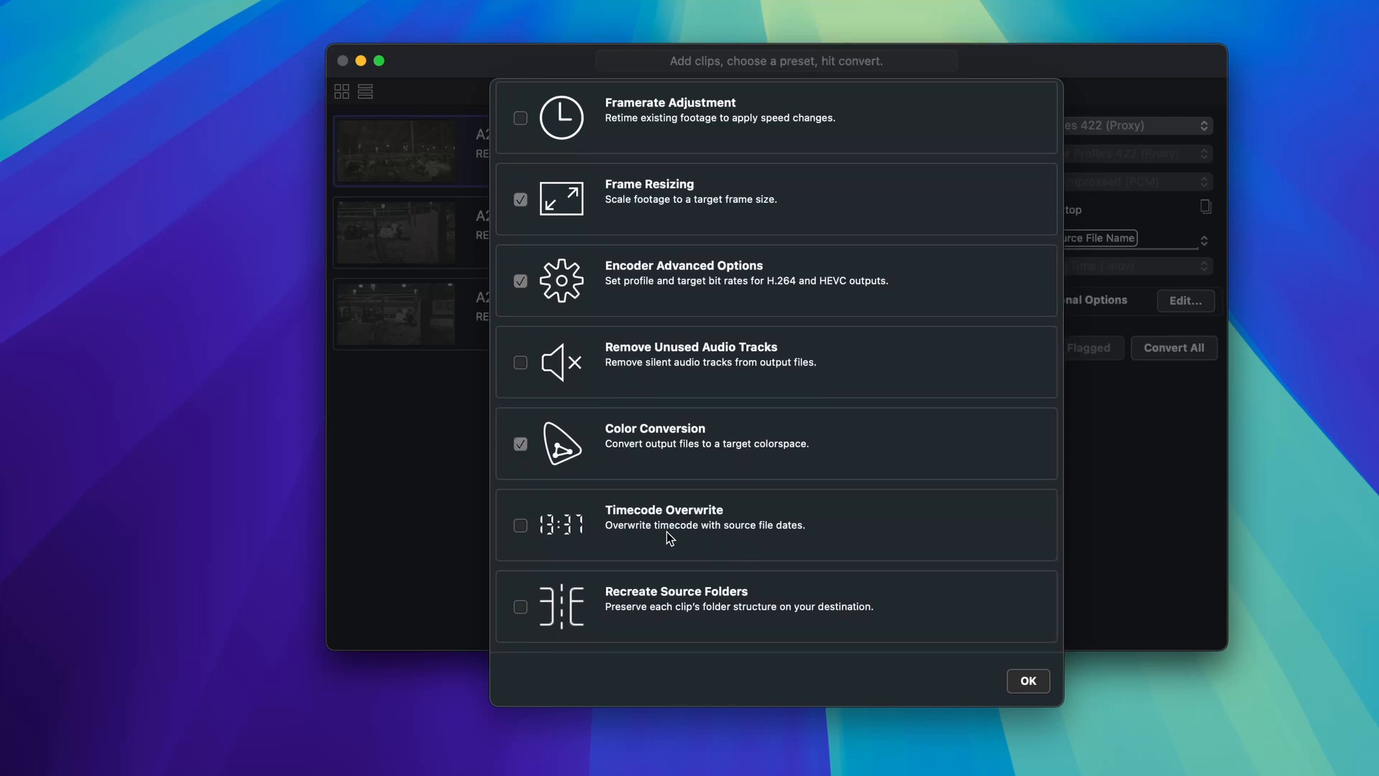
mouse_move(659, 625)
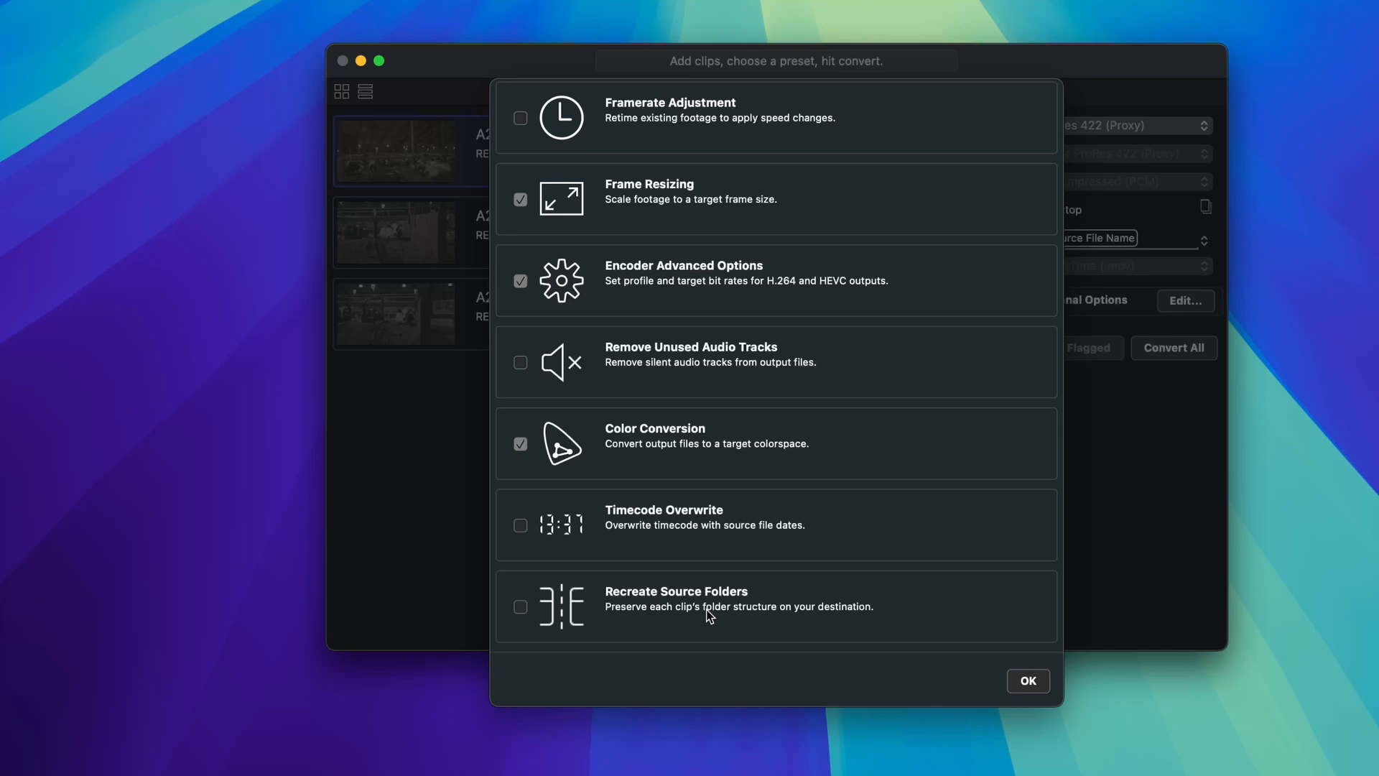
scroll("down", 3)
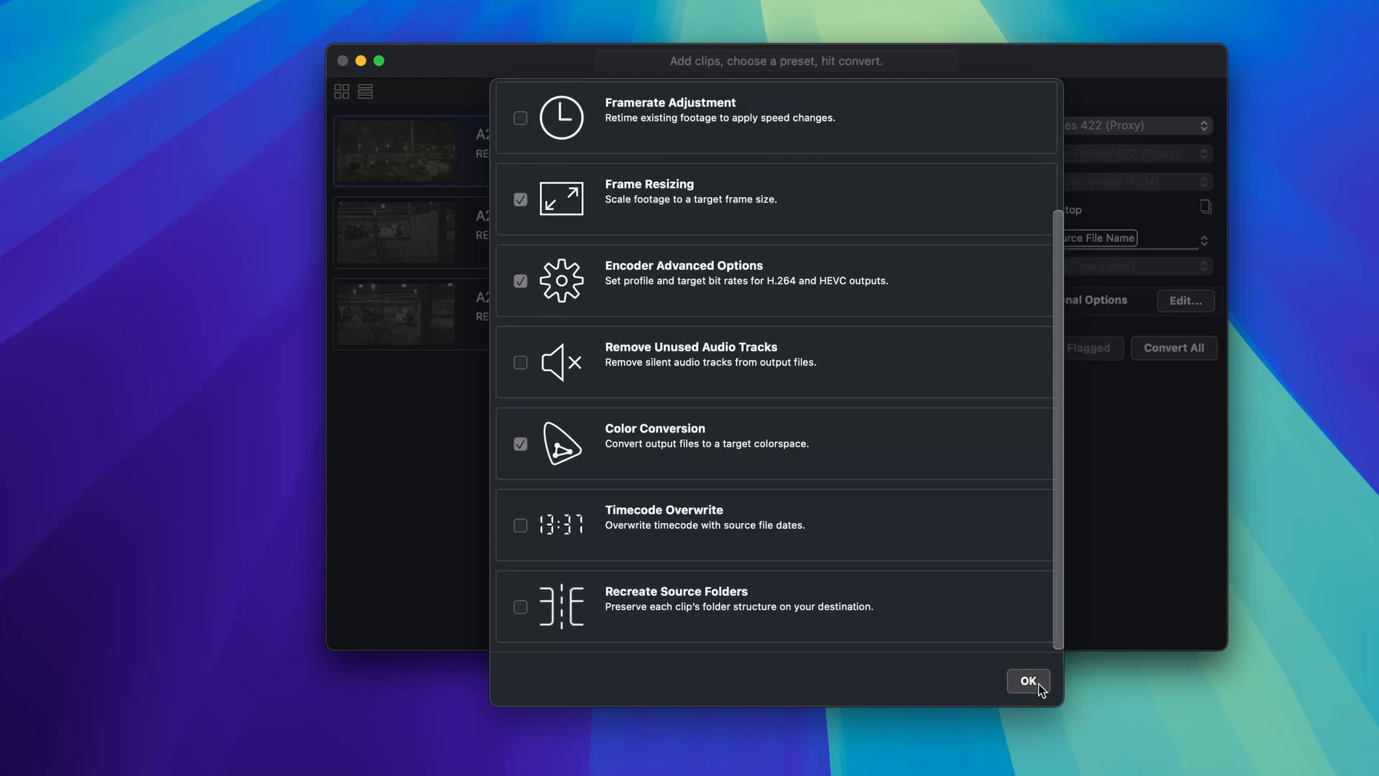
left_click(1028, 681)
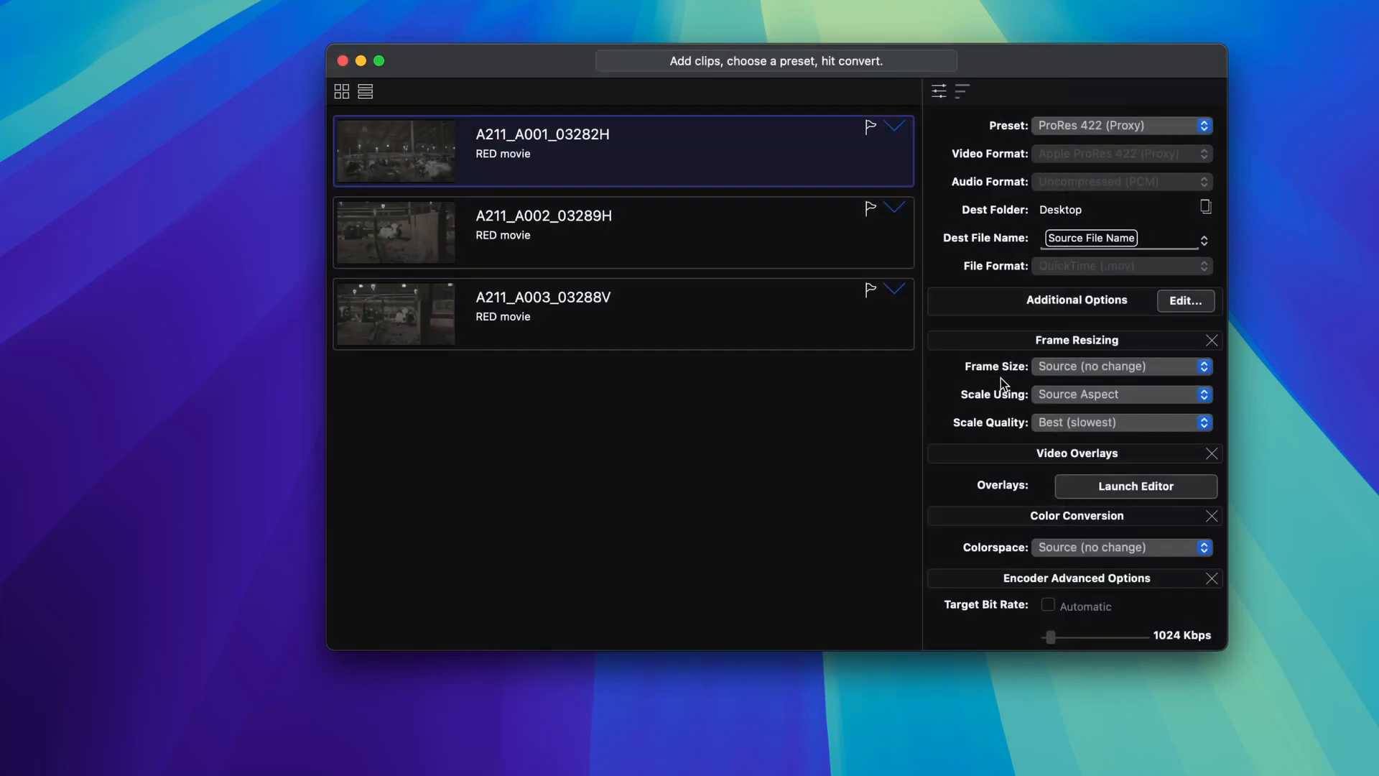
scroll("down", 3)
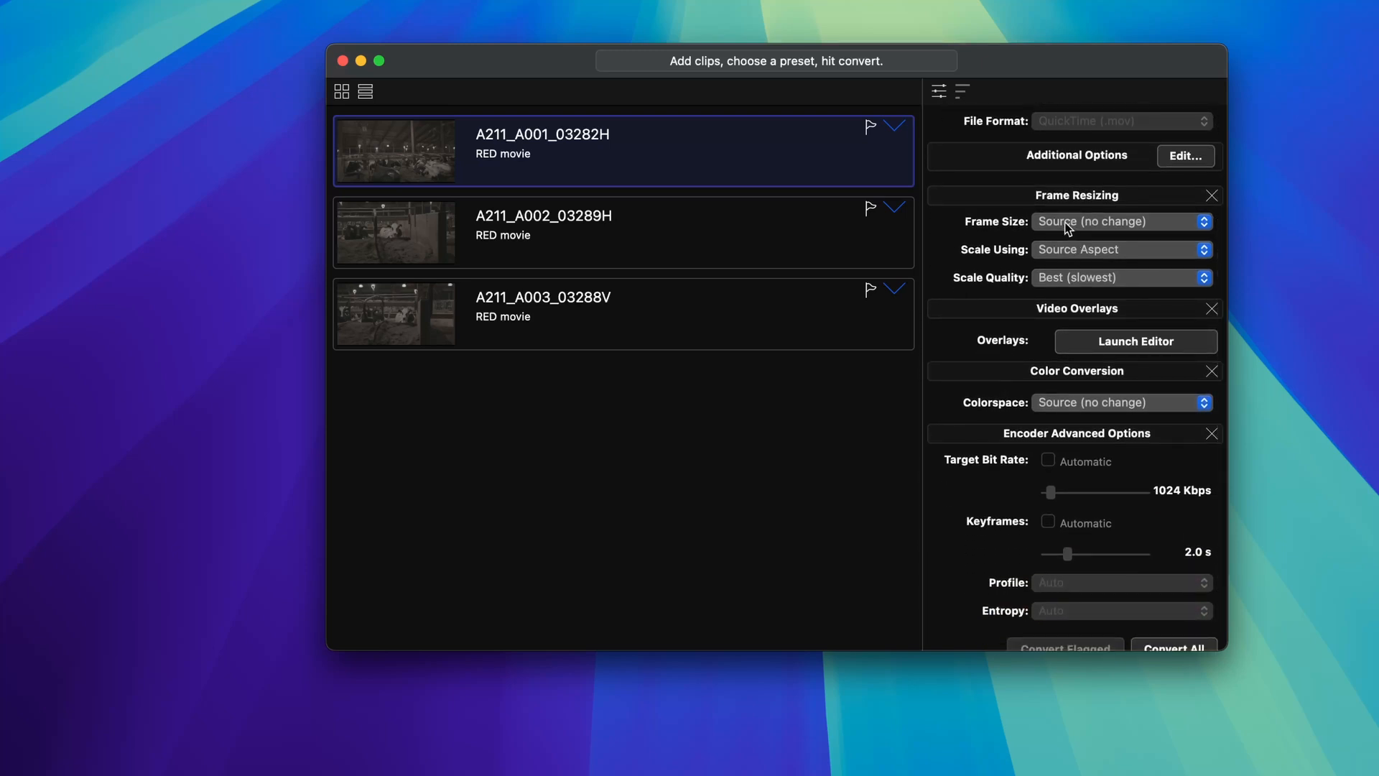
left_click(1122, 221)
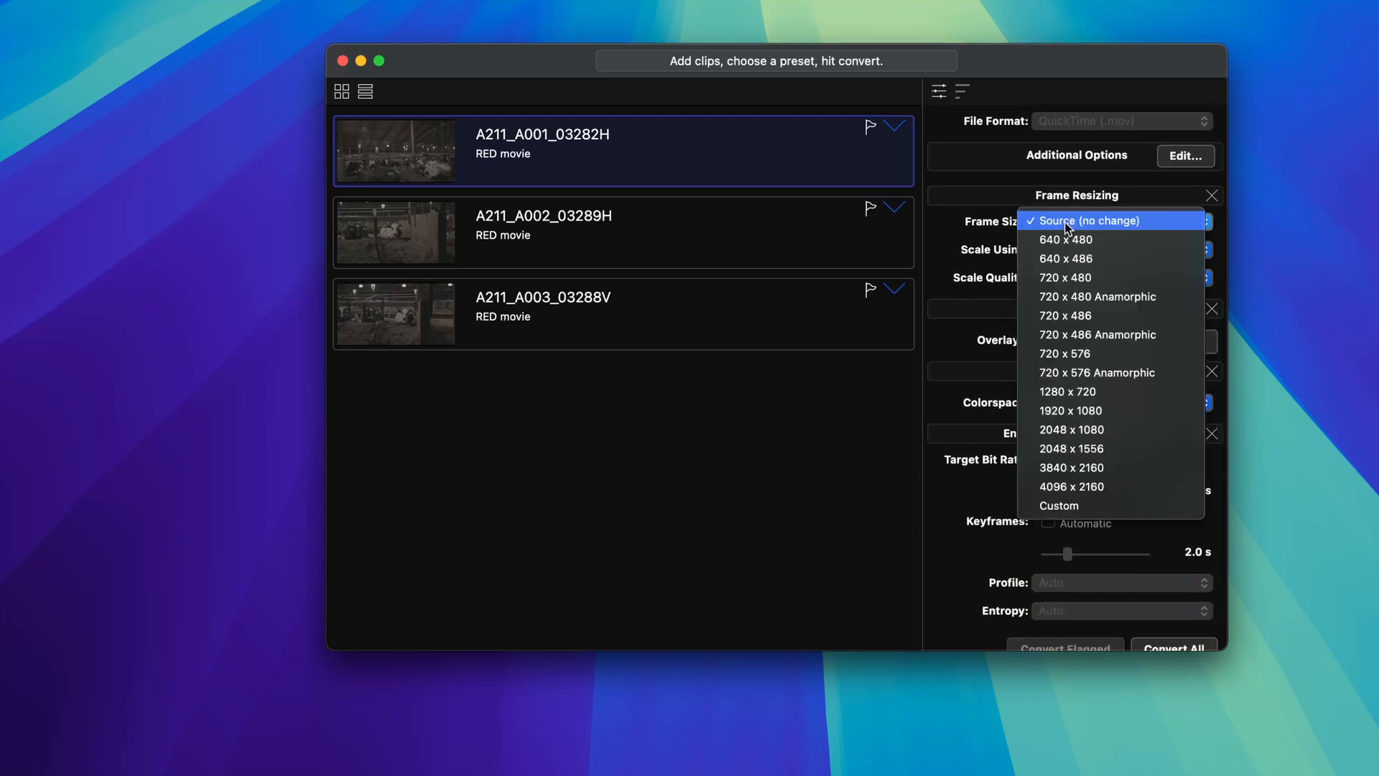
mouse_move(1111, 504)
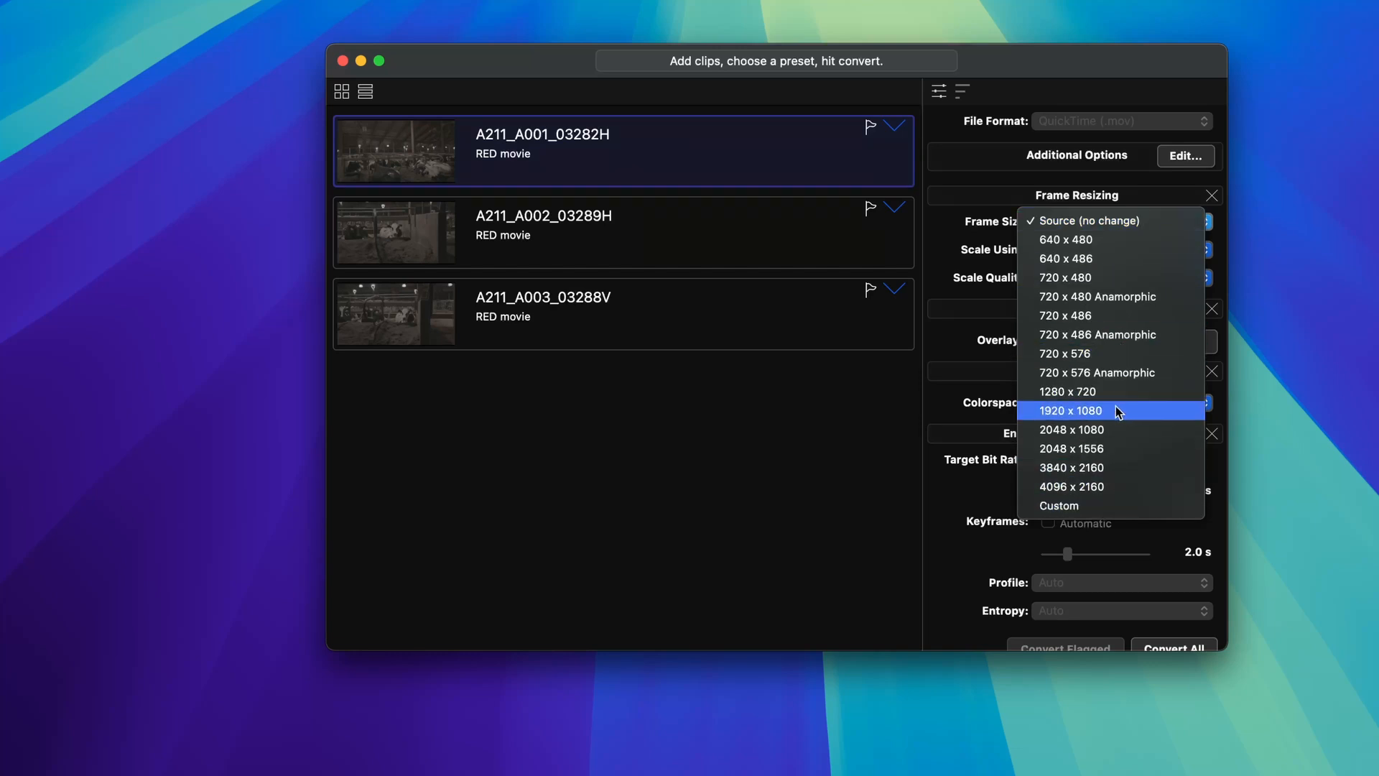
left_click(1068, 391)
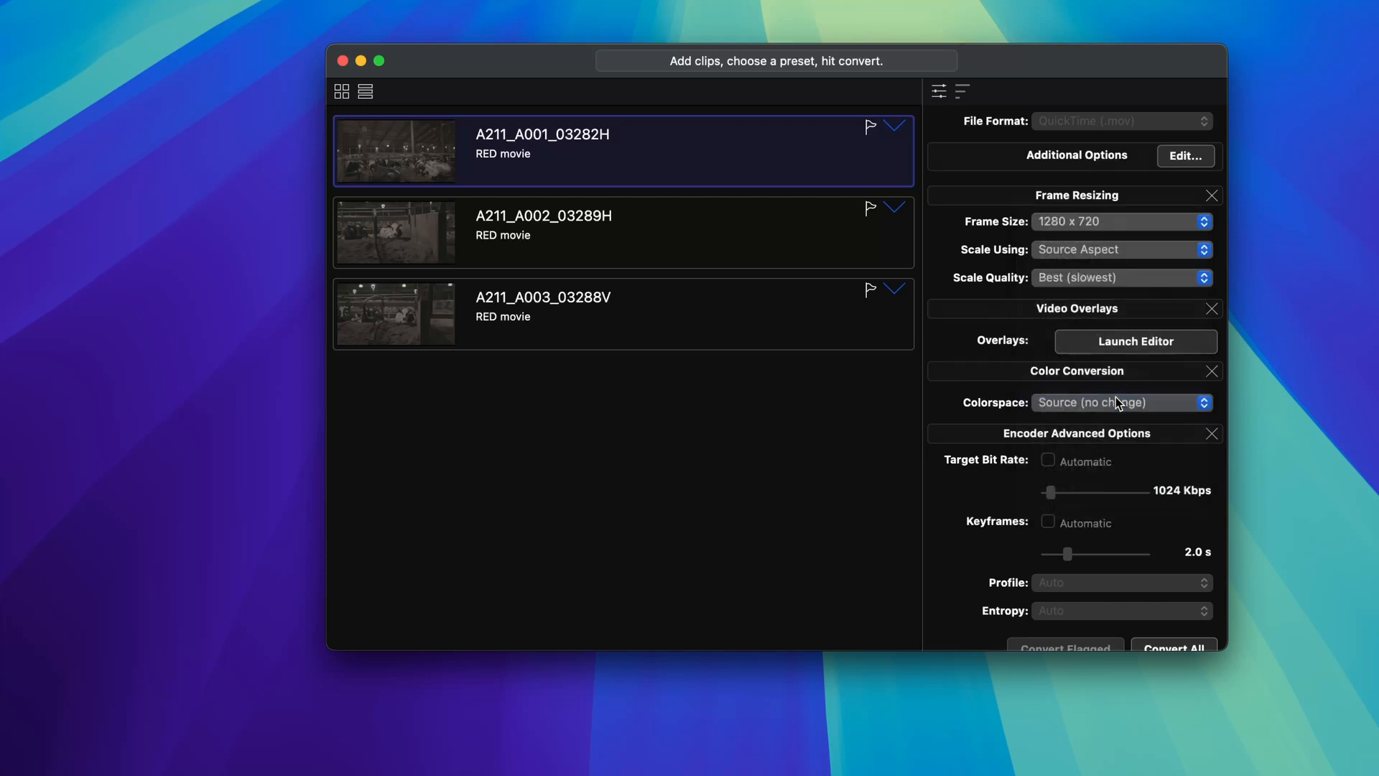
mouse_move(1117, 332)
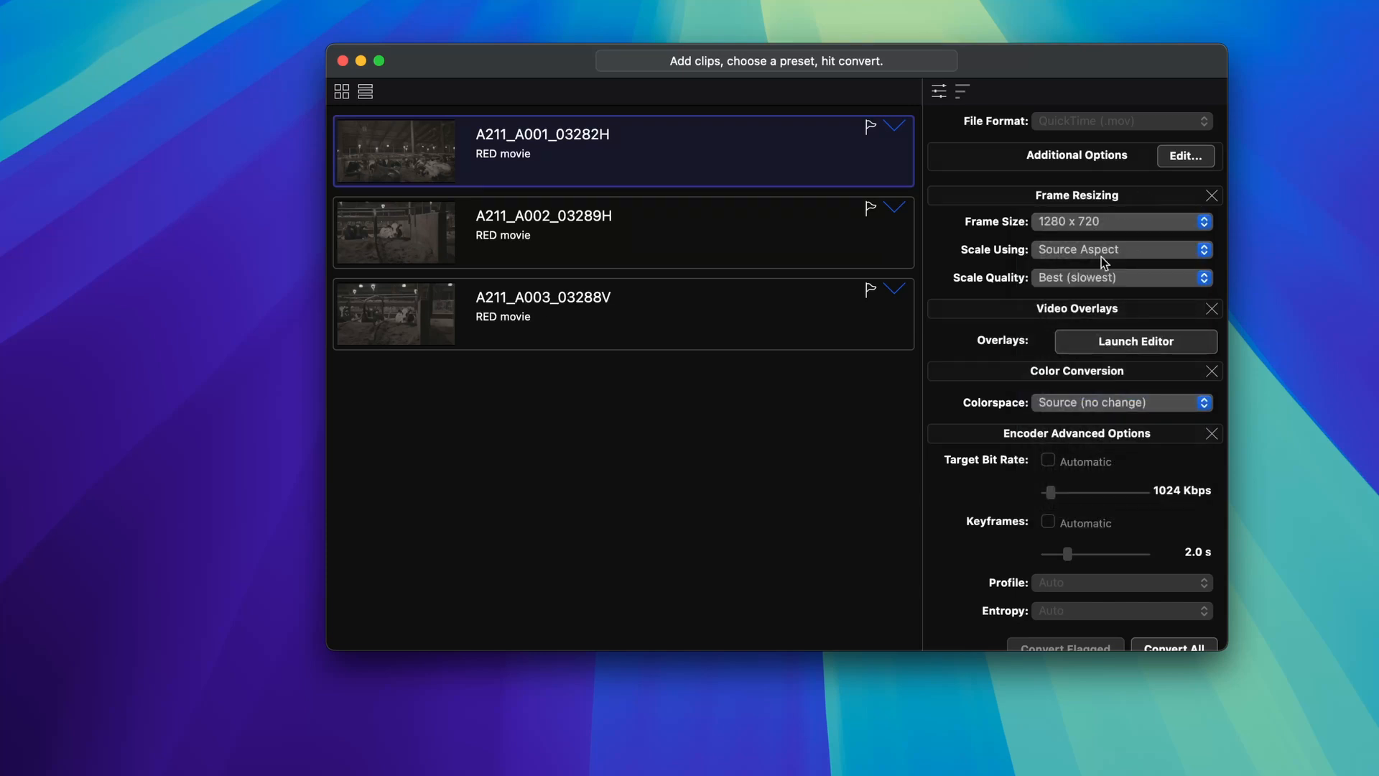
left_click(1121, 221)
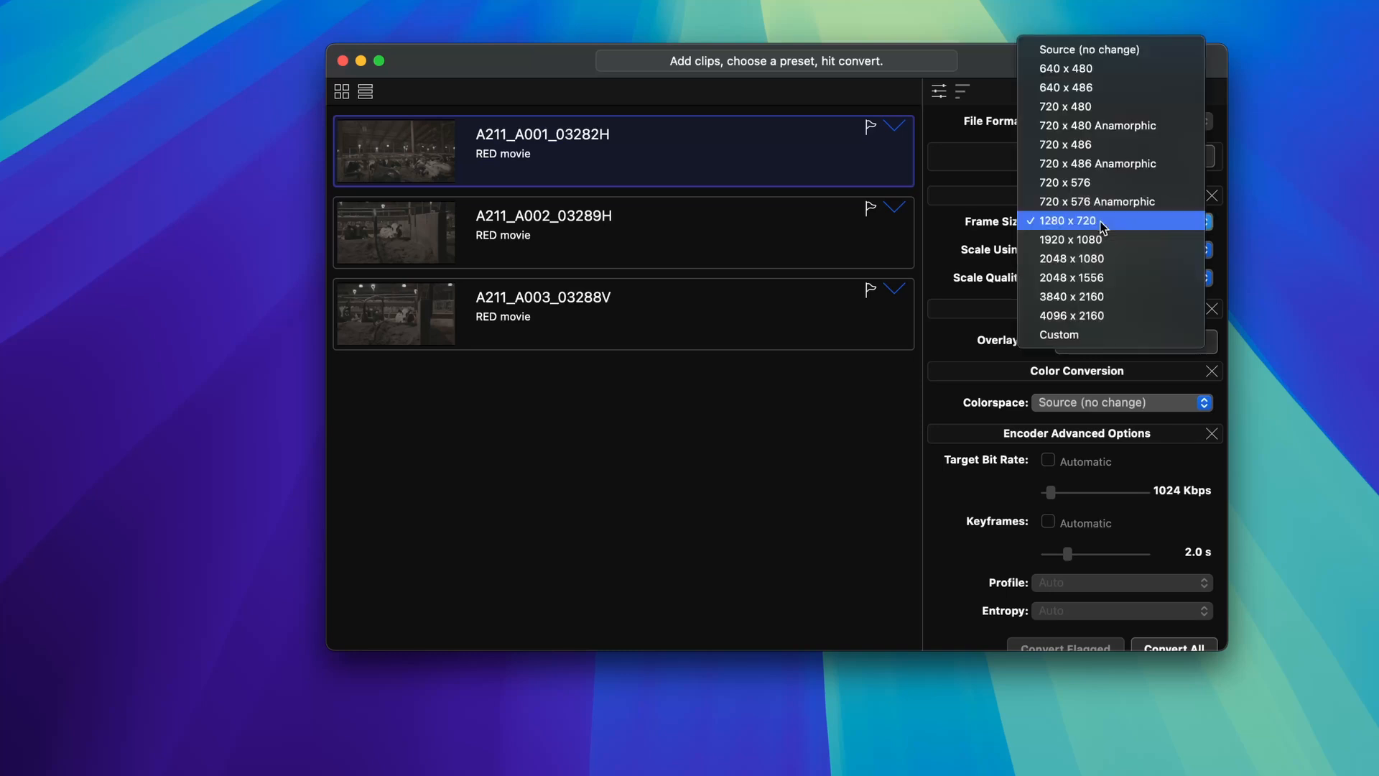
left_click(1071, 240)
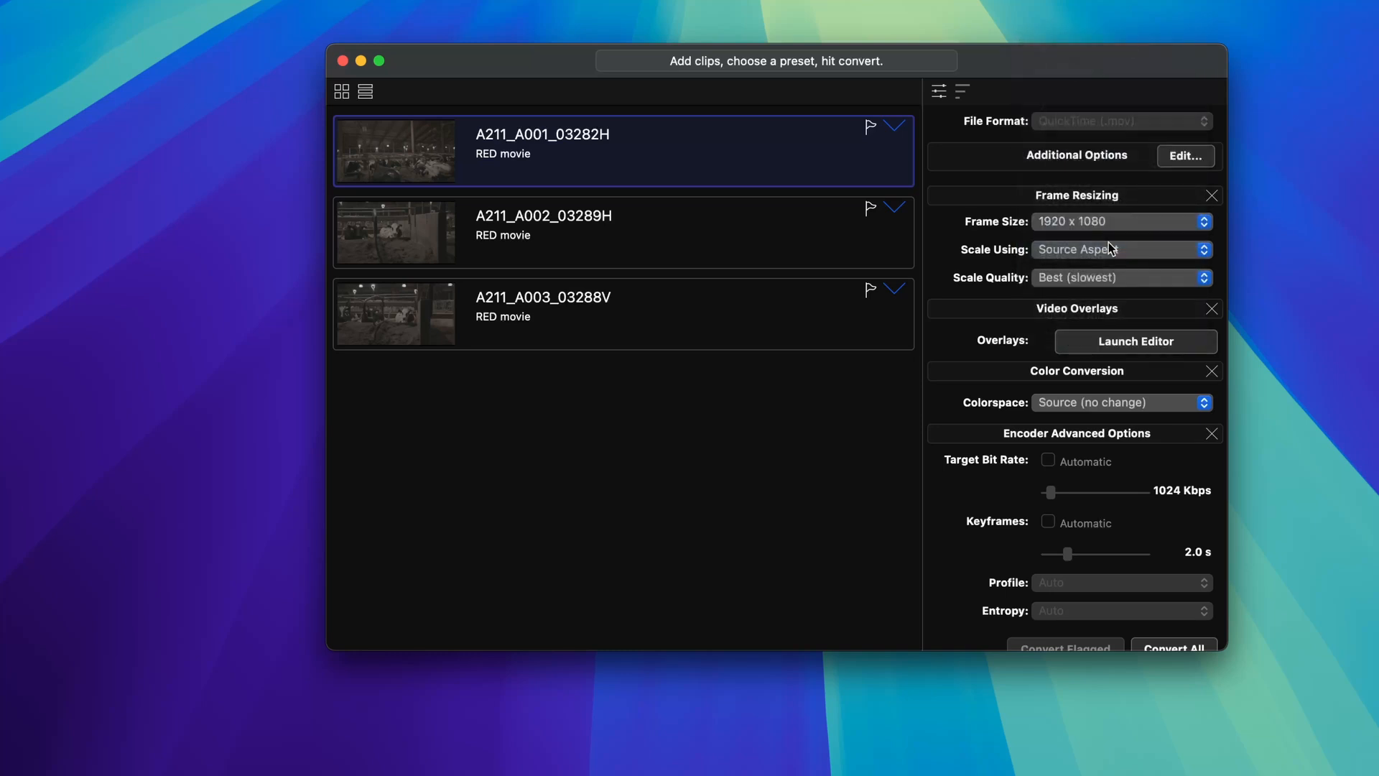
left_click(1121, 248)
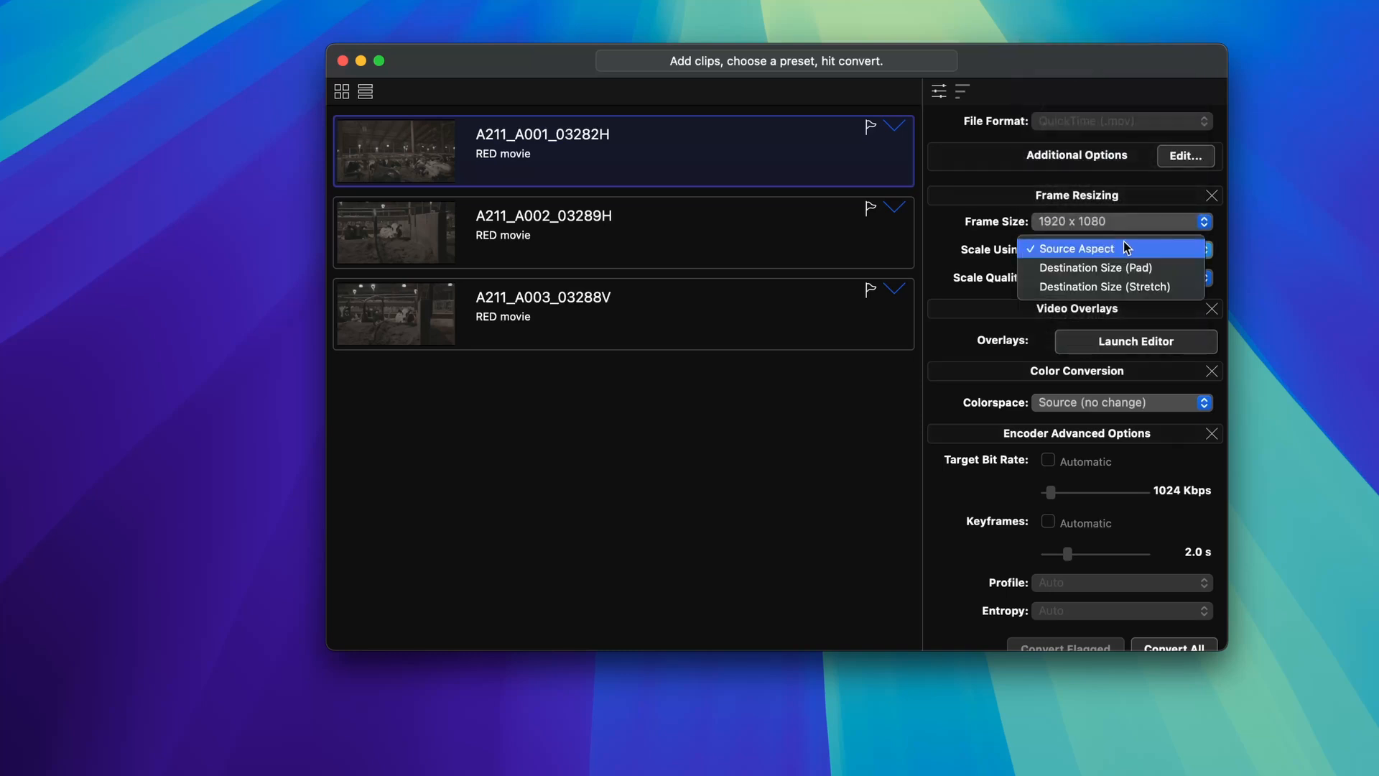
mouse_move(1103, 286)
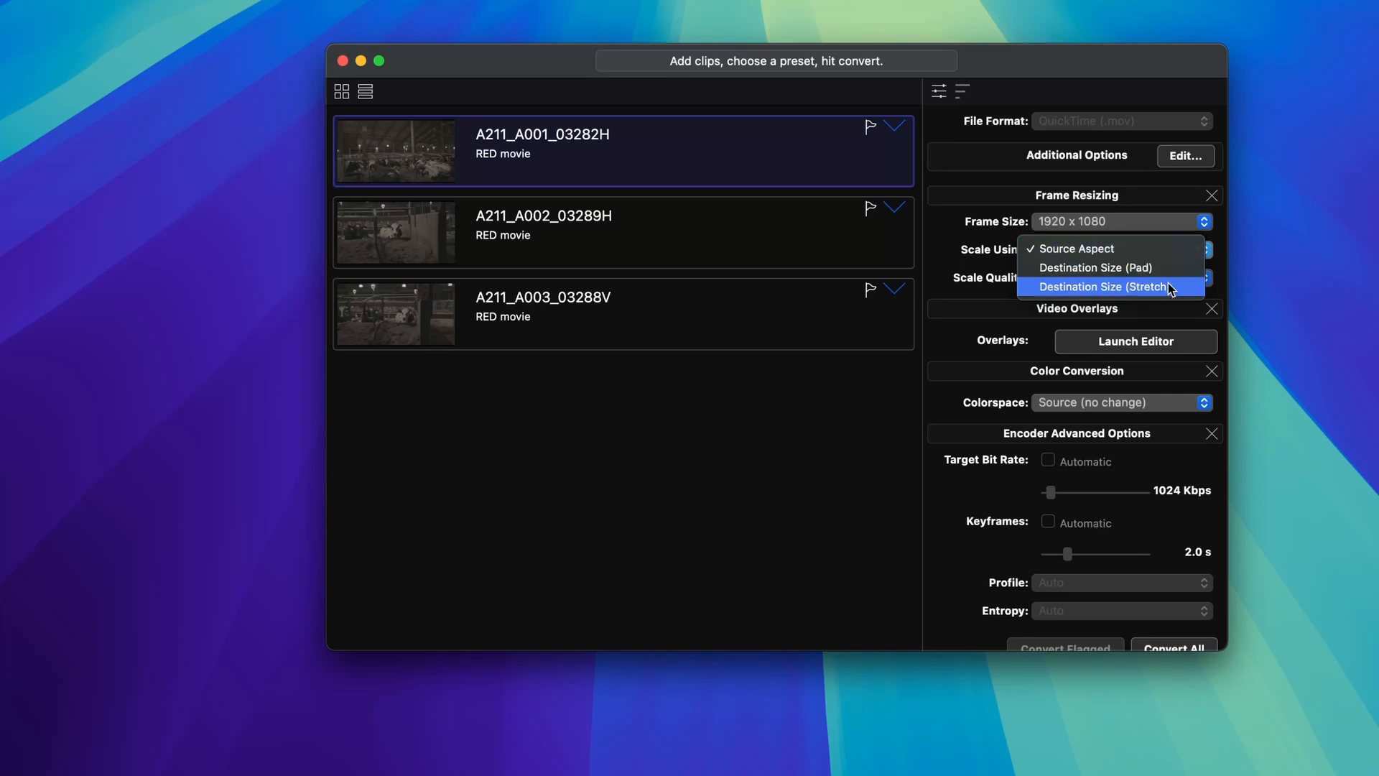
mouse_move(1094, 267)
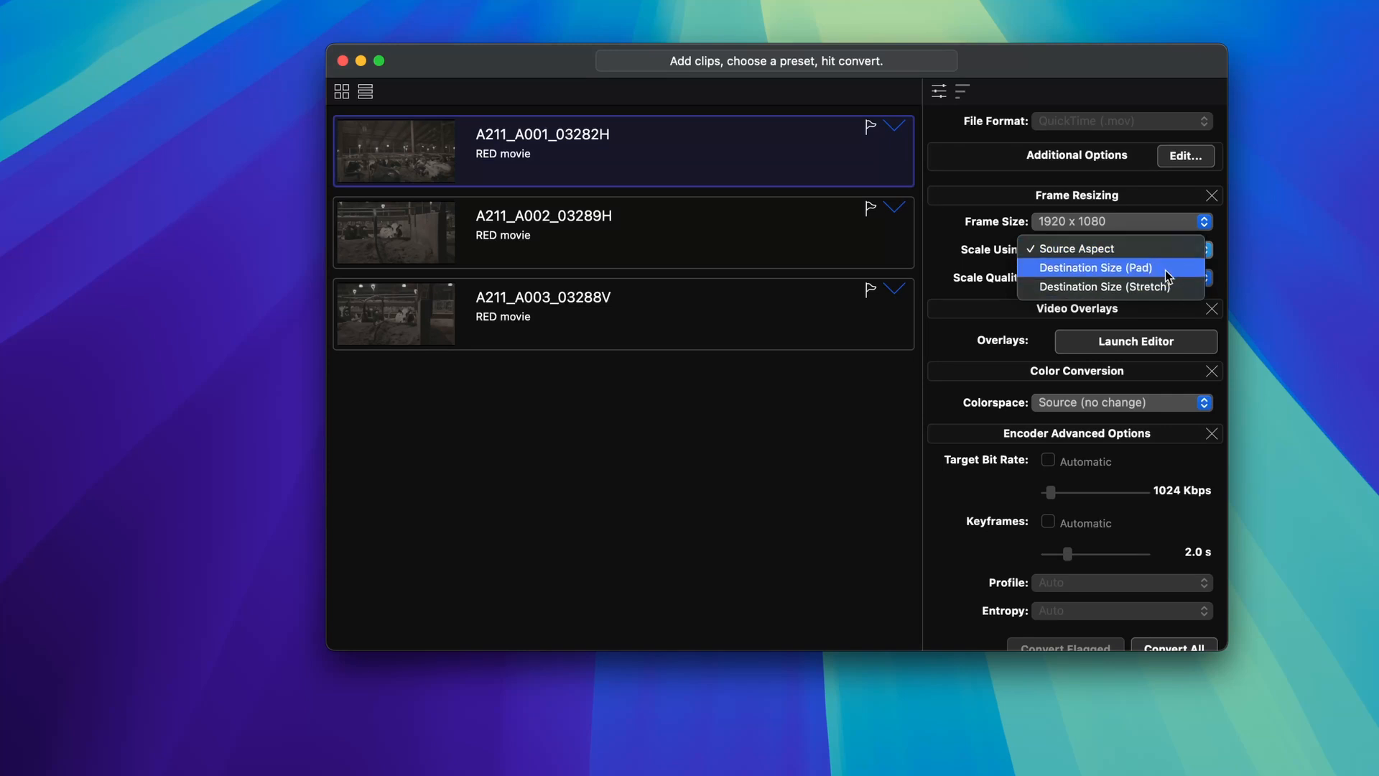
mouse_move(1029, 268)
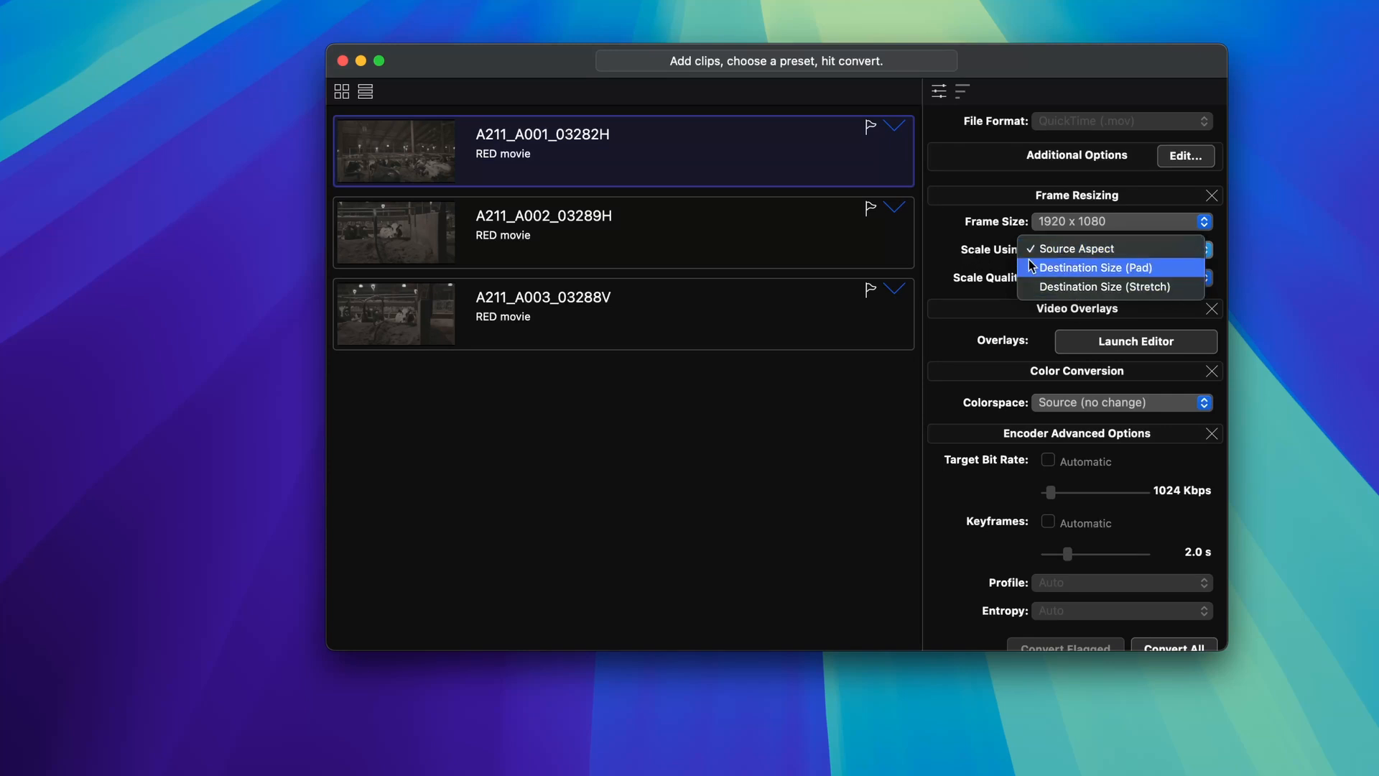
mouse_move(994, 241)
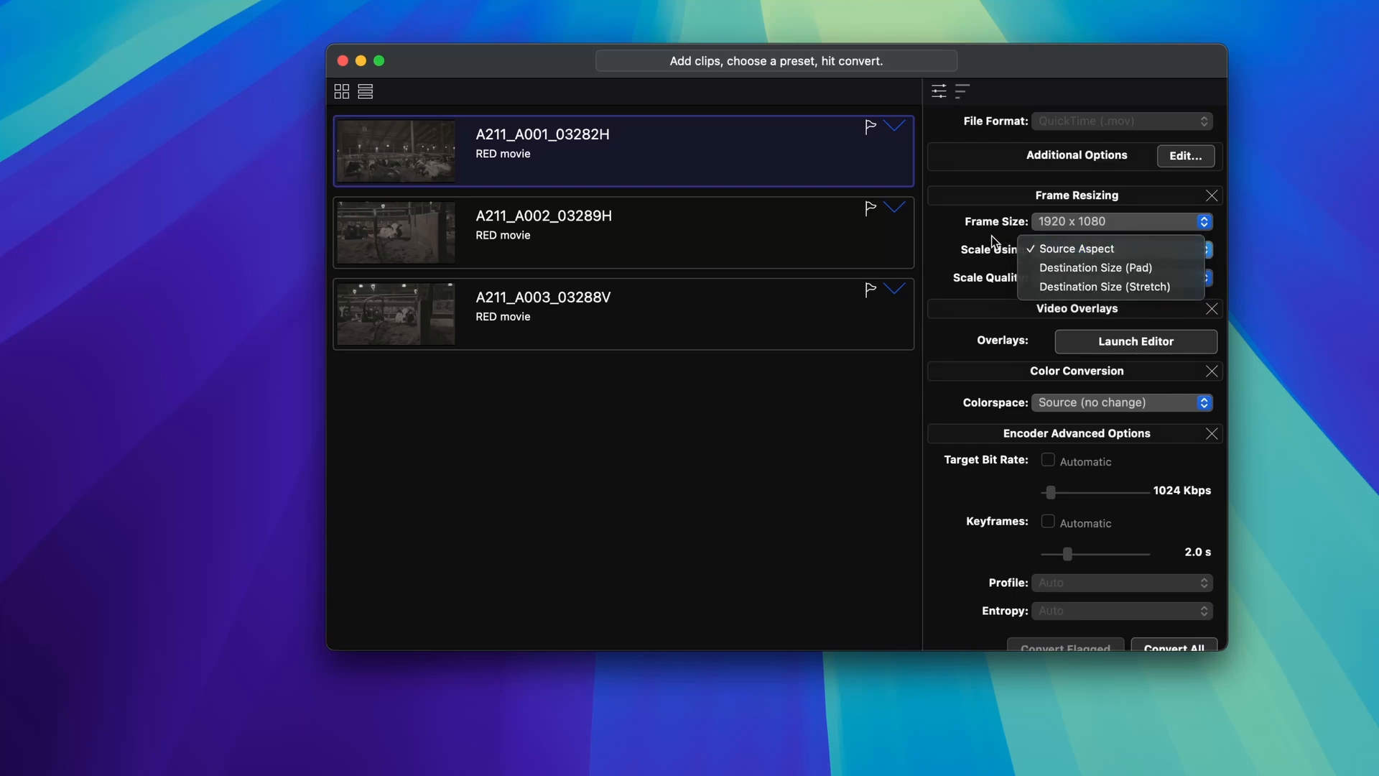
left_click(1075, 249)
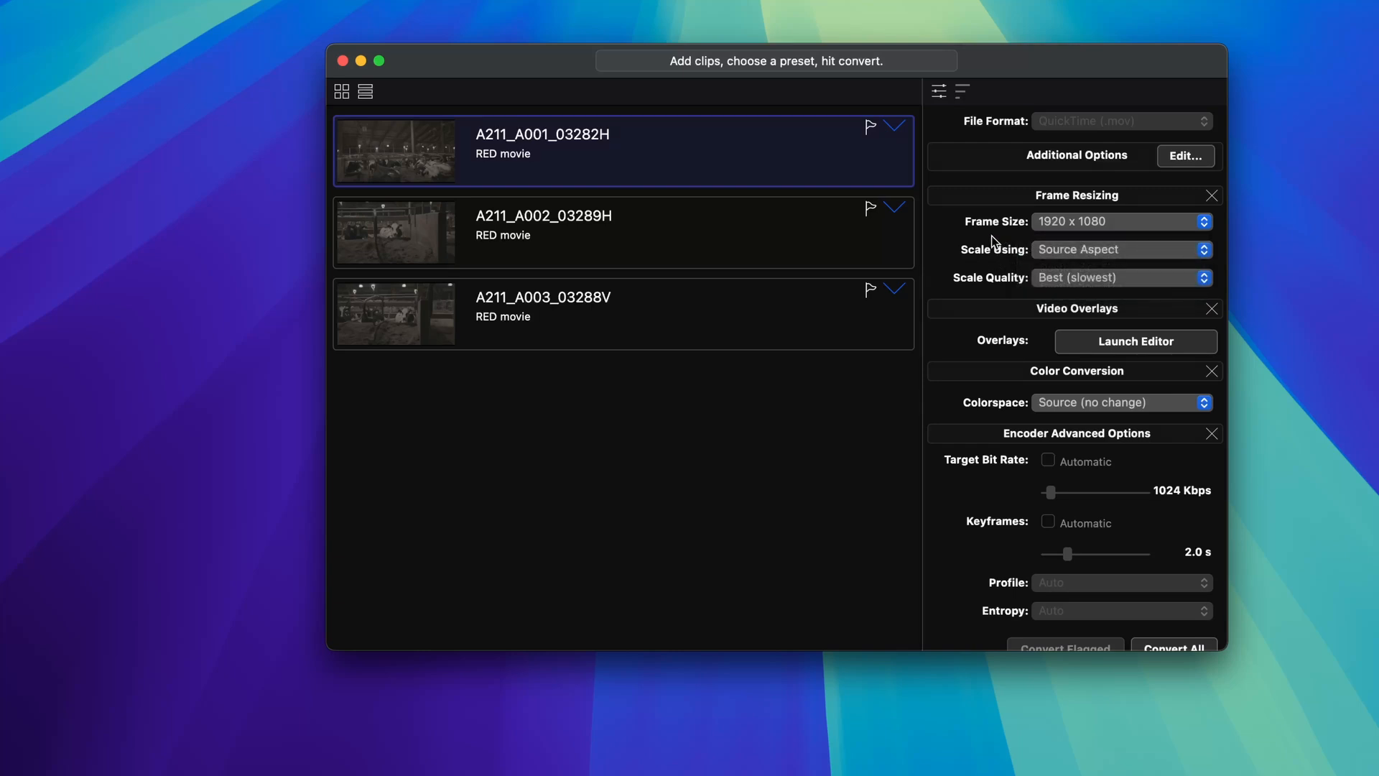
left_click(1122, 277)
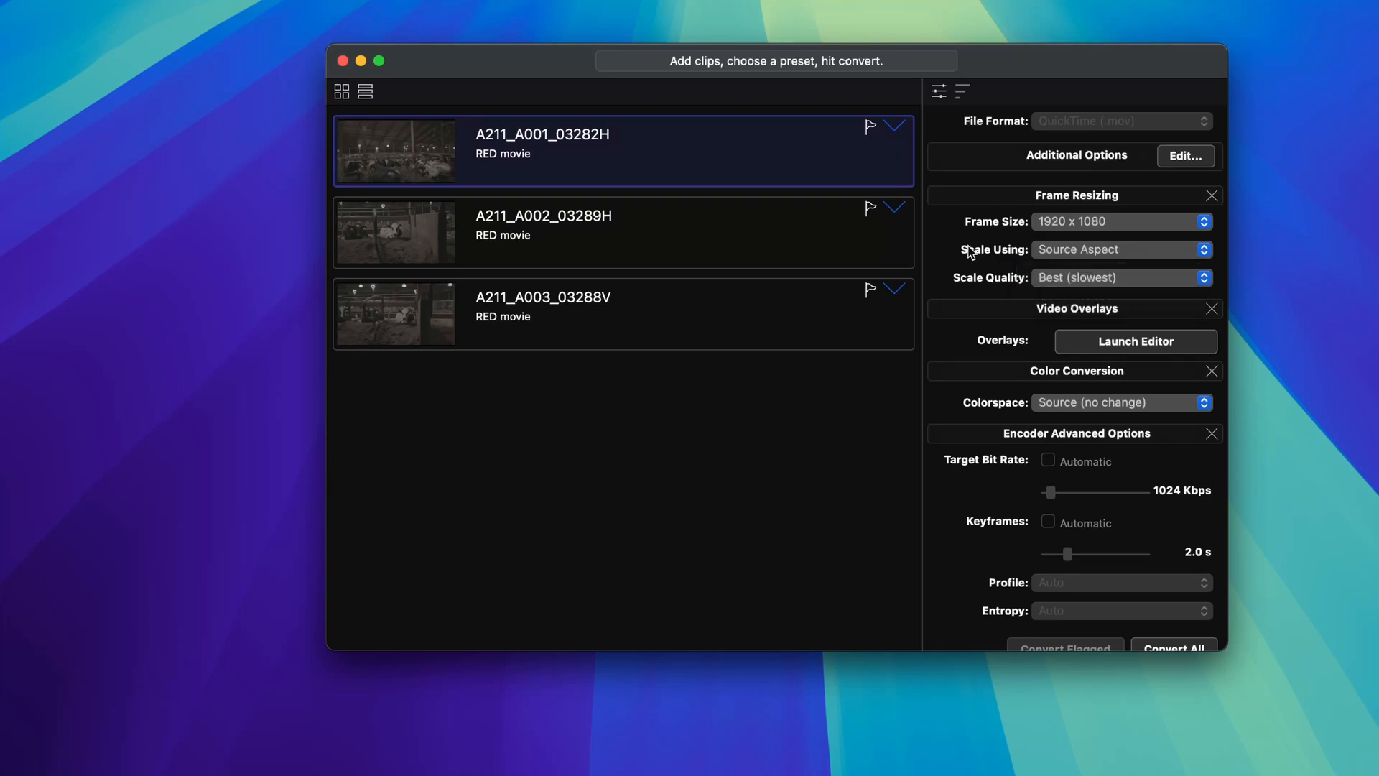
mouse_move(1037, 309)
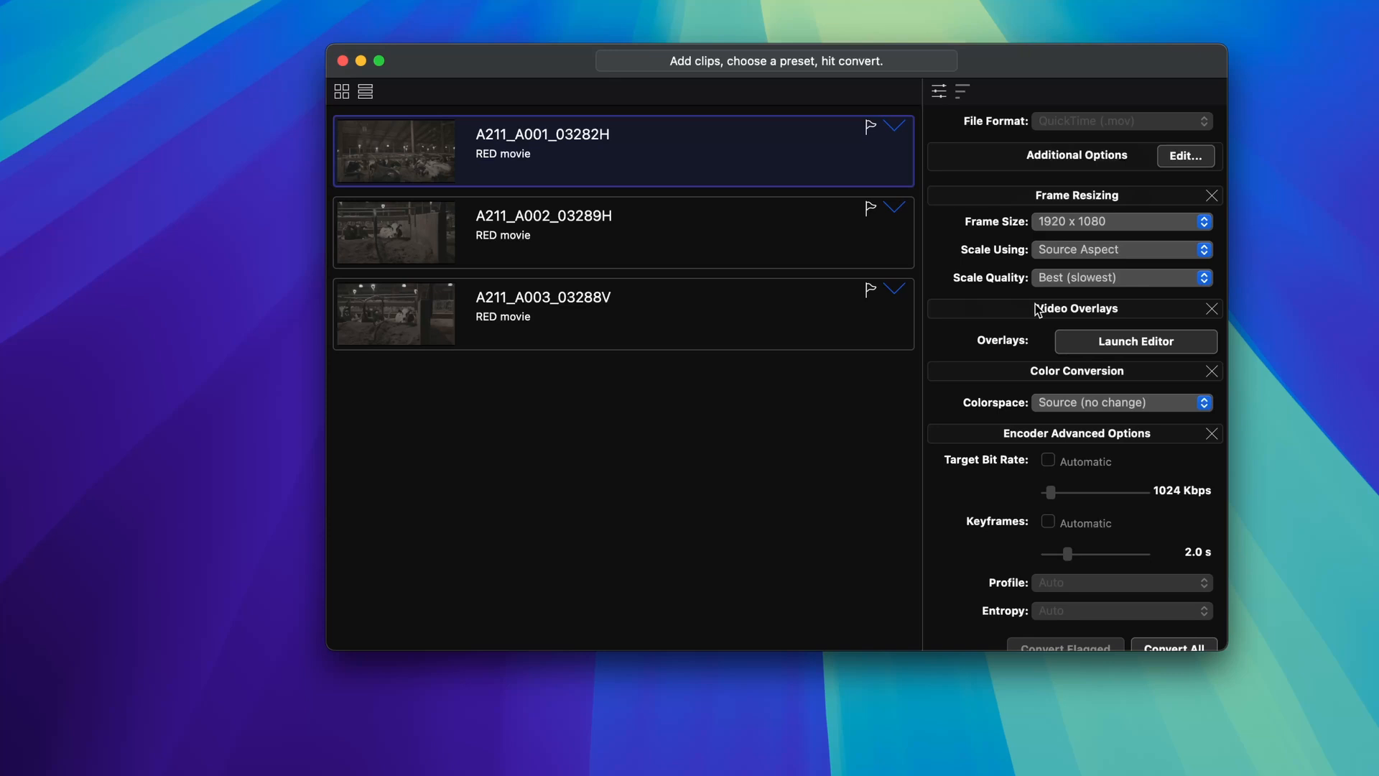
scroll("down", 3)
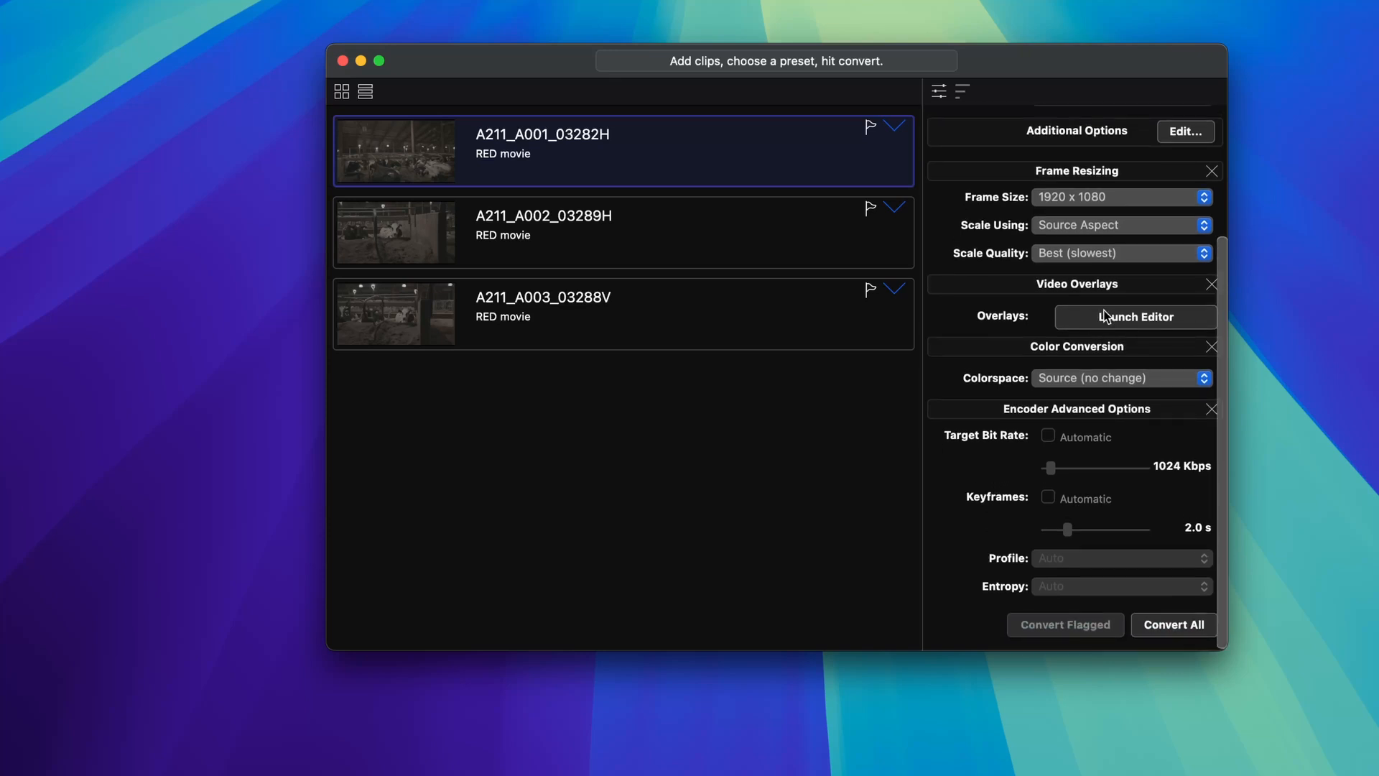
Step: Launch the Overlay Editor and show its metadata tag categories
left_click(1135, 316)
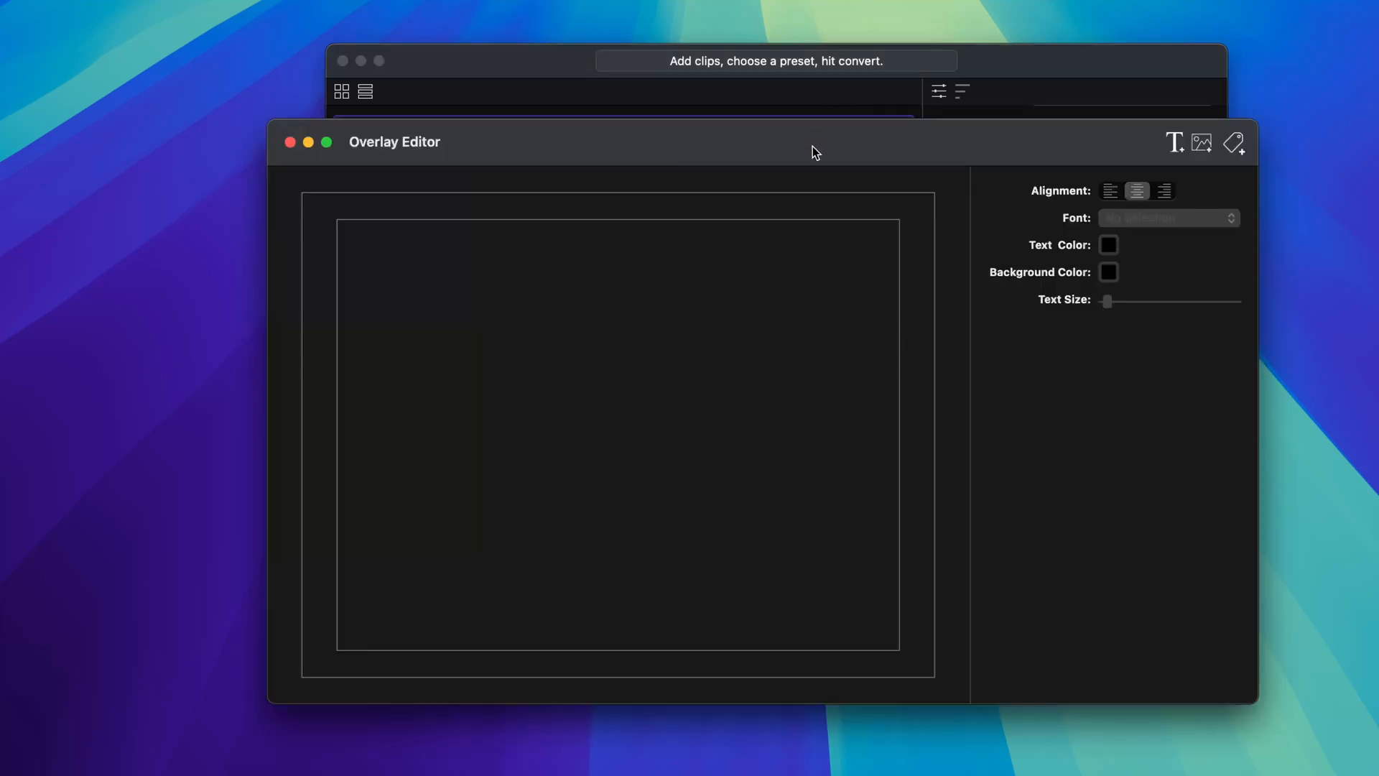
left_click_drag(810, 146, 813, 95)
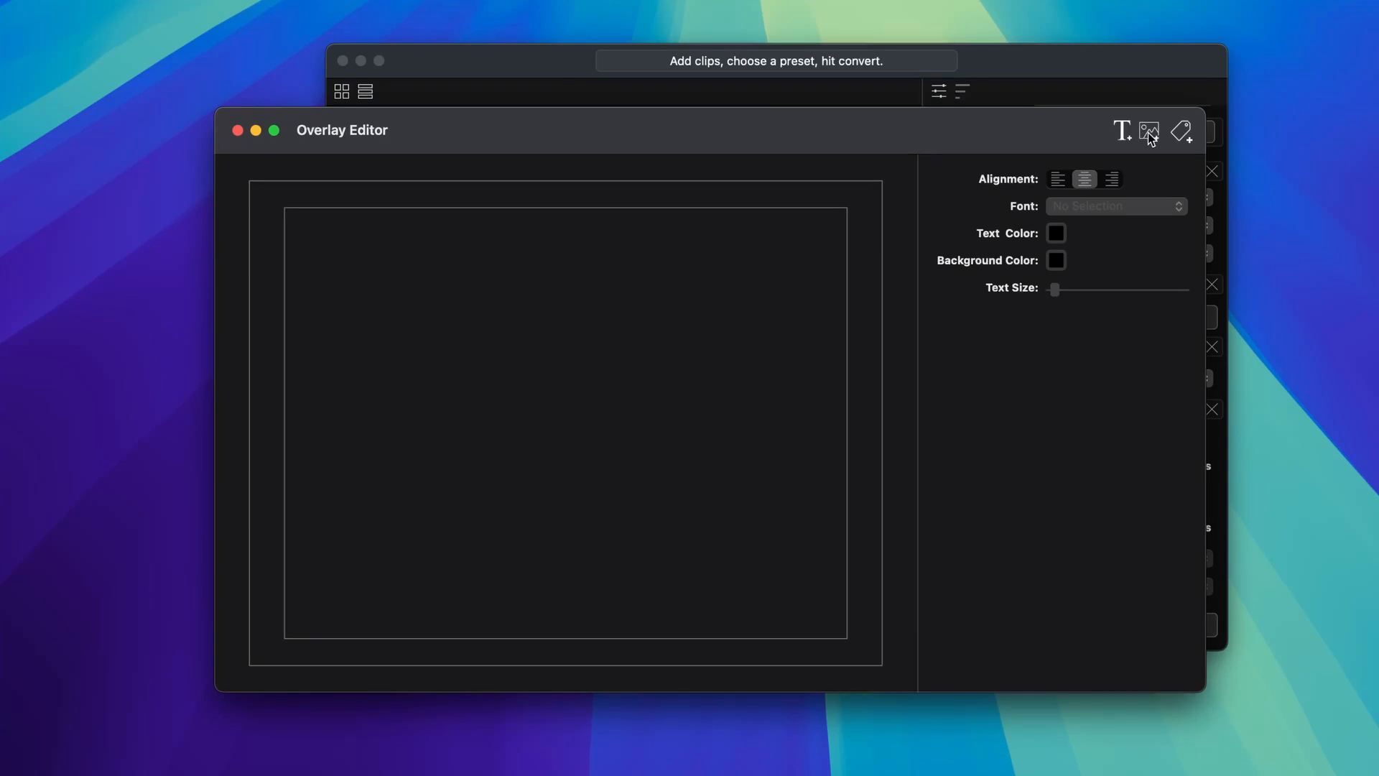
mouse_move(1160, 142)
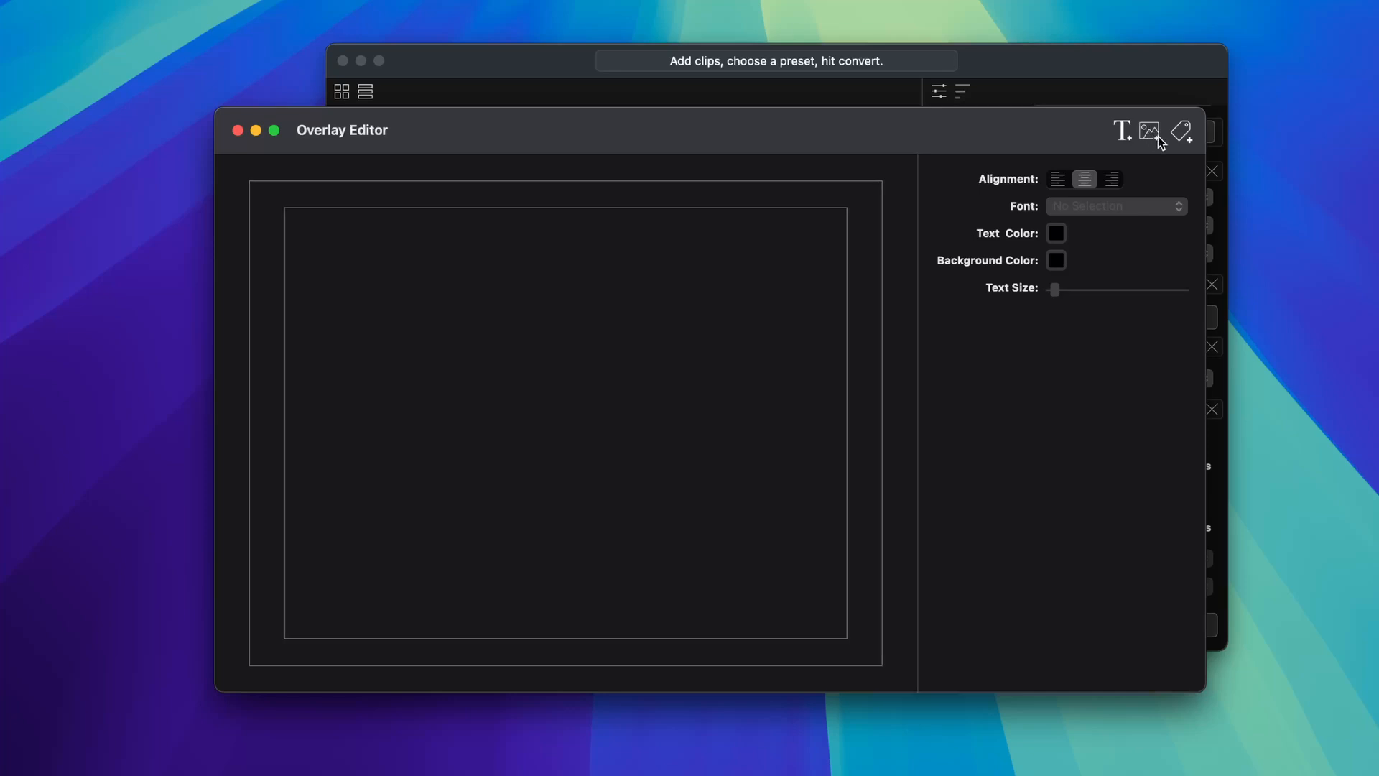
left_click(1181, 131)
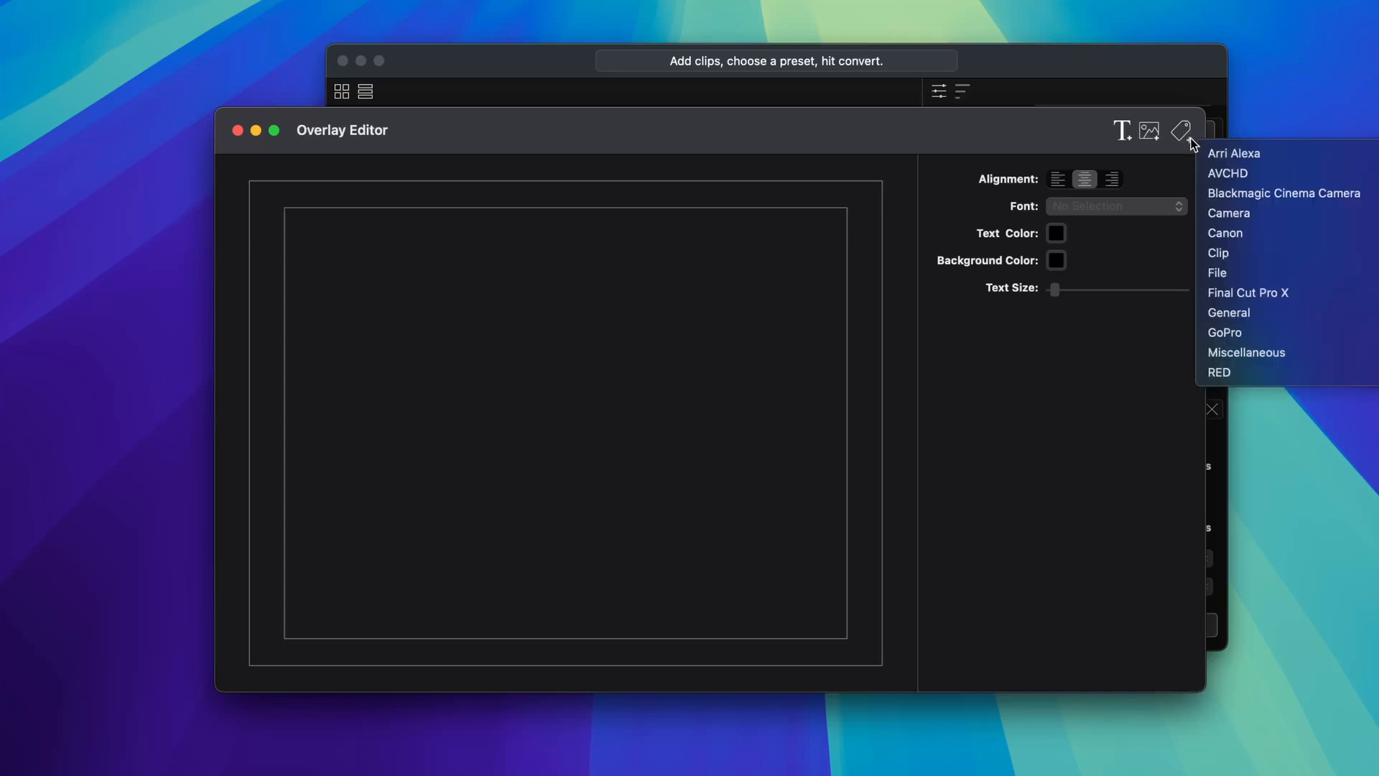
mouse_move(1229, 213)
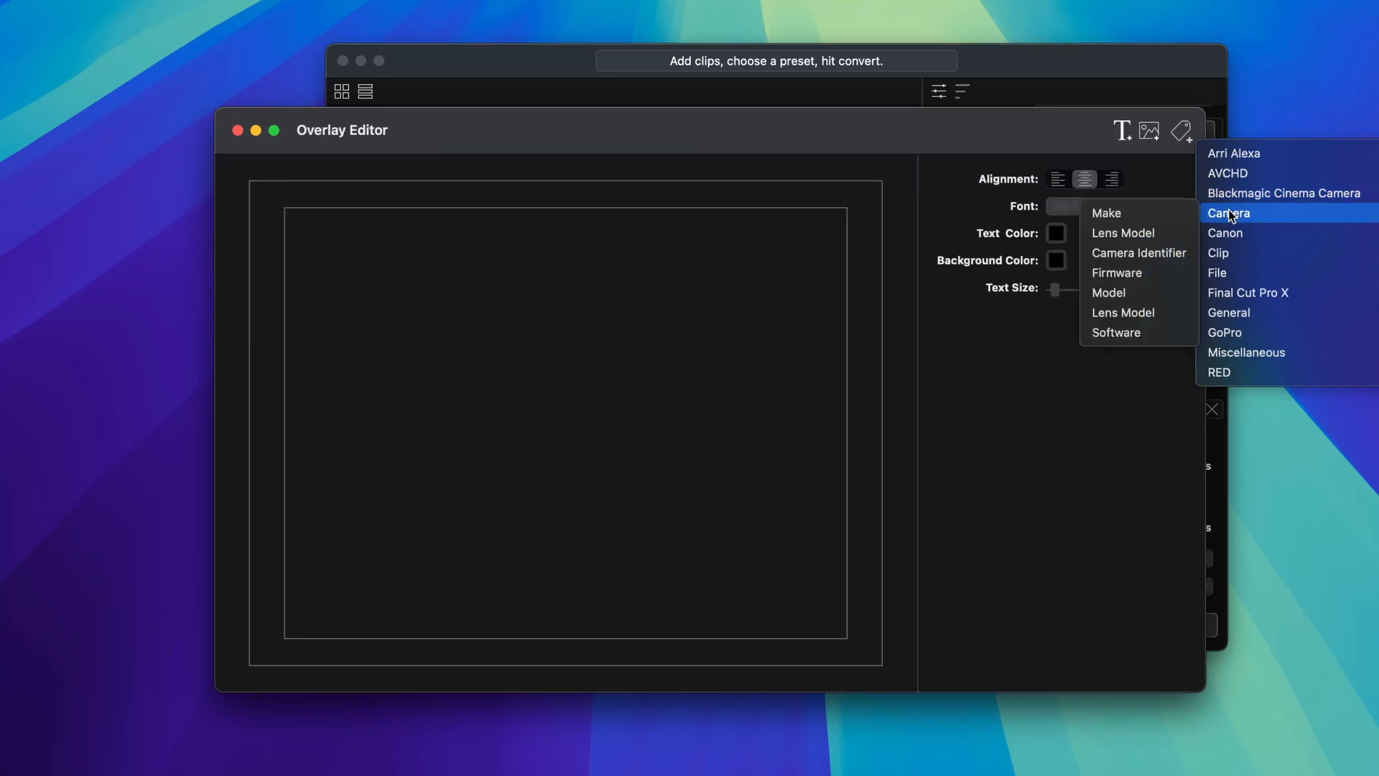
mouse_move(1139, 233)
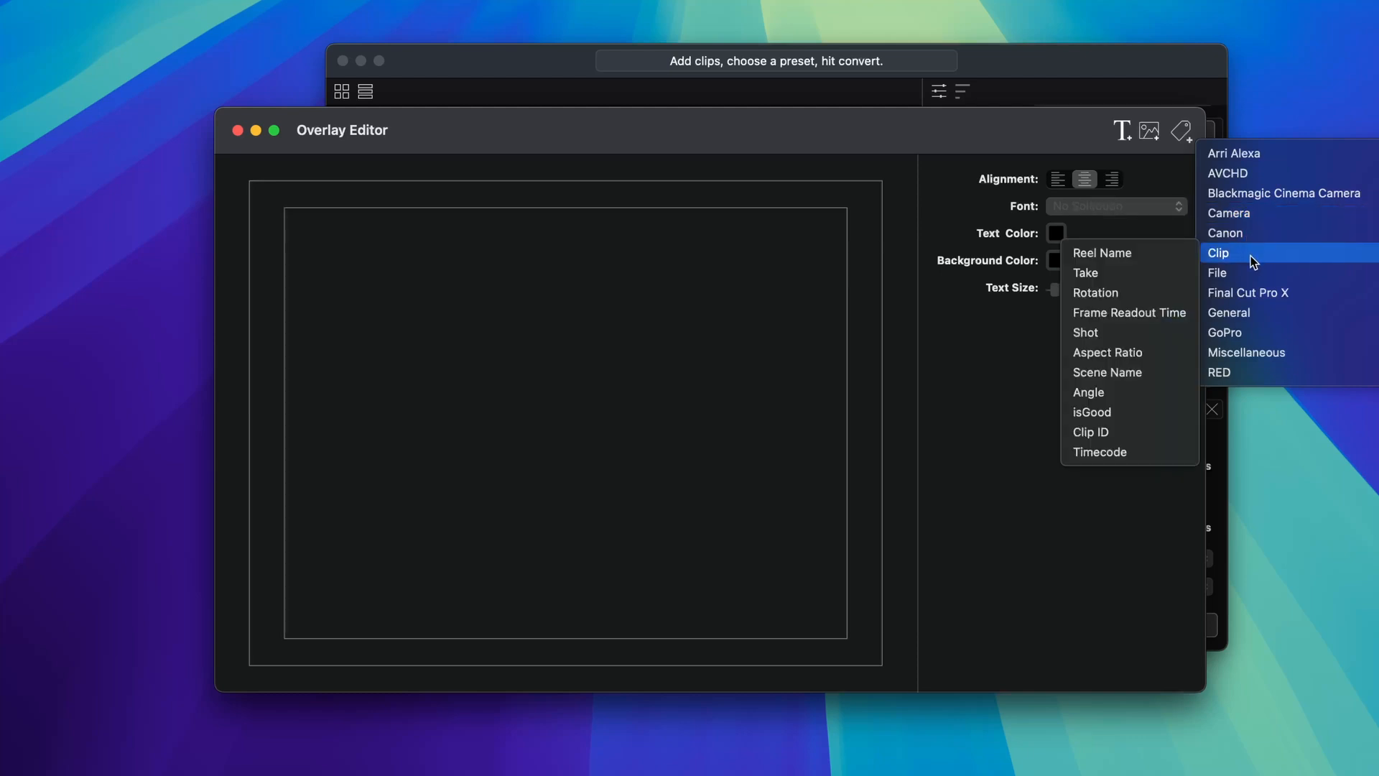
Step: Place a Timecode overlay at bottom centre and a Reel Name overlay at bottom left
left_click(1099, 451)
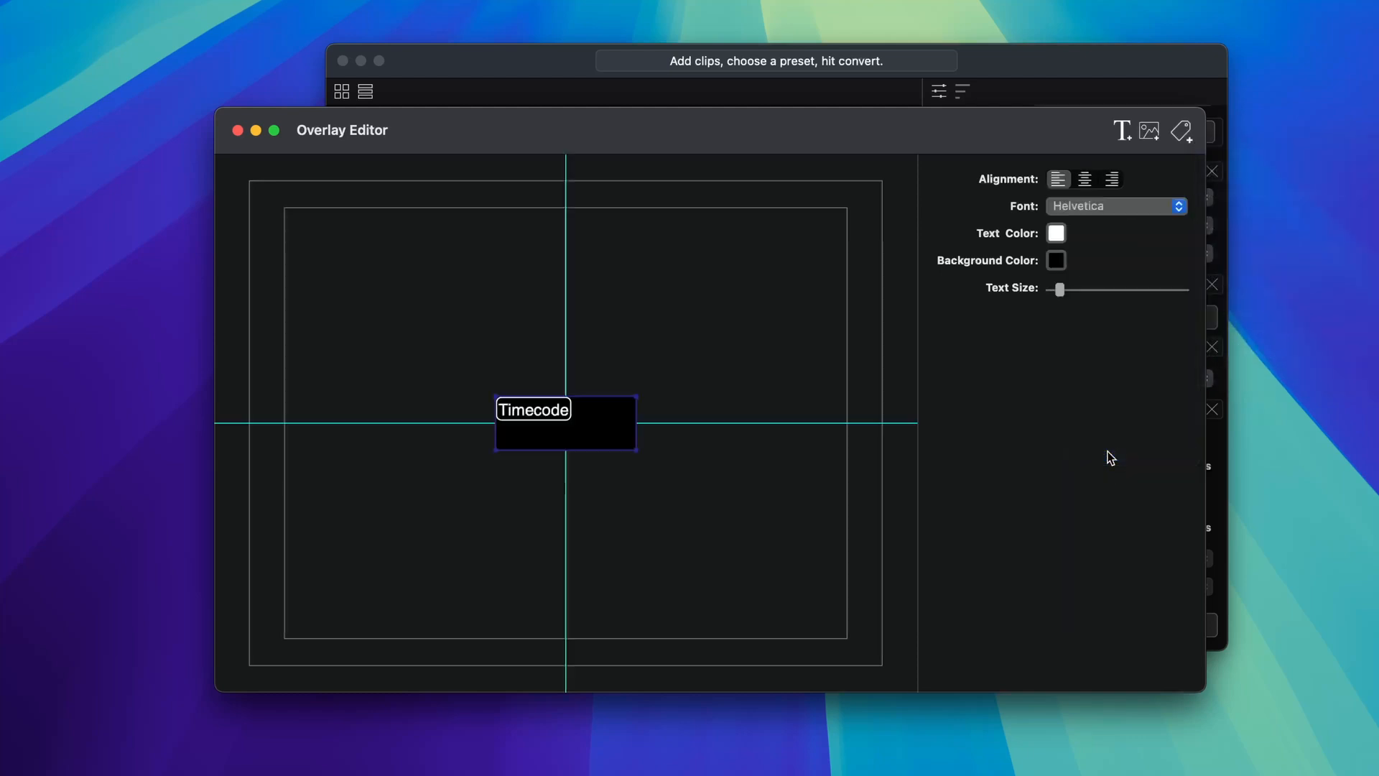
left_click_drag(565, 422, 574, 608)
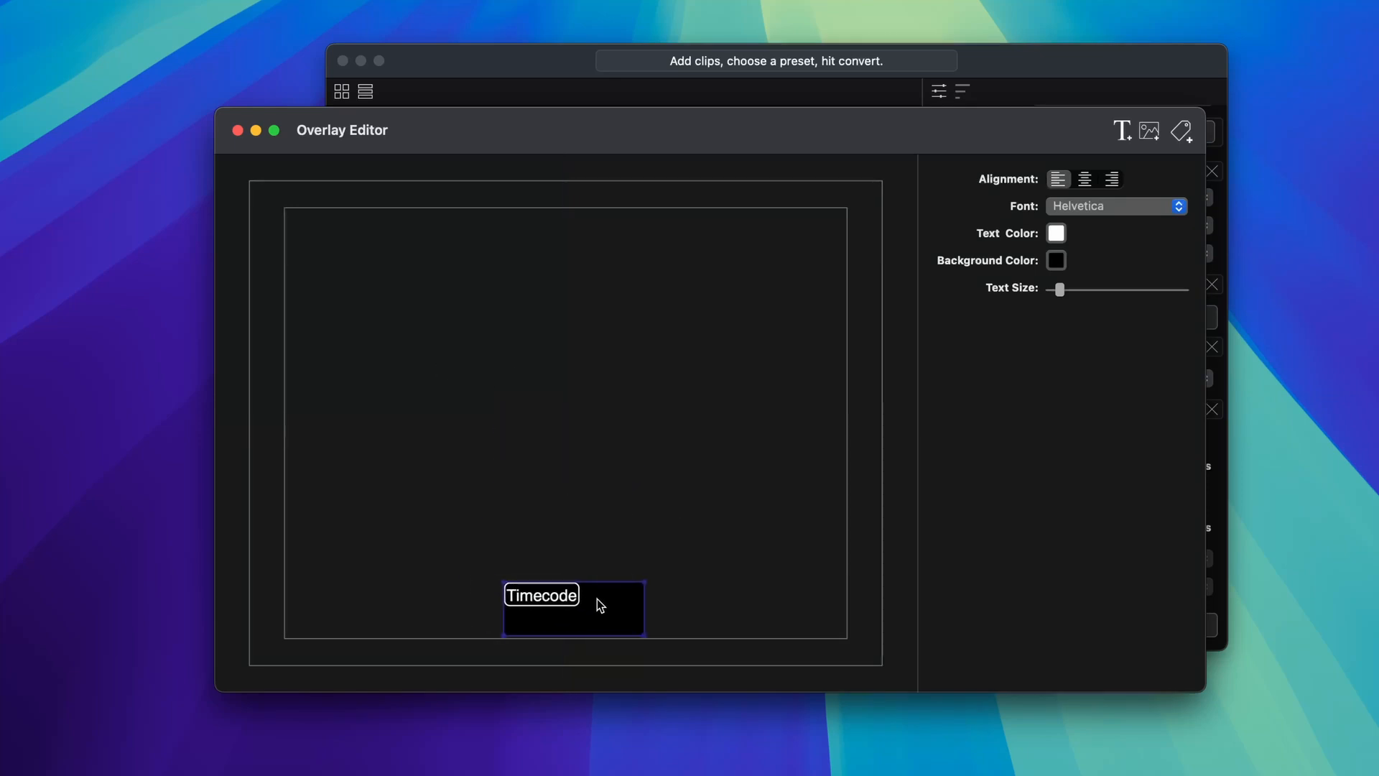
left_click(1181, 131)
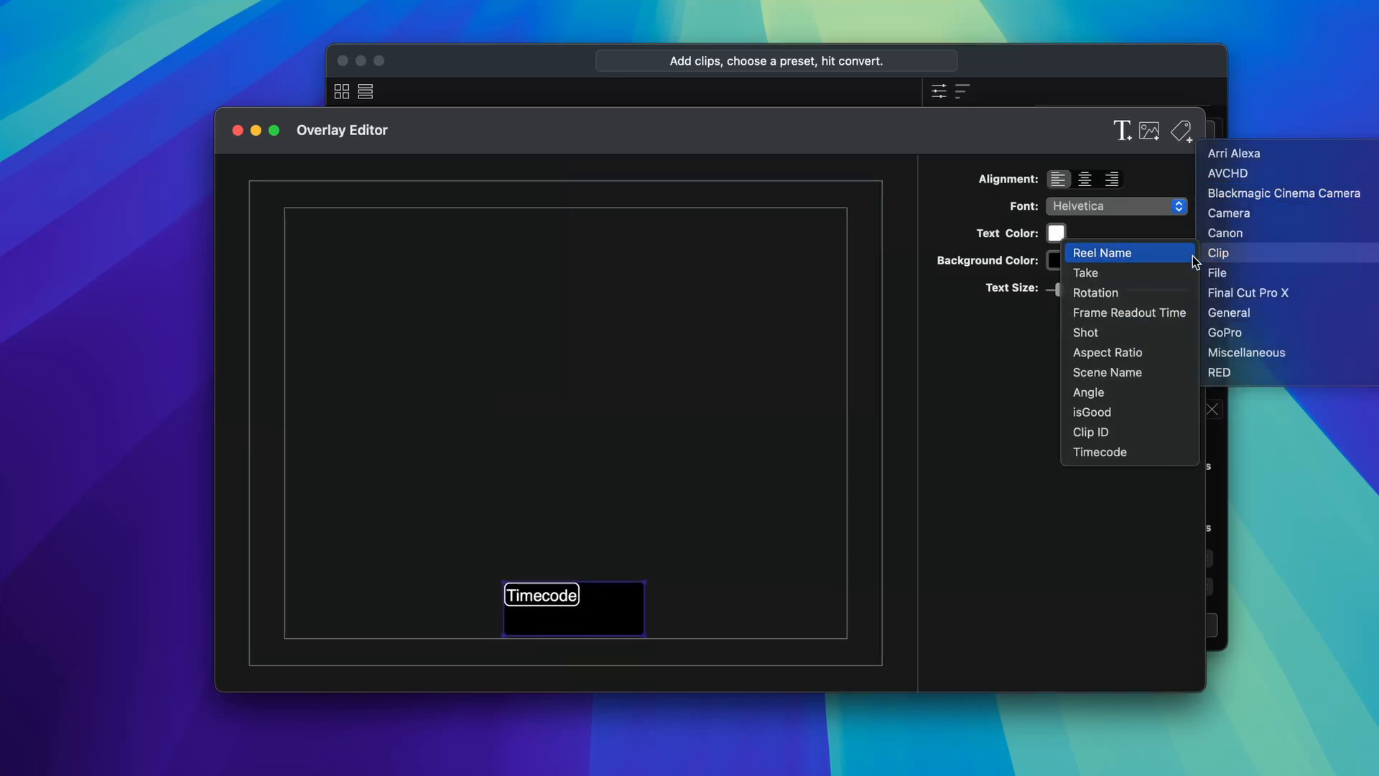
left_click(1102, 253)
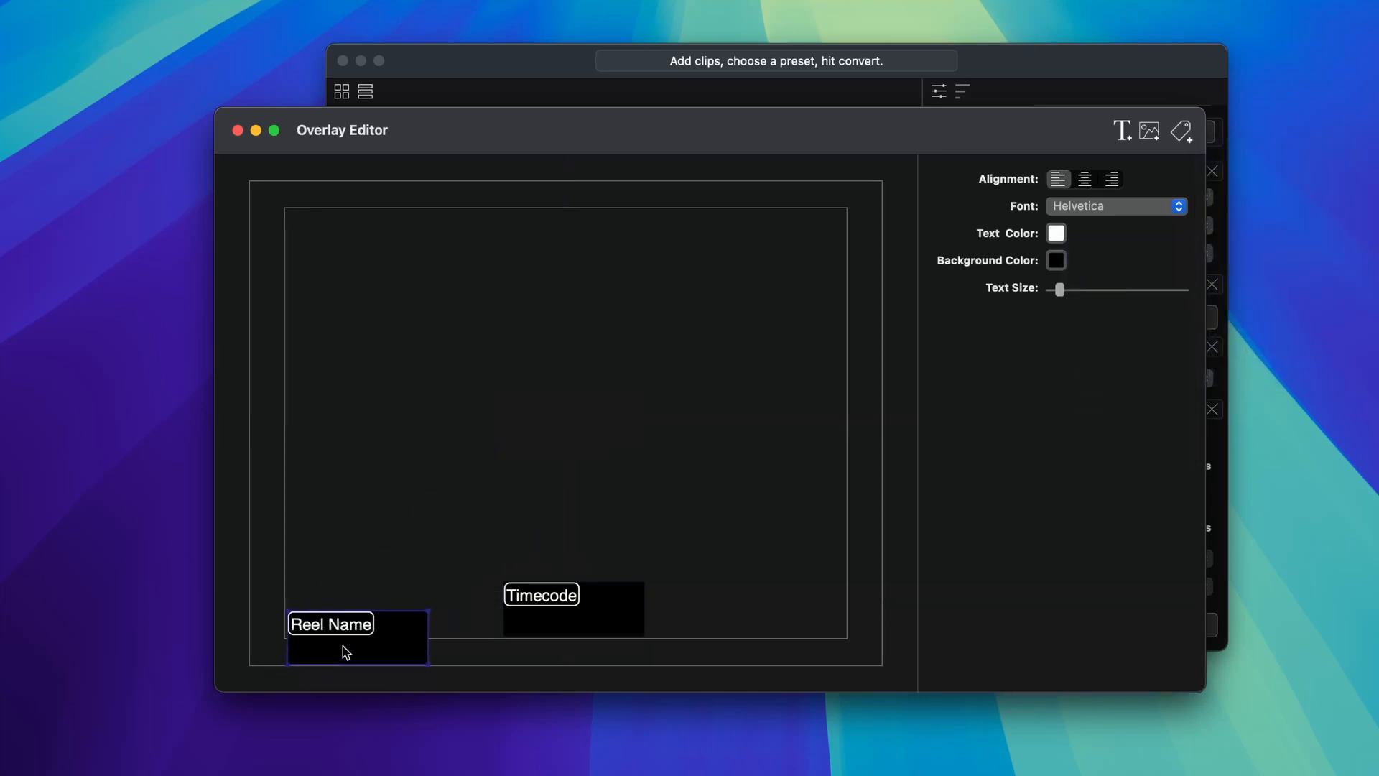
left_click_drag(542, 606, 576, 637)
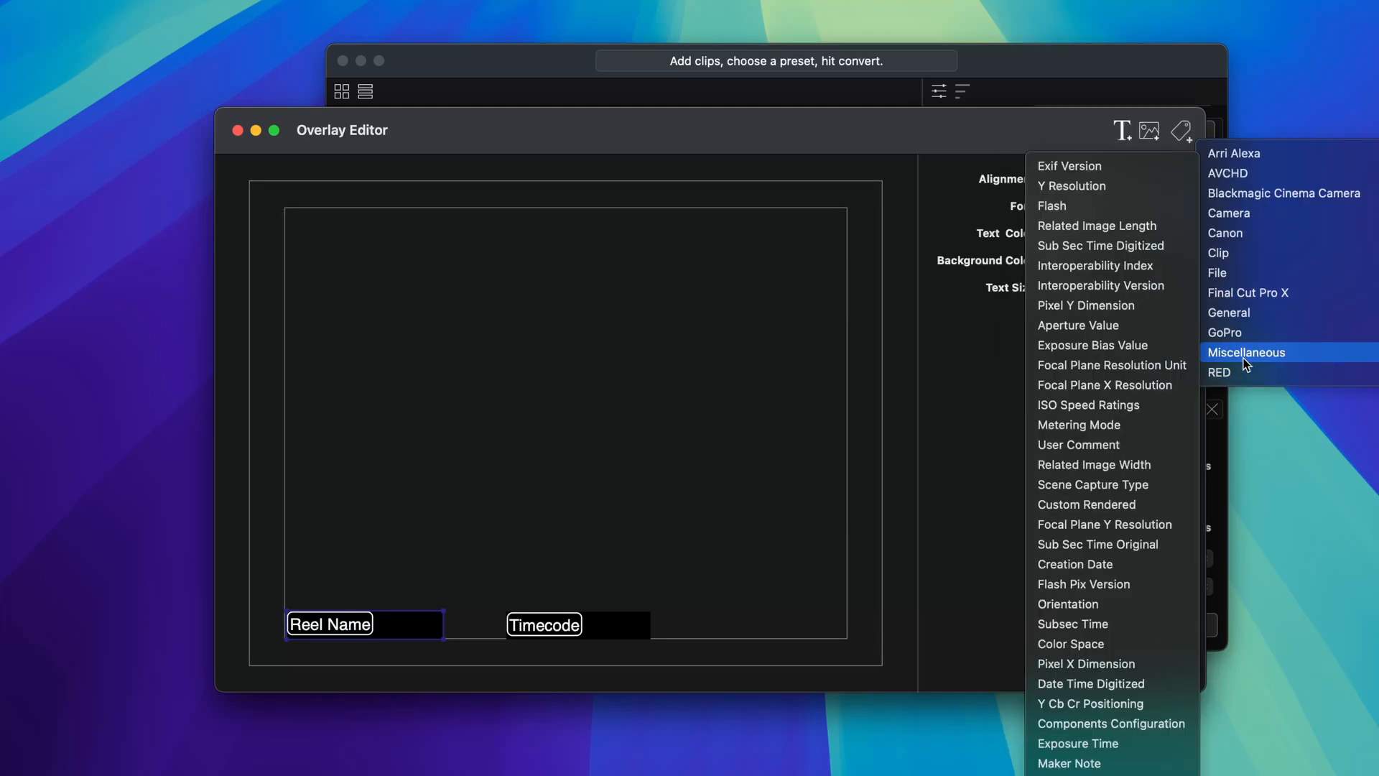
Step: Place a RED Iso overlay at bottom right and close the Overlay Editor
left_click(1219, 372)
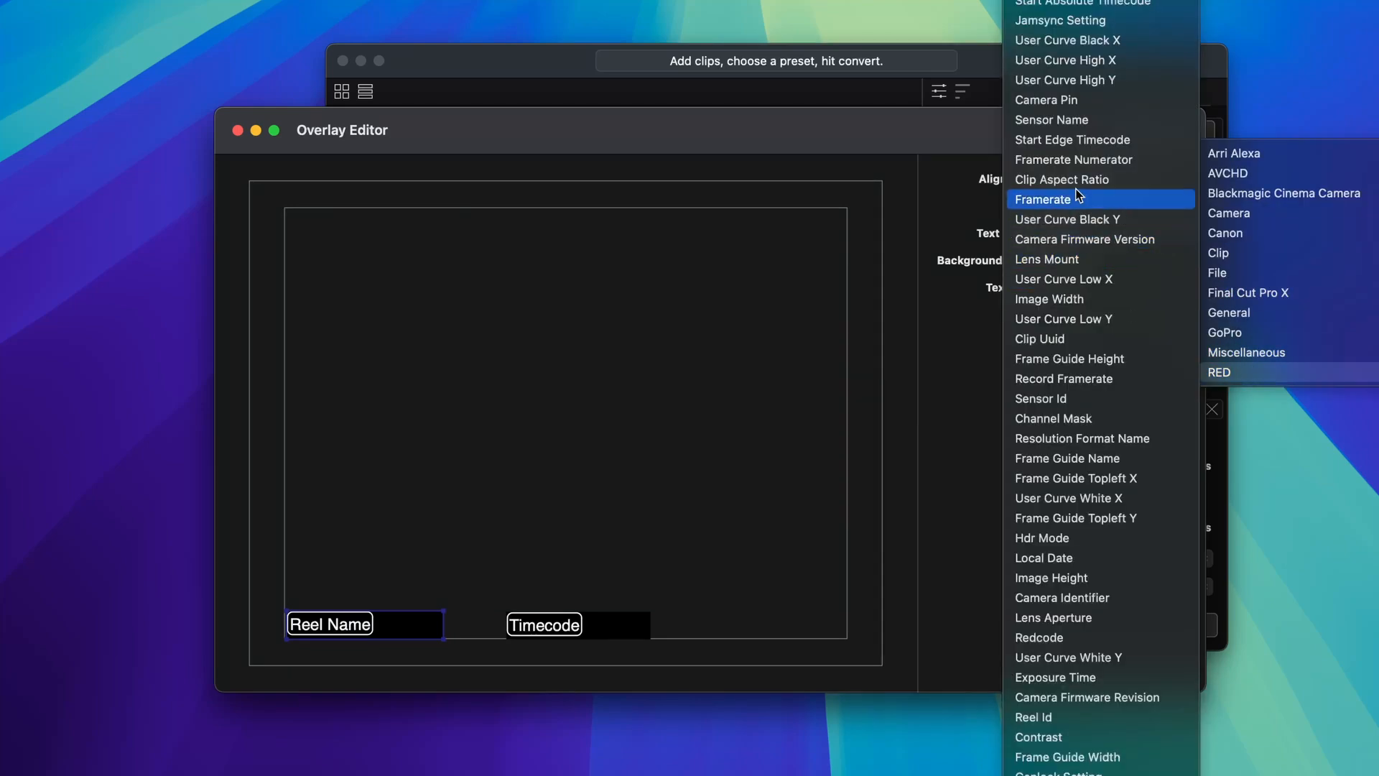
mouse_move(1062, 180)
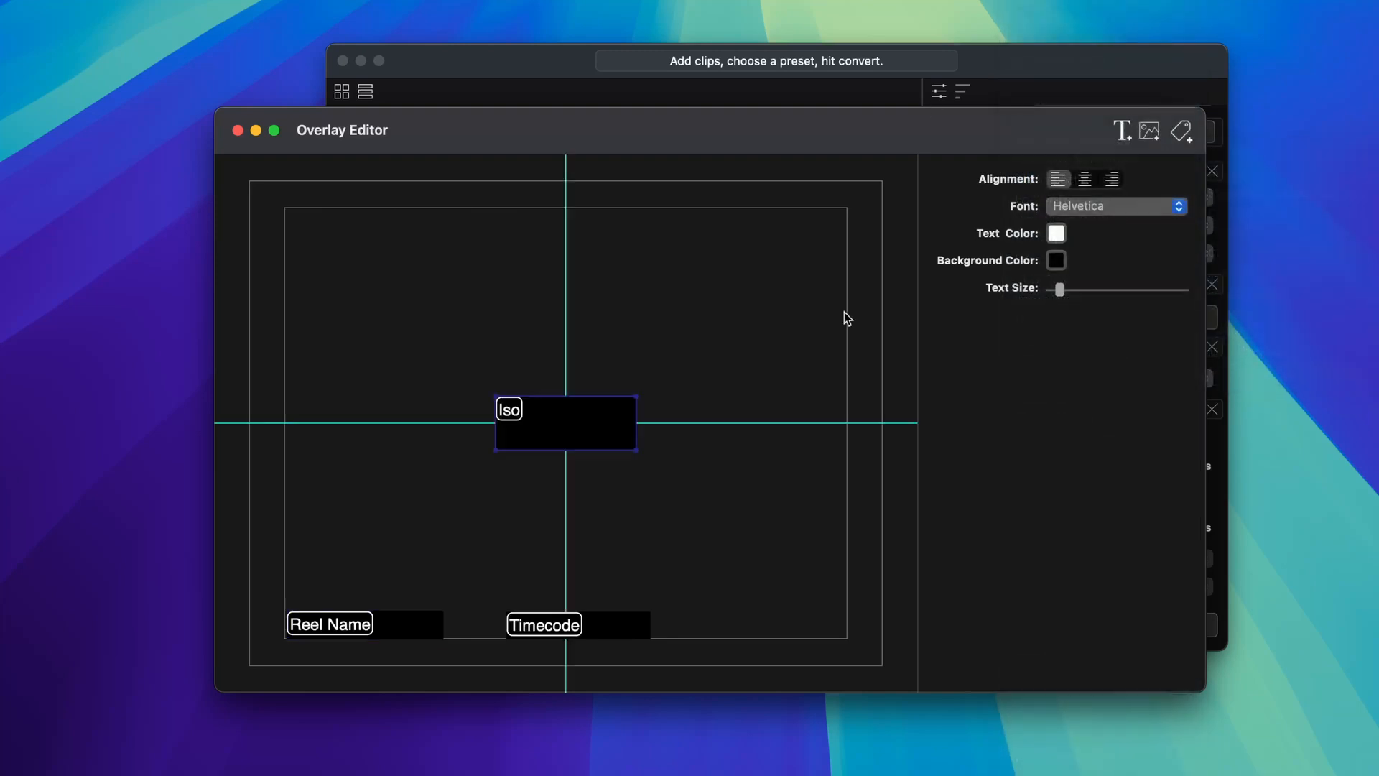
left_click_drag(567, 422, 774, 633)
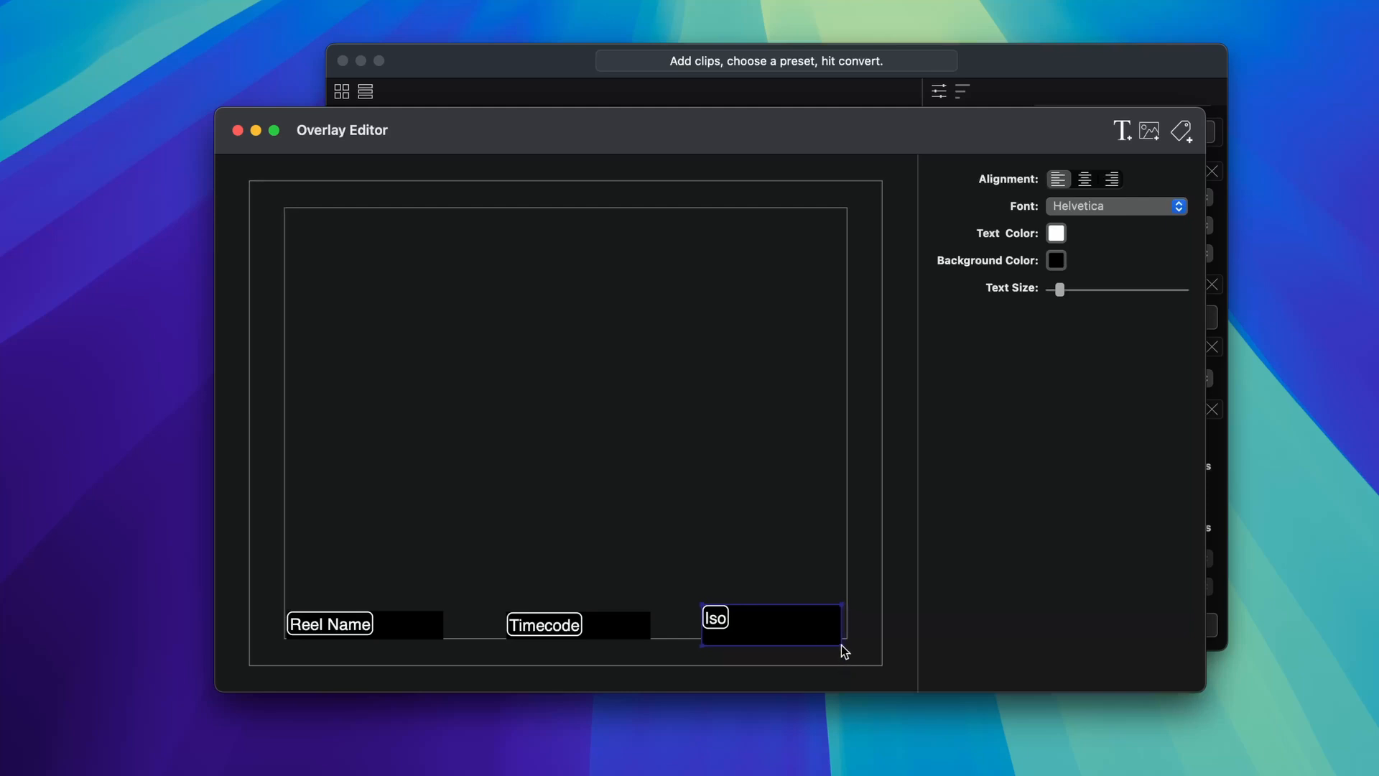
left_click(1181, 130)
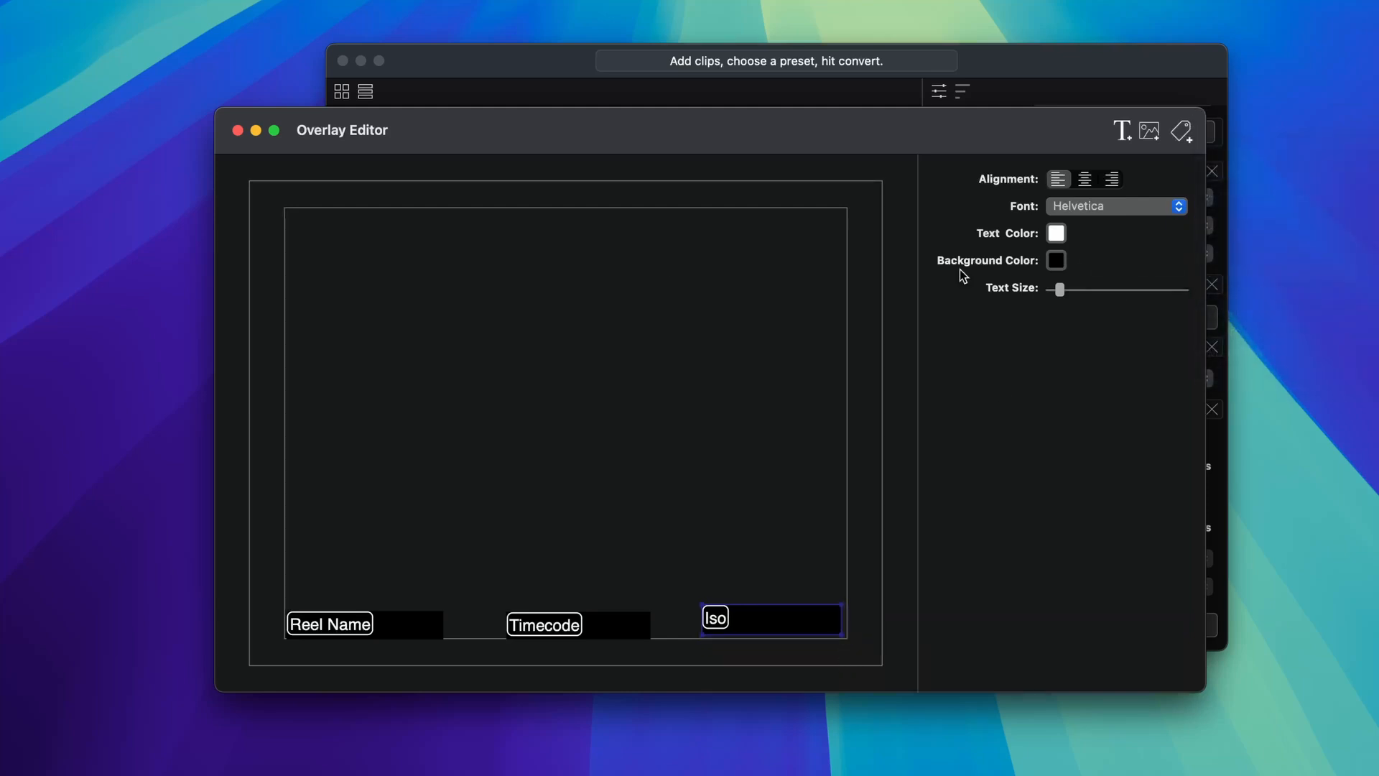
left_click(237, 130)
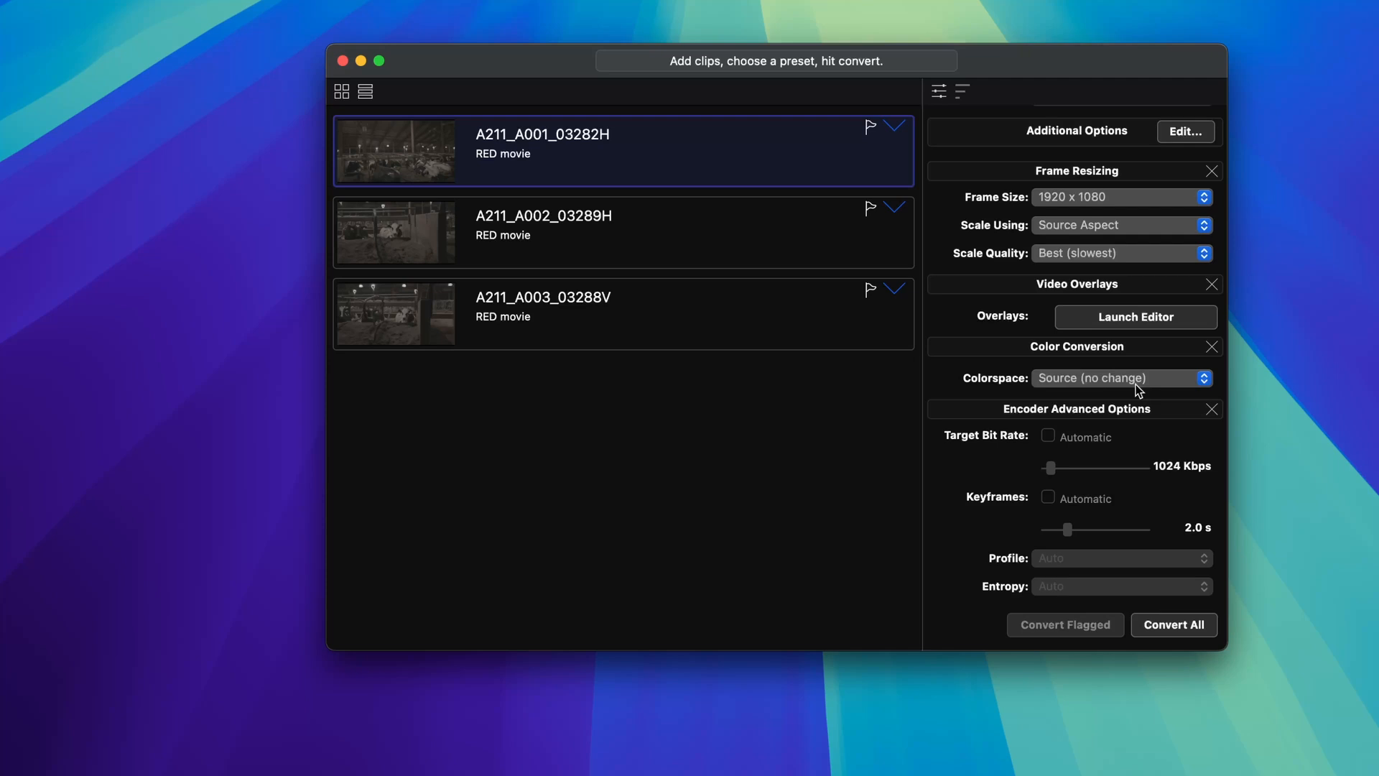
mouse_move(1102, 379)
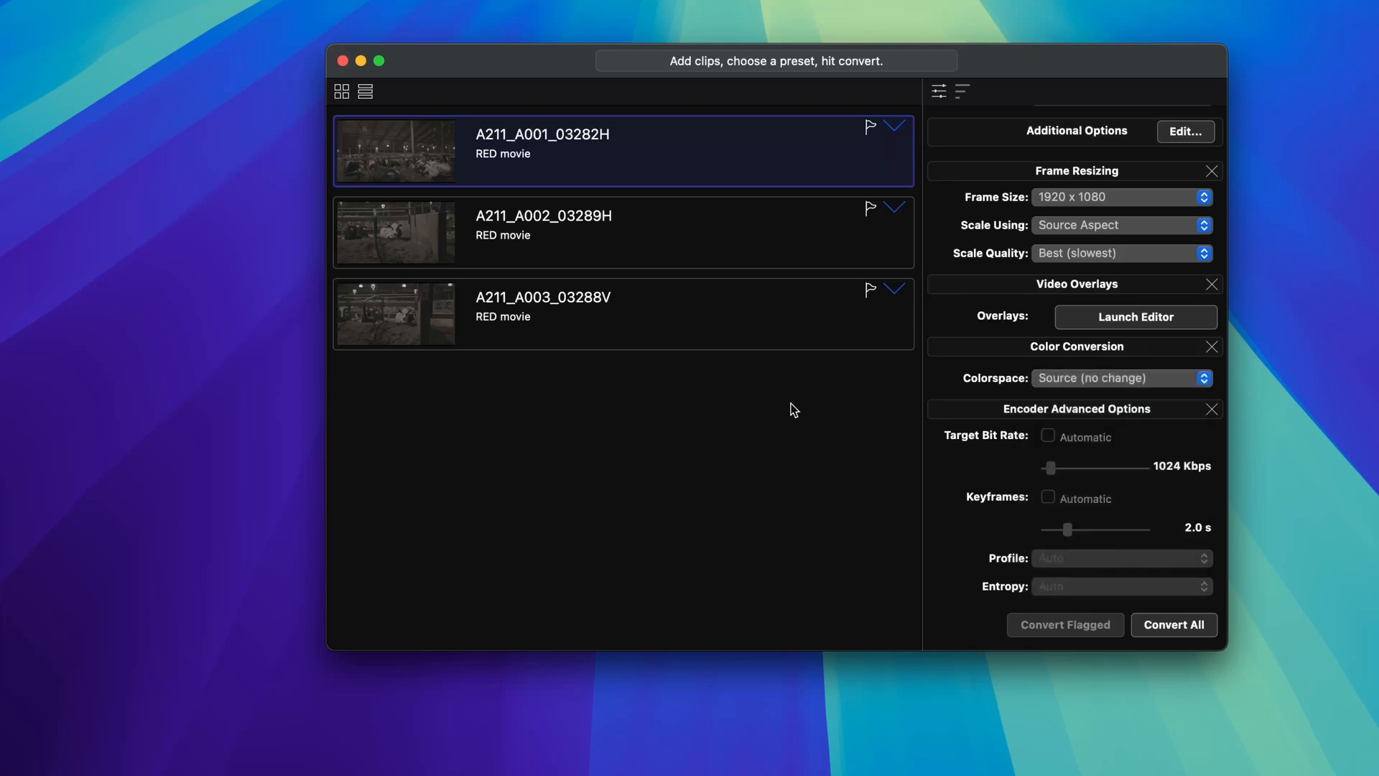
mouse_move(536, 217)
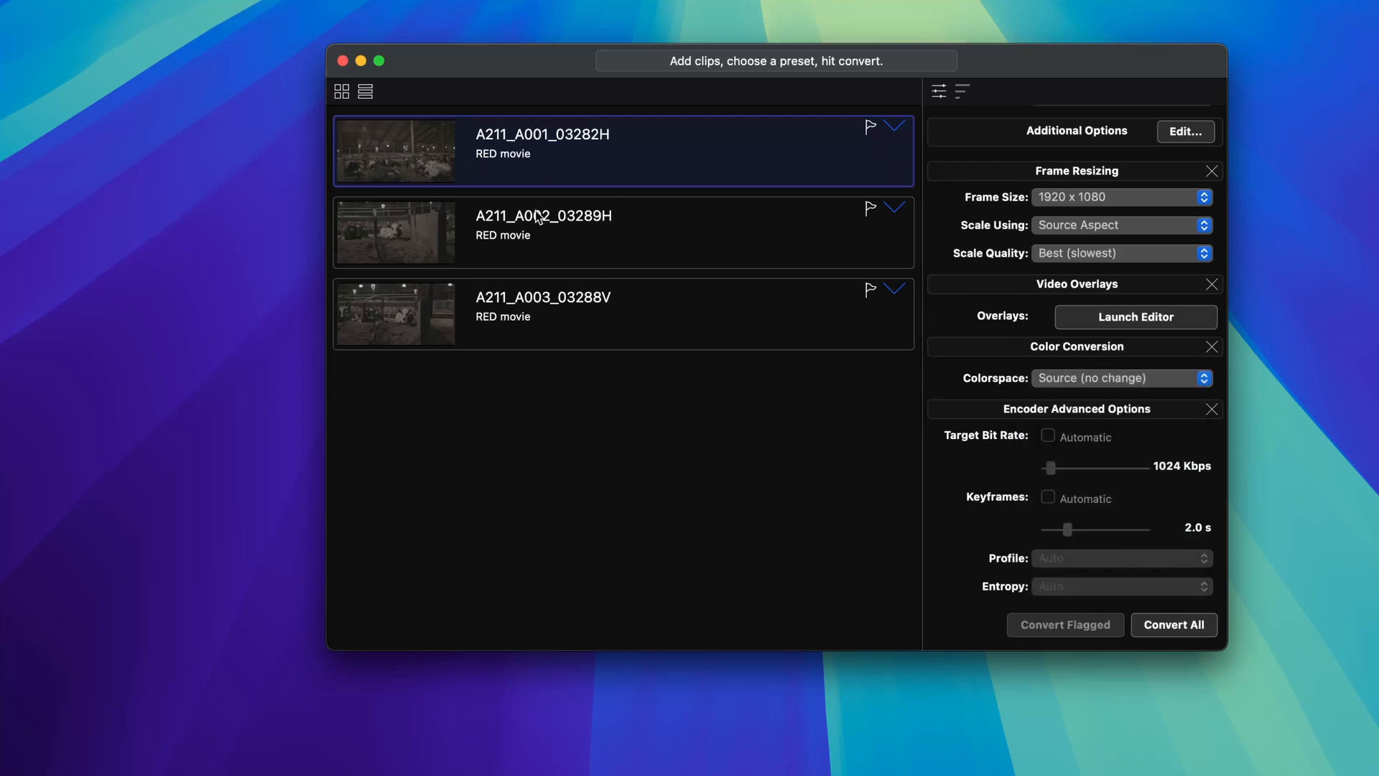
mouse_move(747, 126)
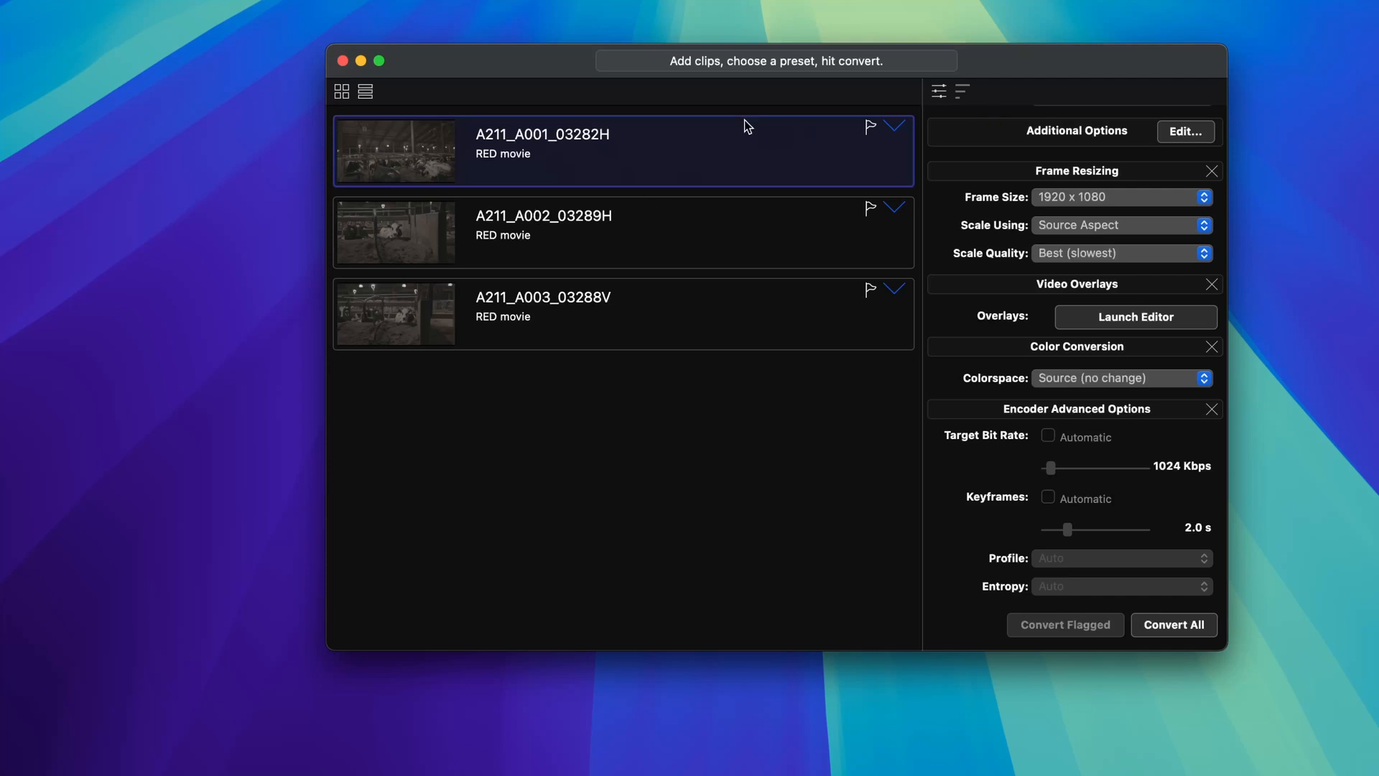
Step: Expand and collapse the first clip's details, then show the colourspace choices
left_click(895, 126)
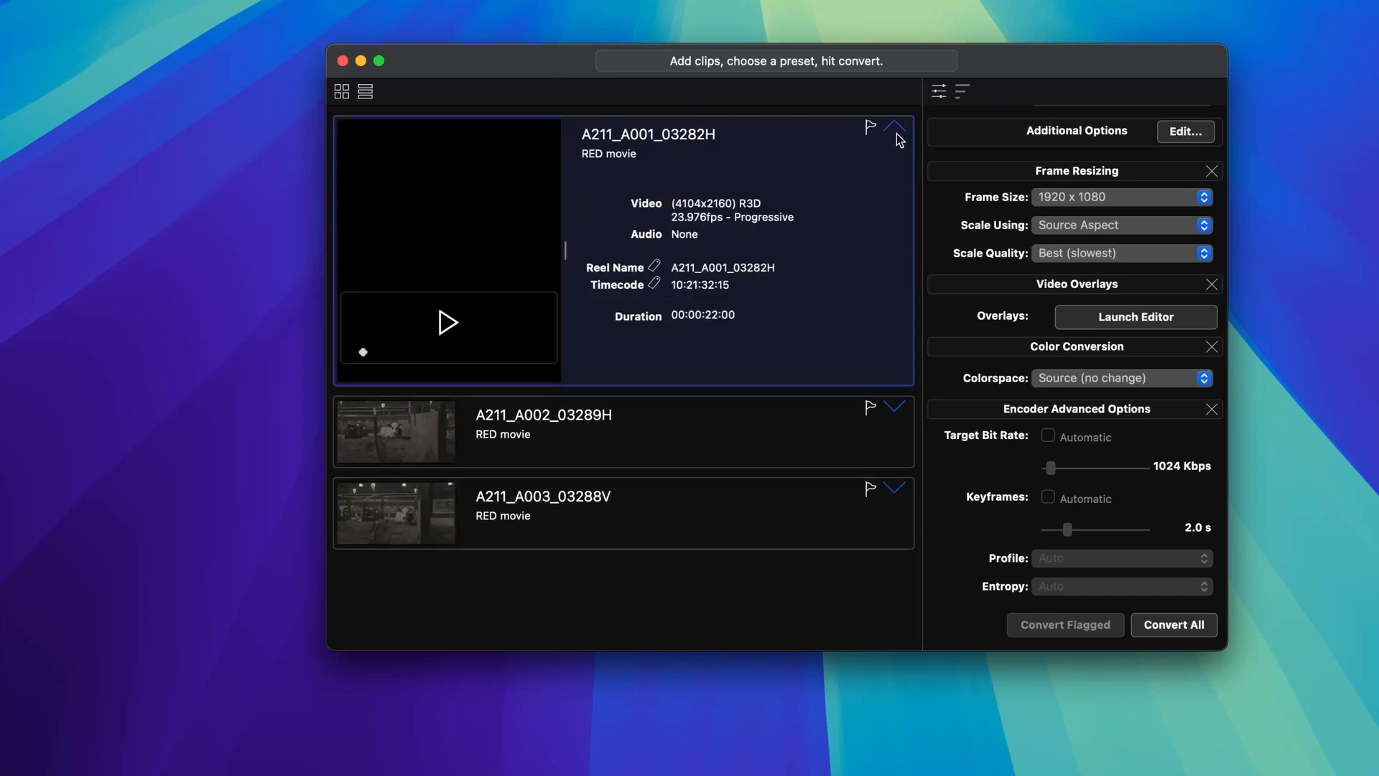
left_click(897, 126)
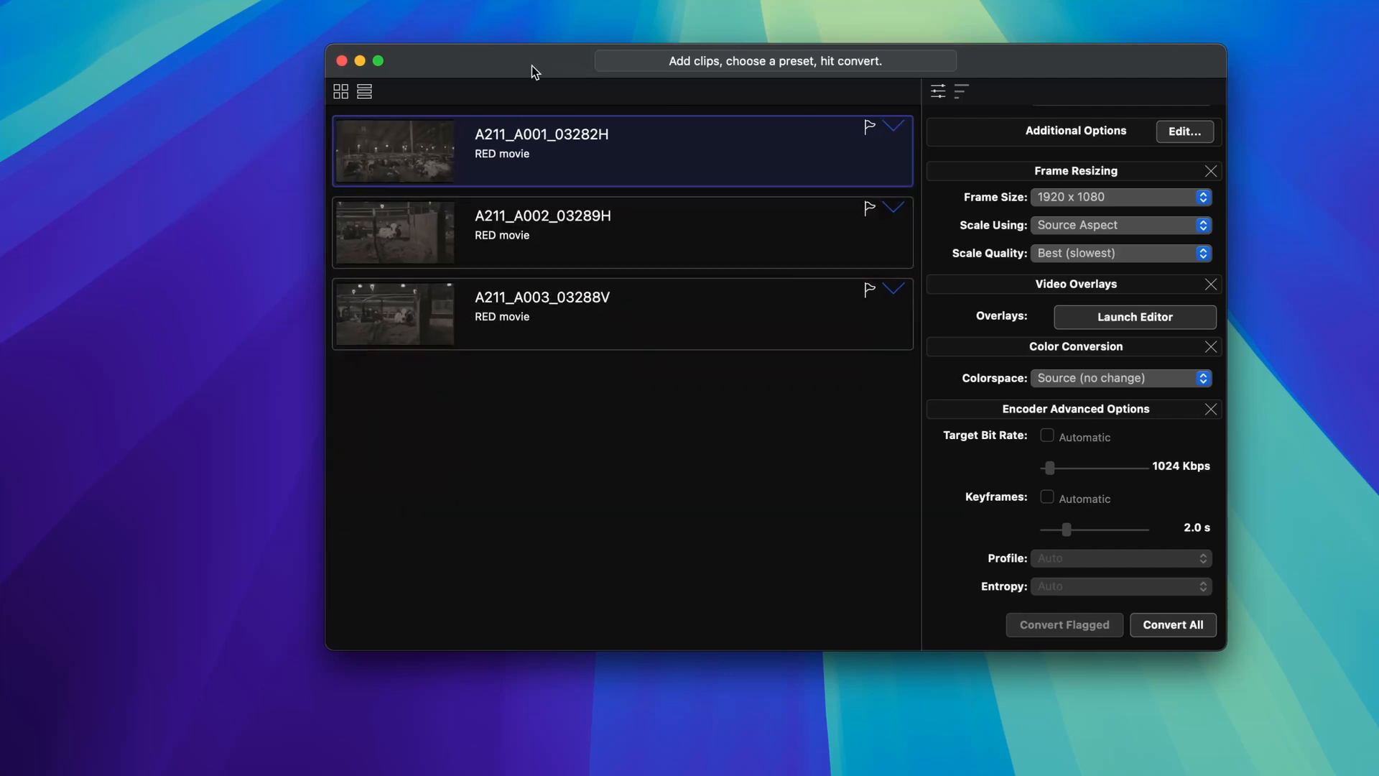
left_click(1119, 378)
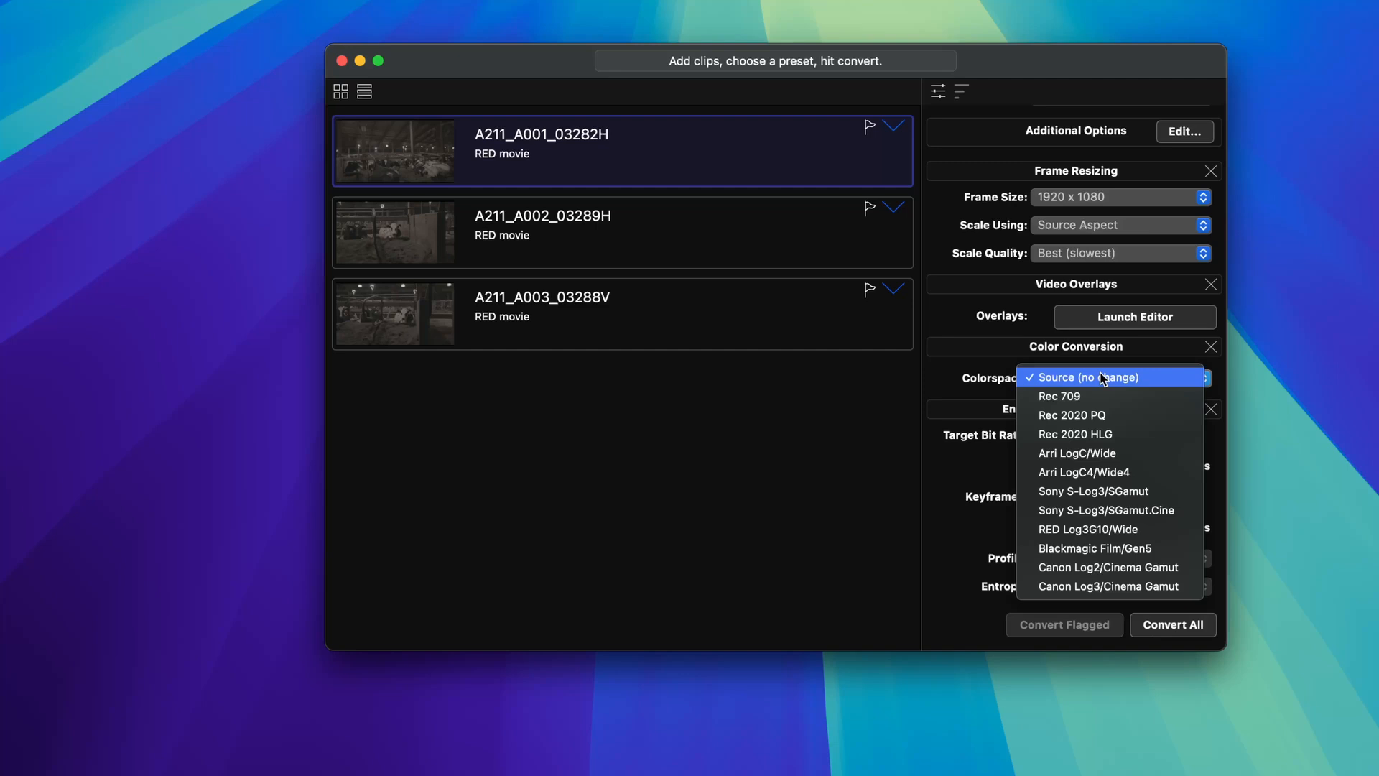
mouse_move(1089, 397)
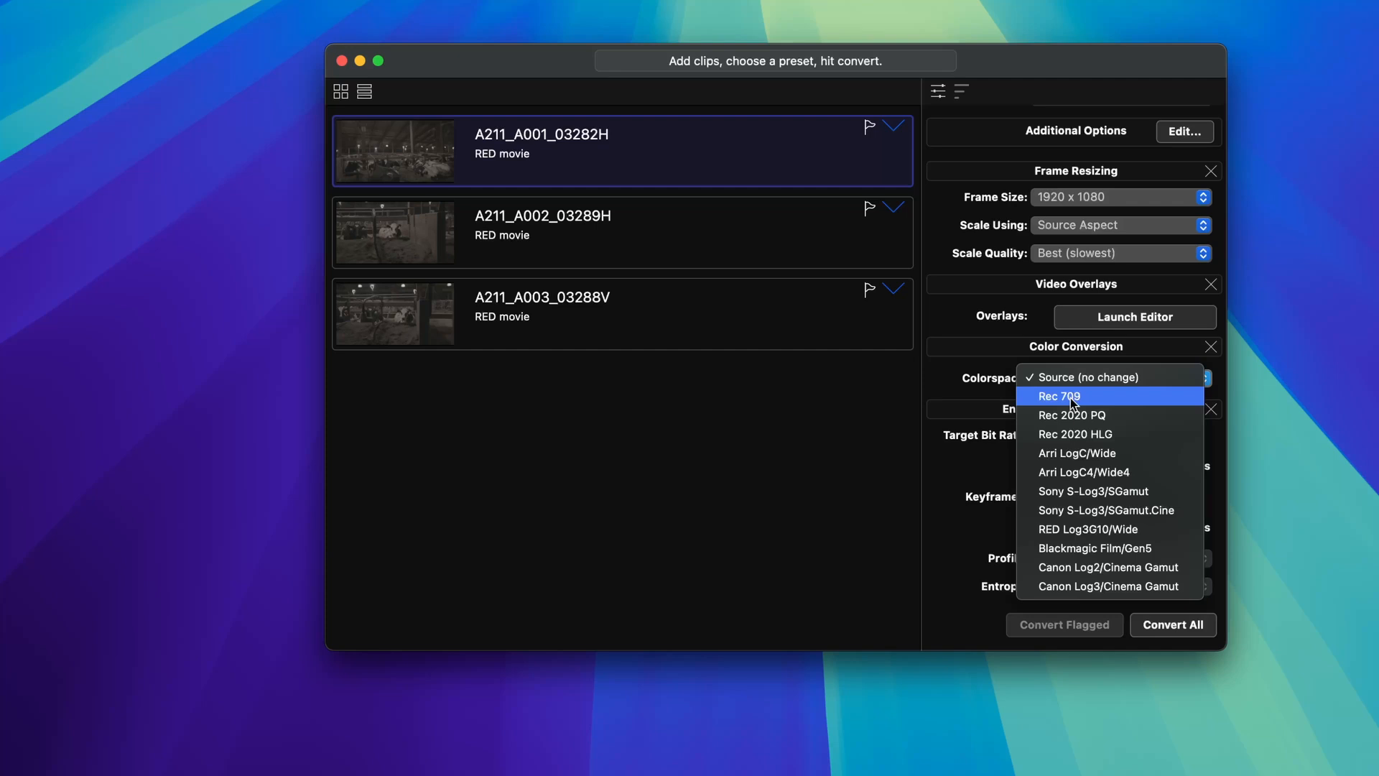
mouse_move(1111, 548)
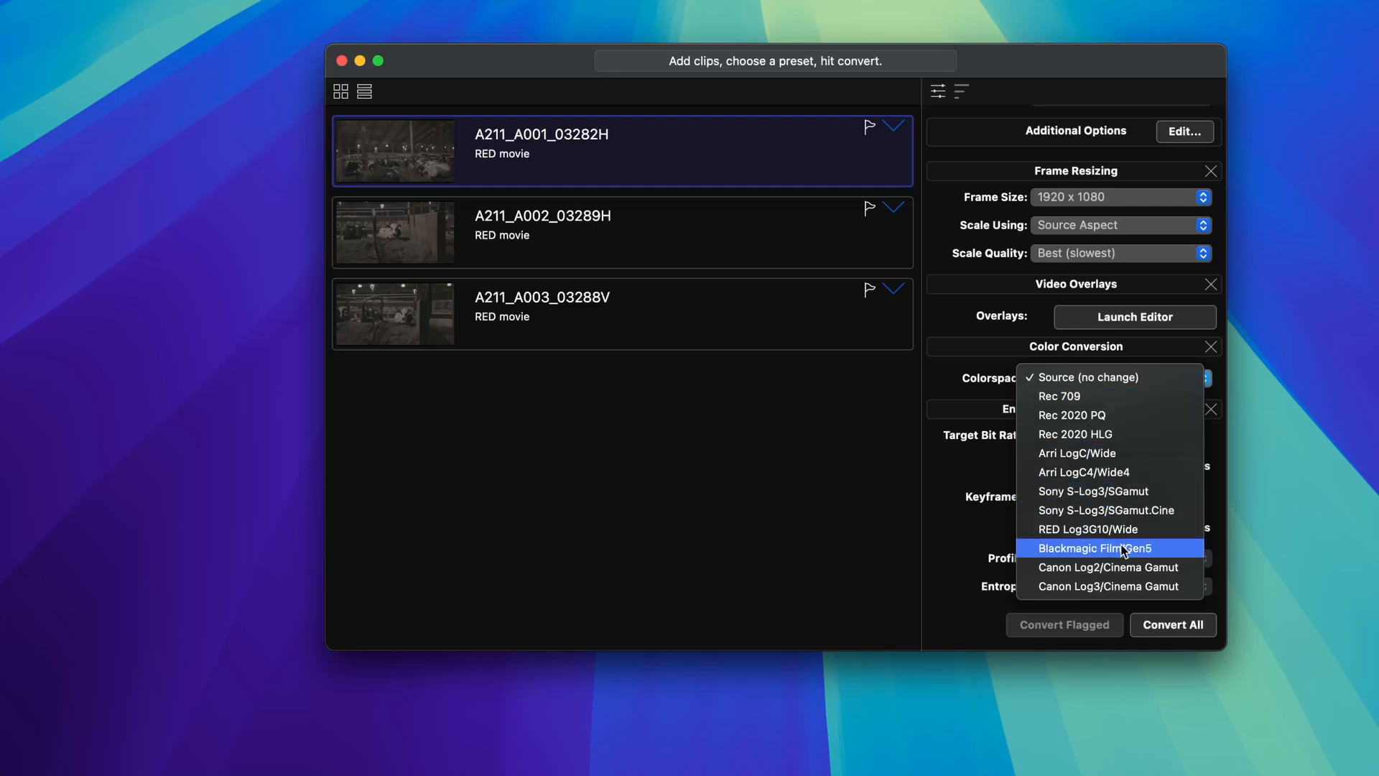
mouse_move(1133, 491)
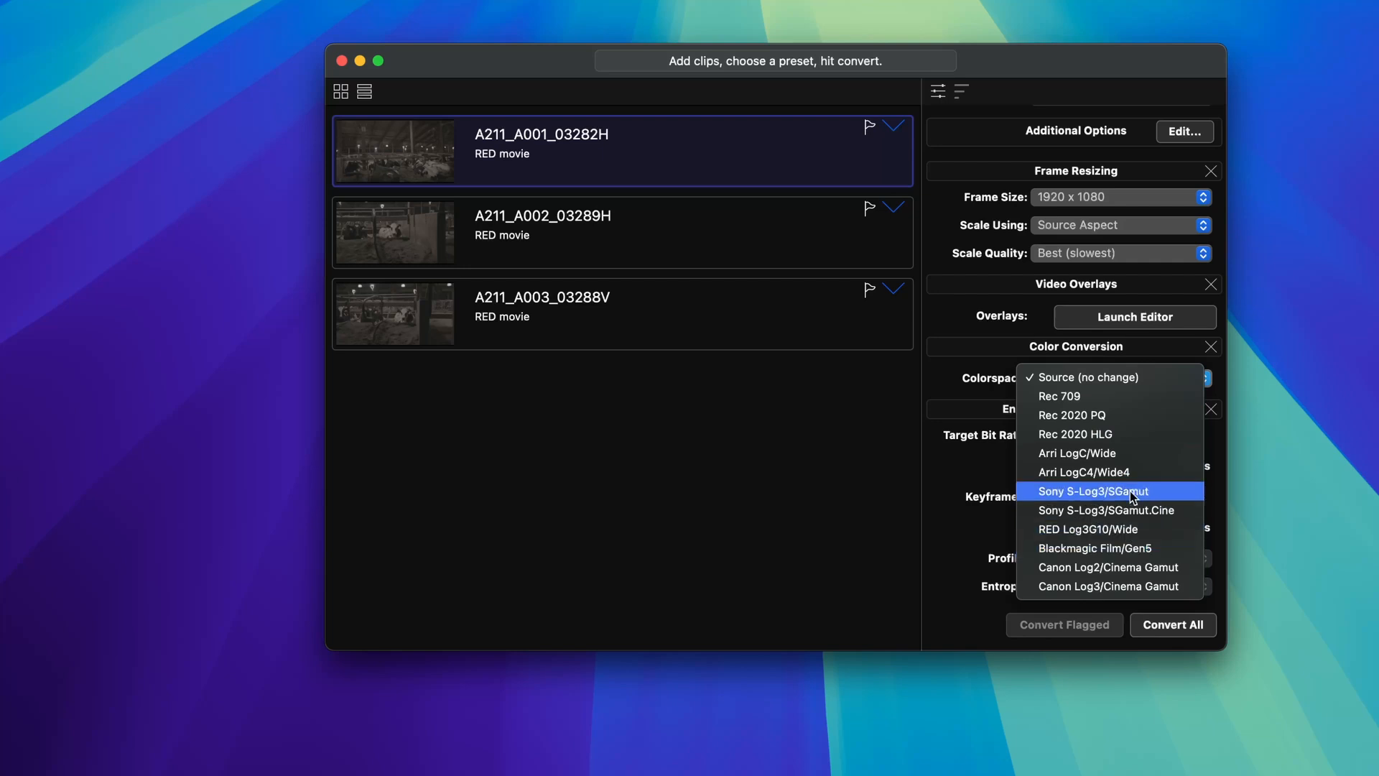
mouse_move(1124, 452)
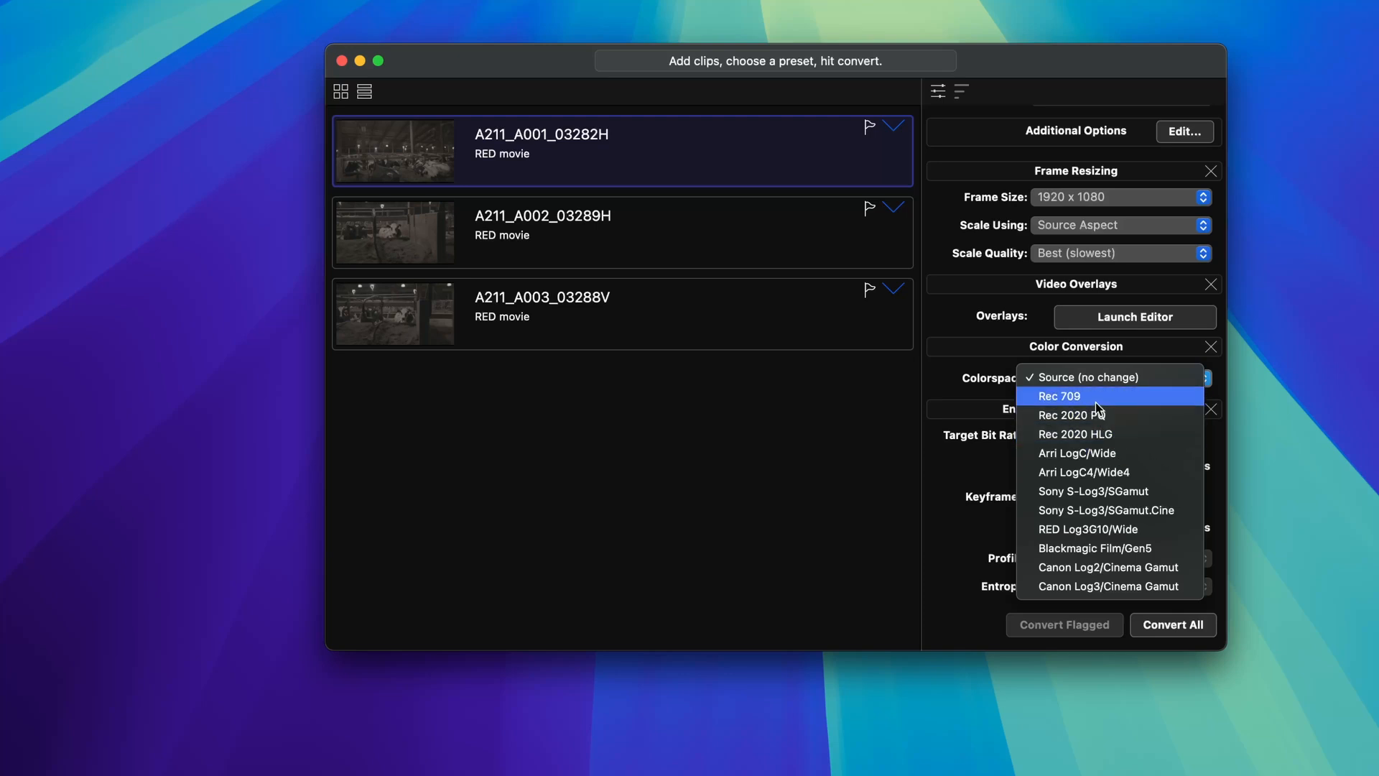
Step: Set the Color Conversion colorspace to Rec 709
left_click(1059, 395)
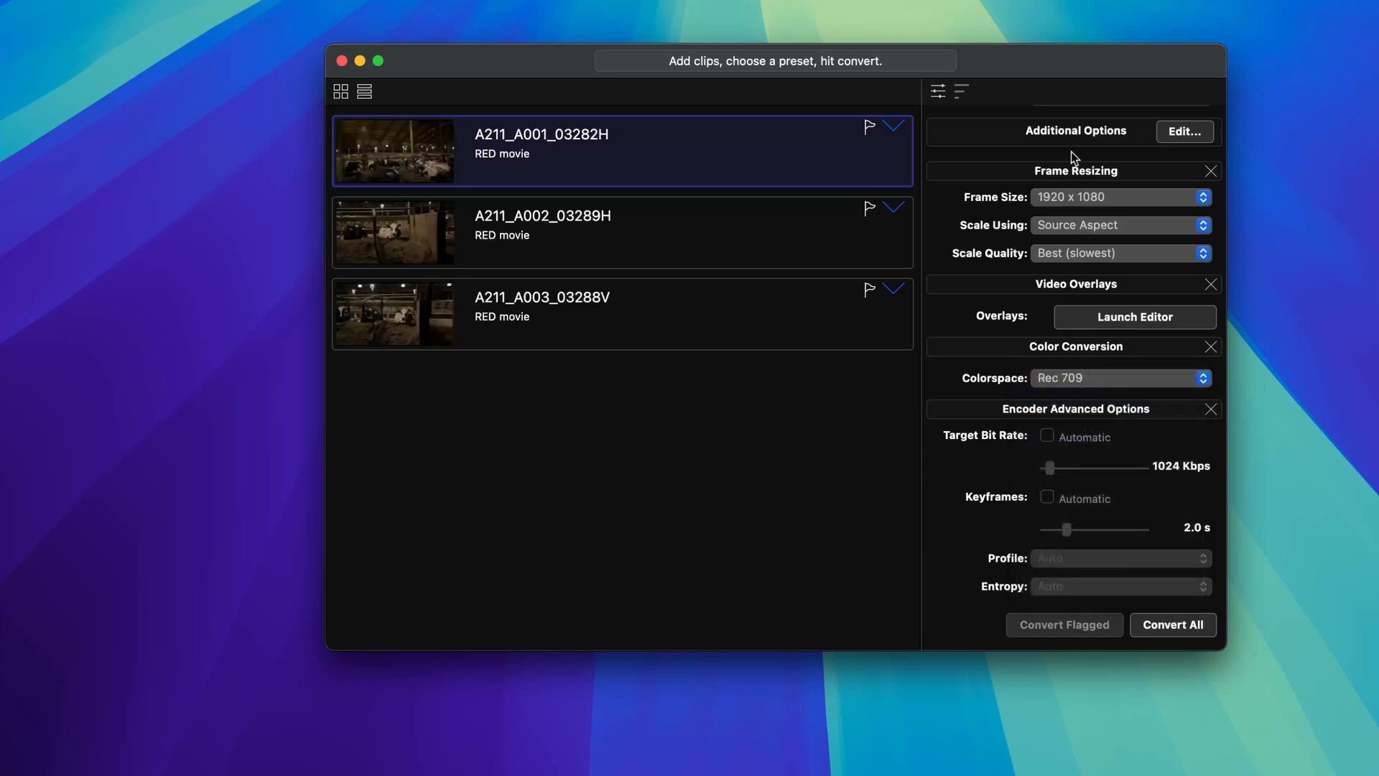
left_click(894, 127)
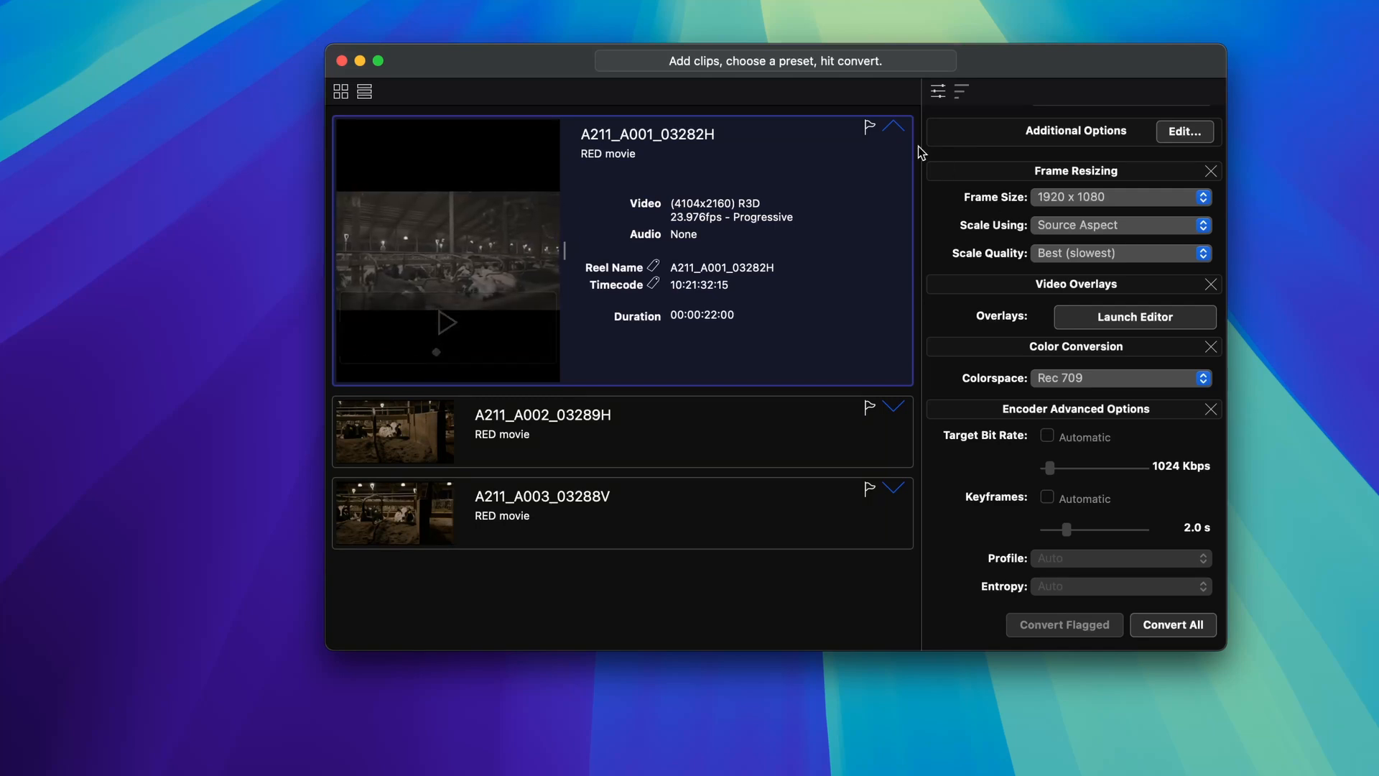
left_click(894, 126)
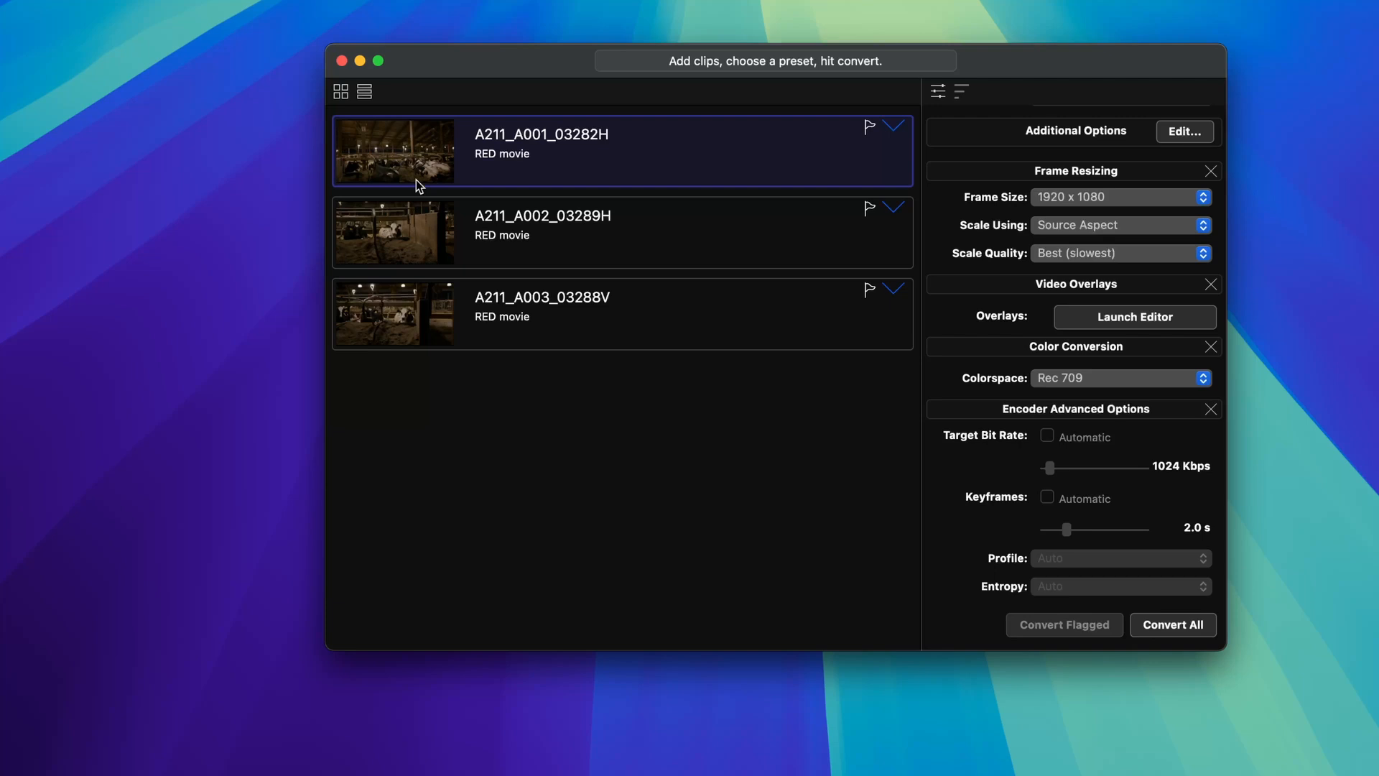
mouse_move(1123, 439)
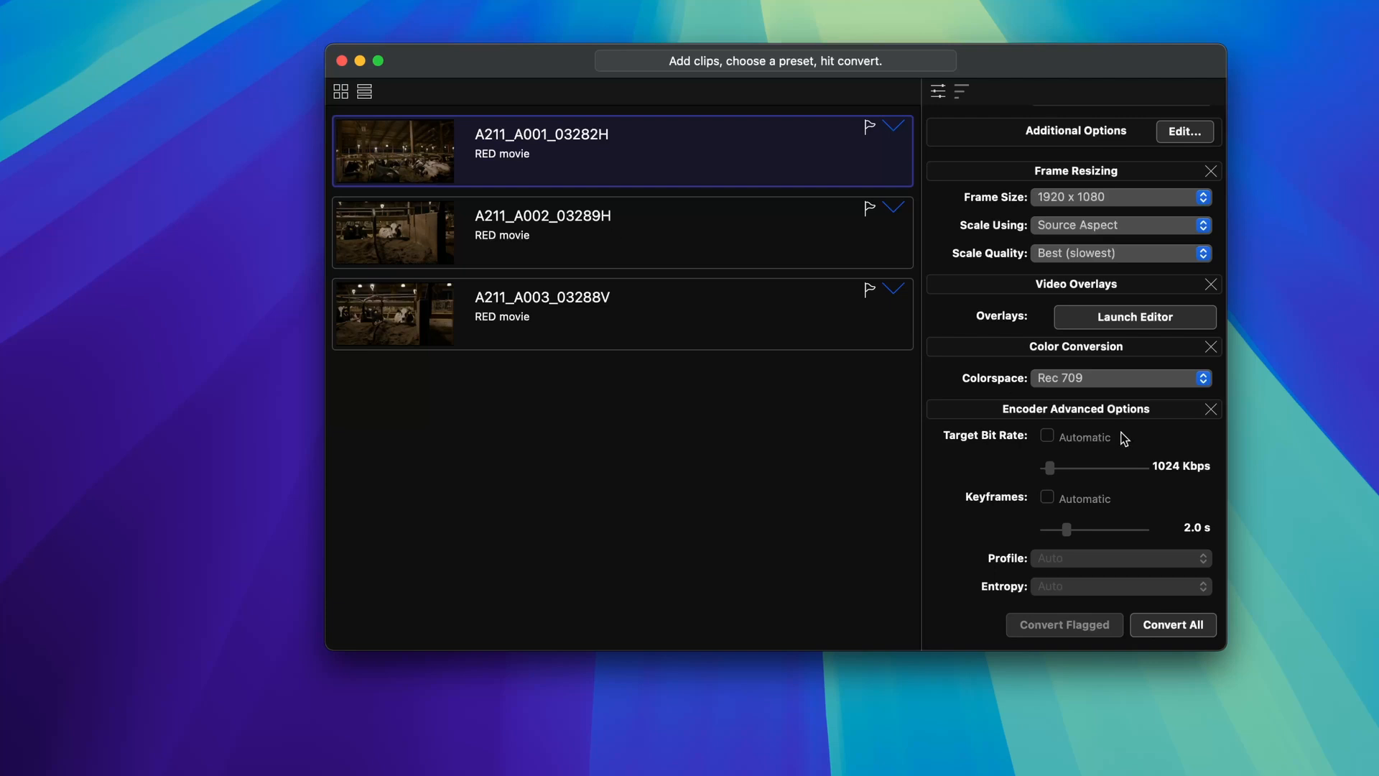
scroll("down", 3)
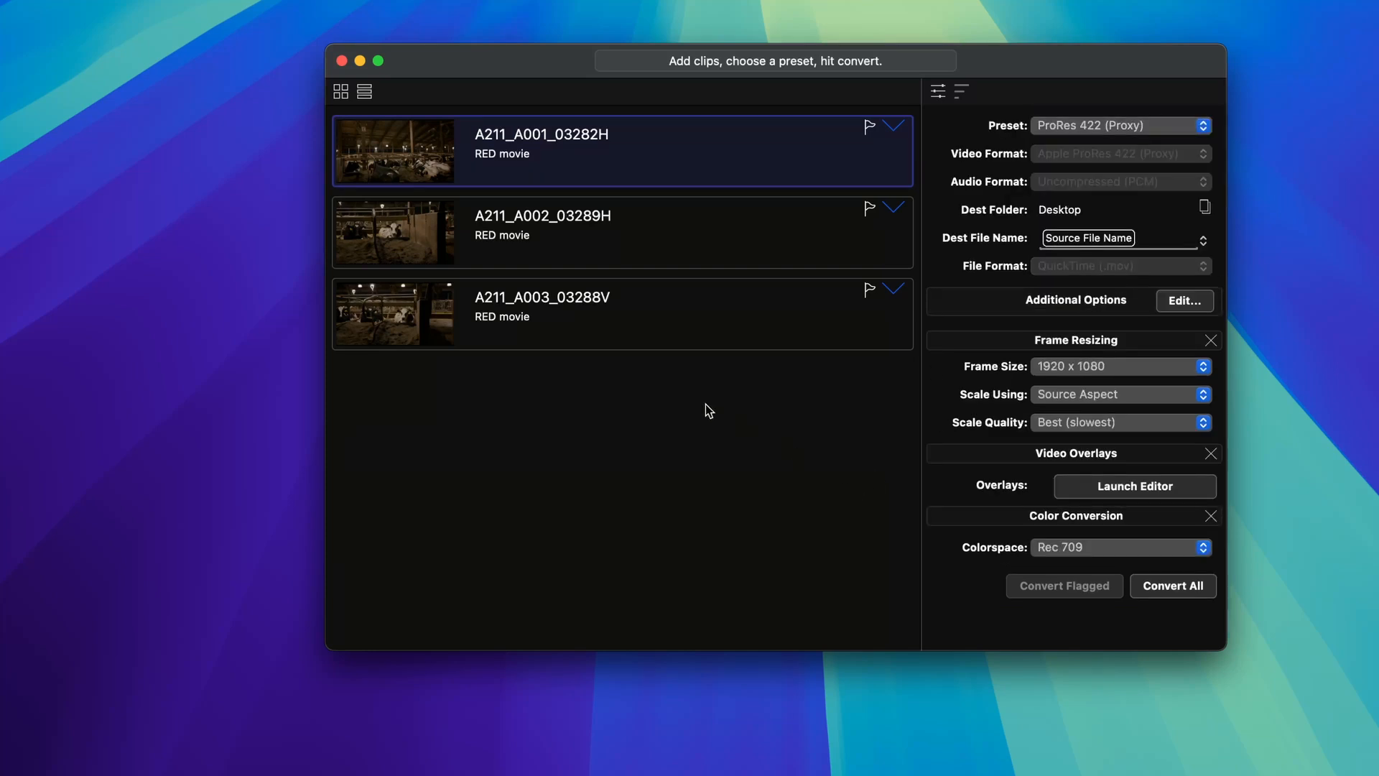
Step: Deselect the clips, Convert All three to ProRes Proxy .mov, and play the first proxy
left_click(630, 173)
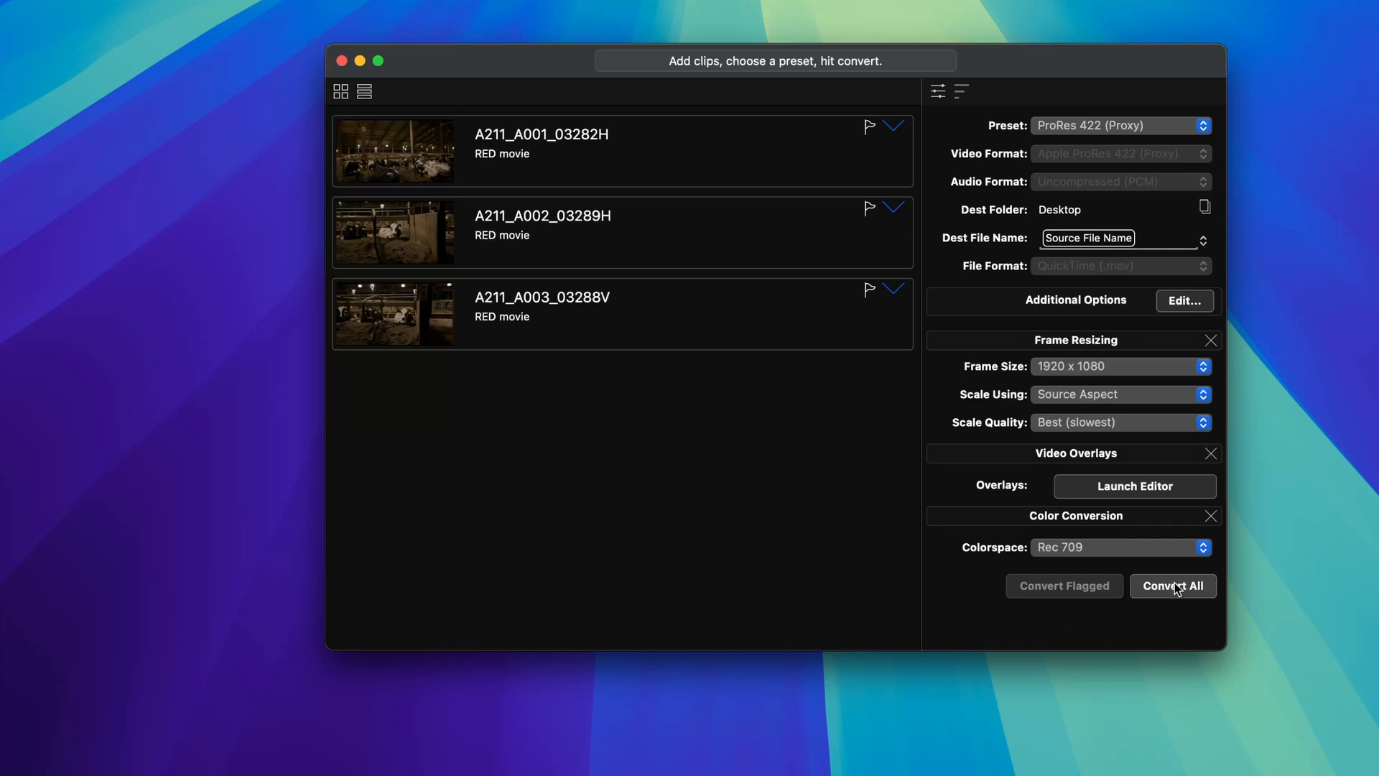
left_click(1173, 586)
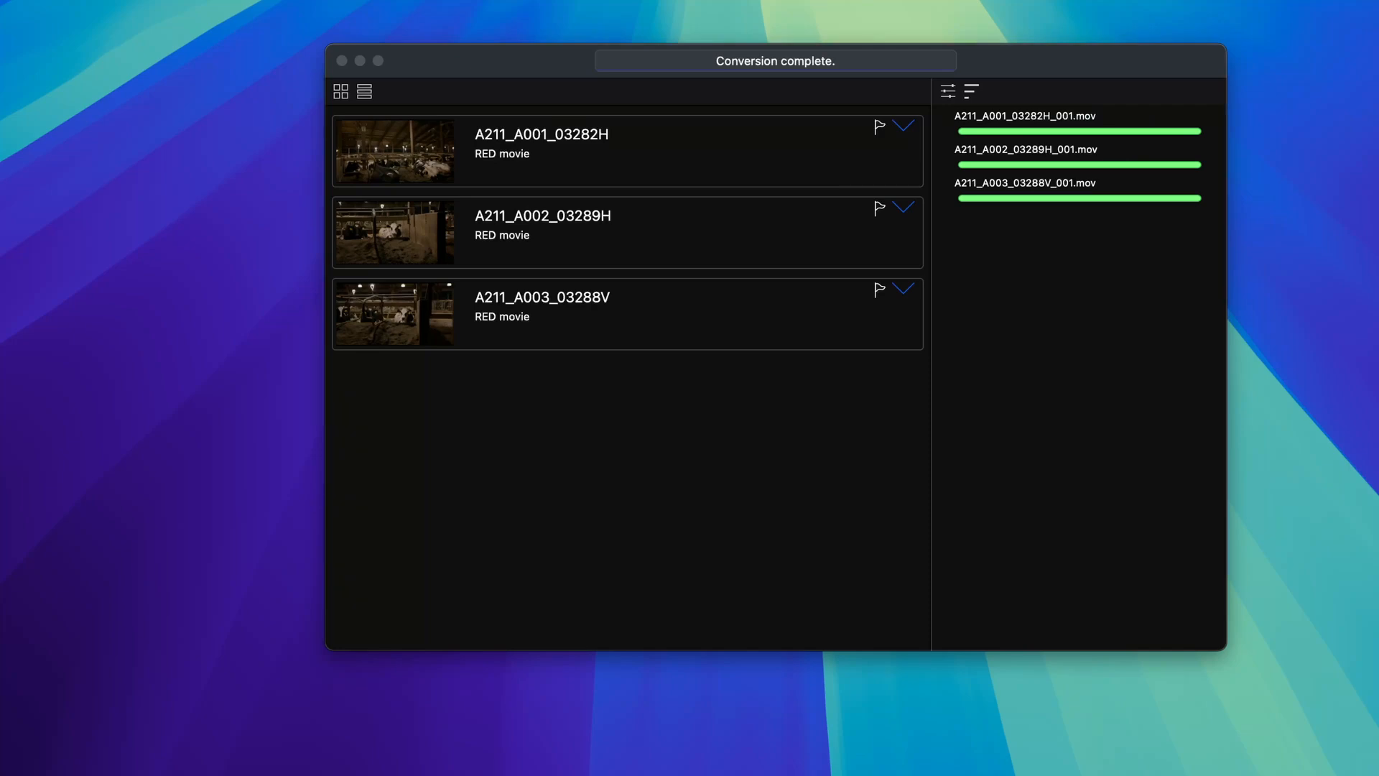
double_click(394, 151)
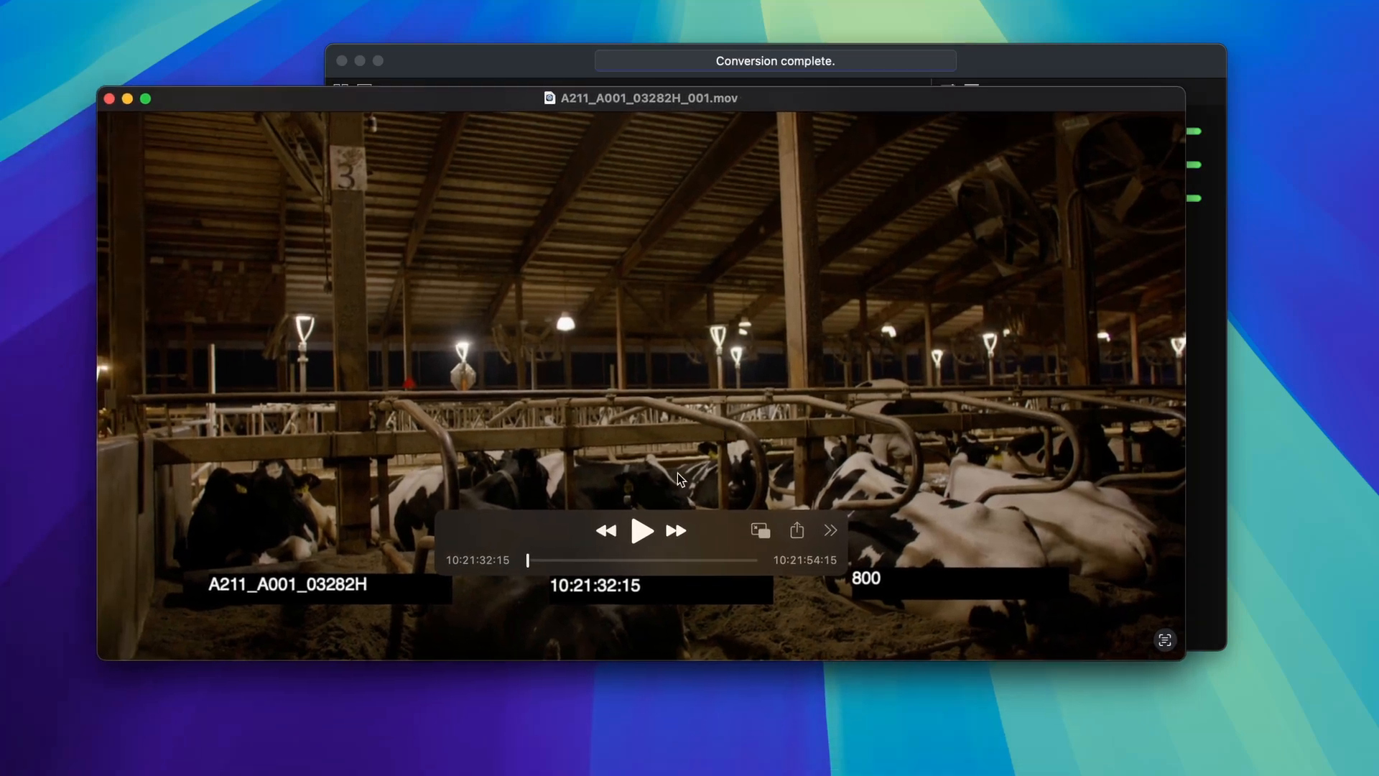
Step: Play, pause and scrub the first proxy to verify reel name, timecode and 800 ISO overlays, then close it
left_click(643, 530)
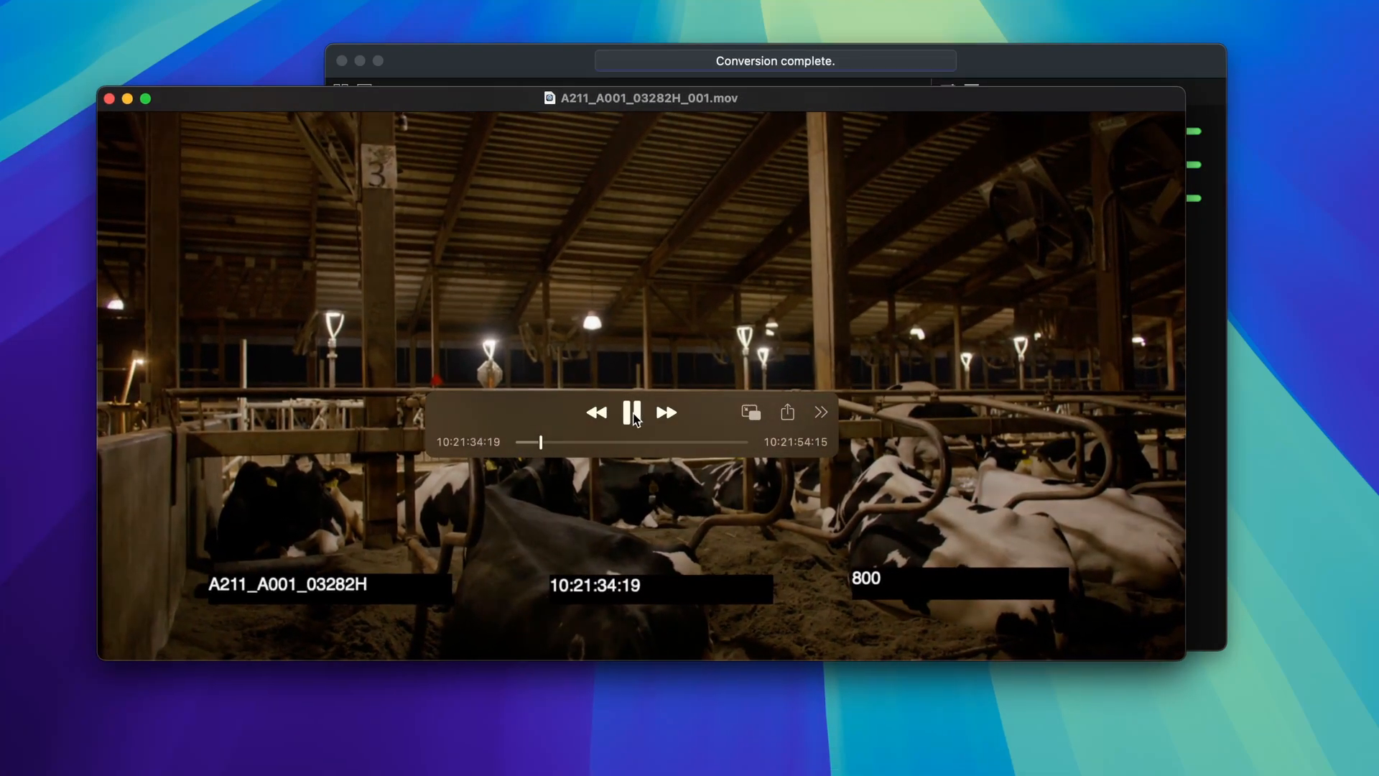
left_click(632, 412)
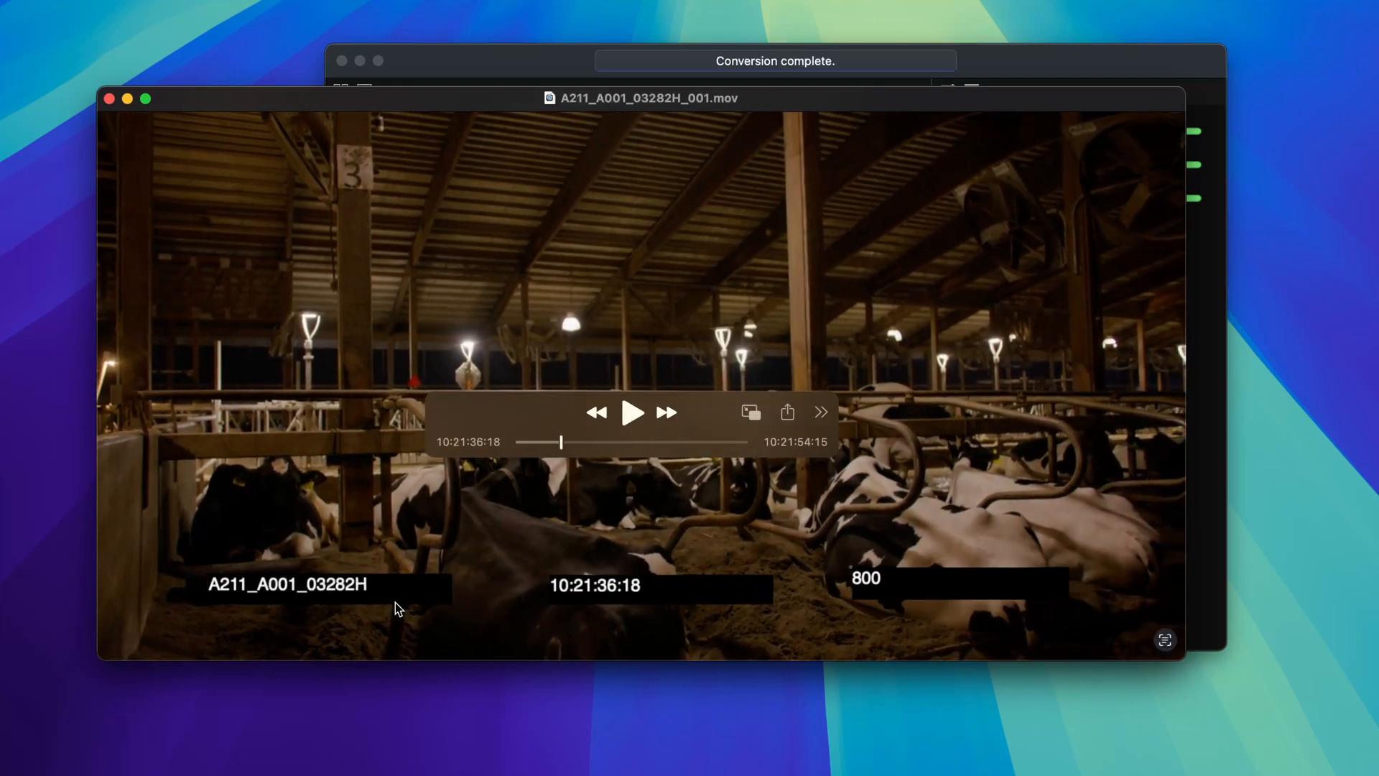
mouse_move(876, 606)
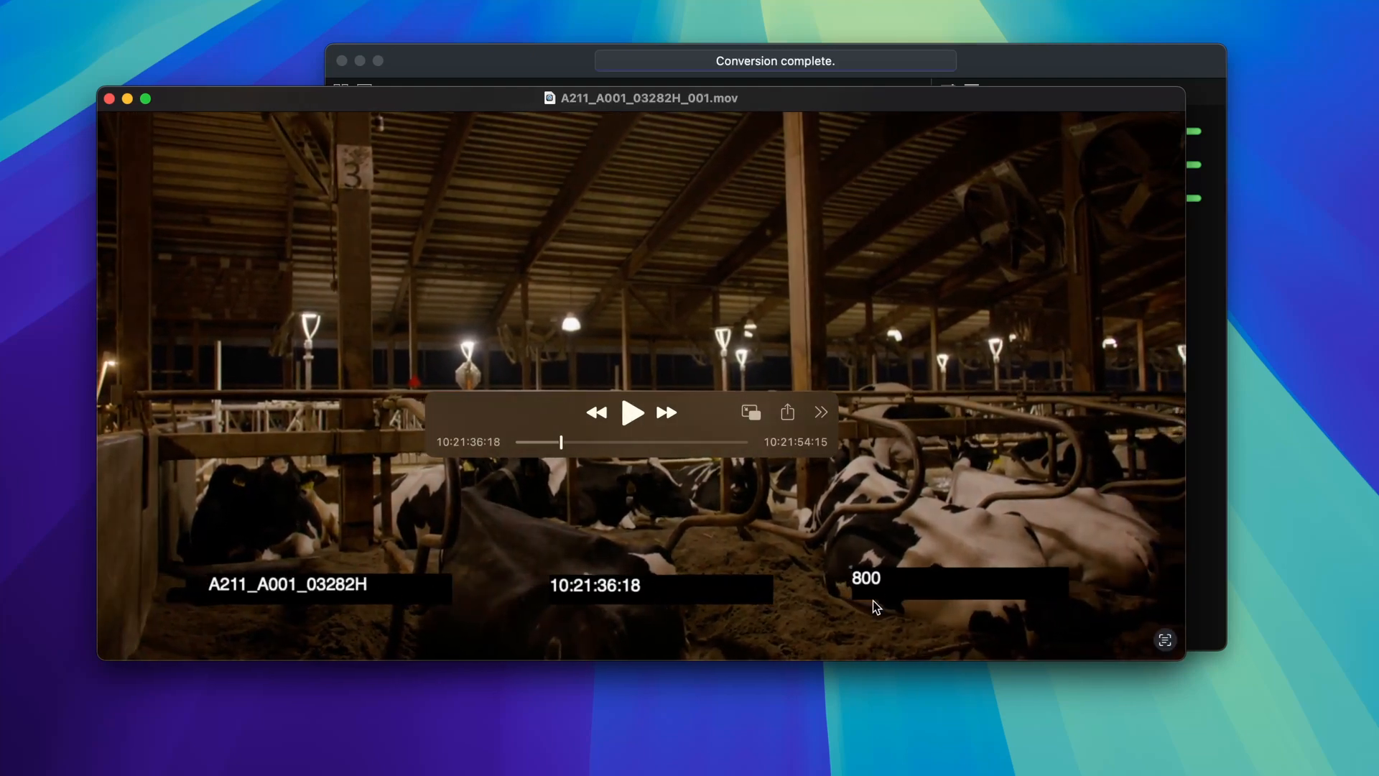
mouse_move(700, 461)
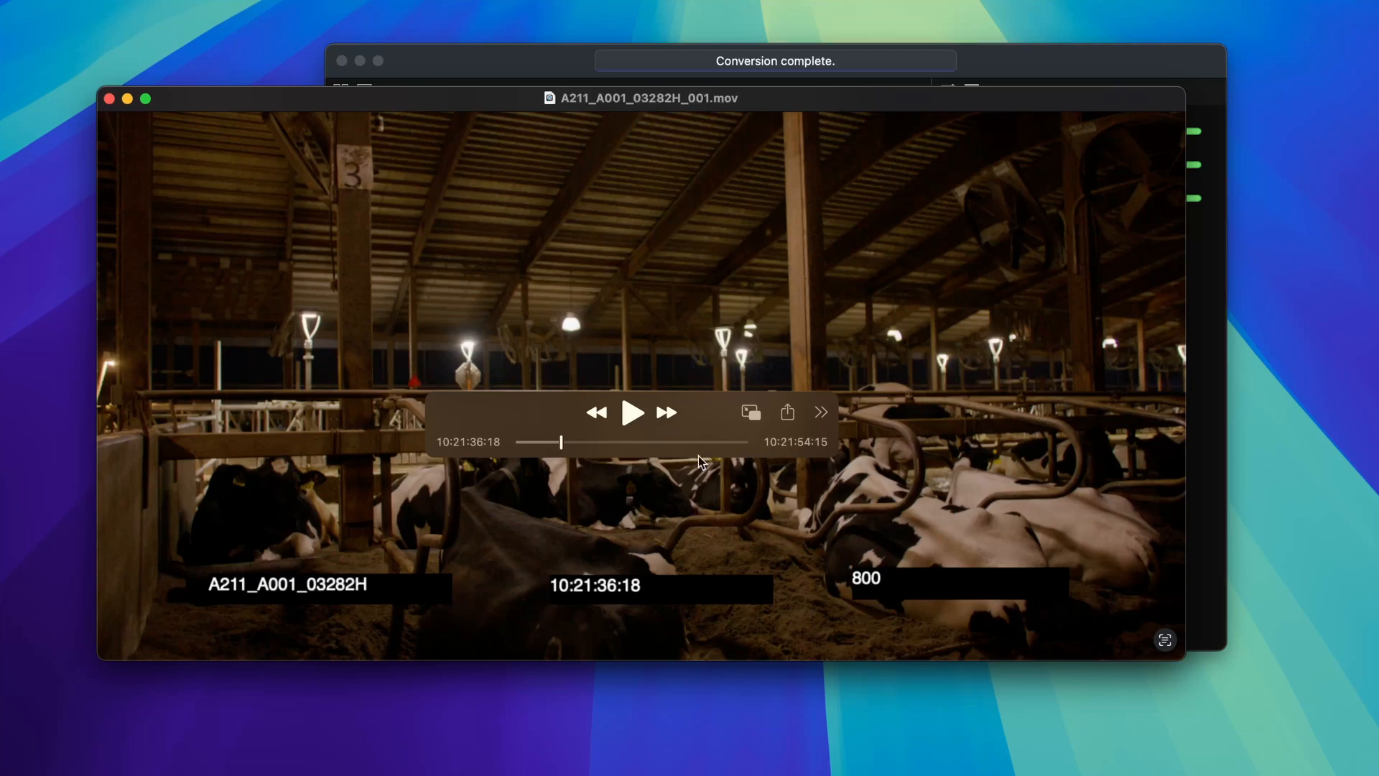
mouse_move(730, 415)
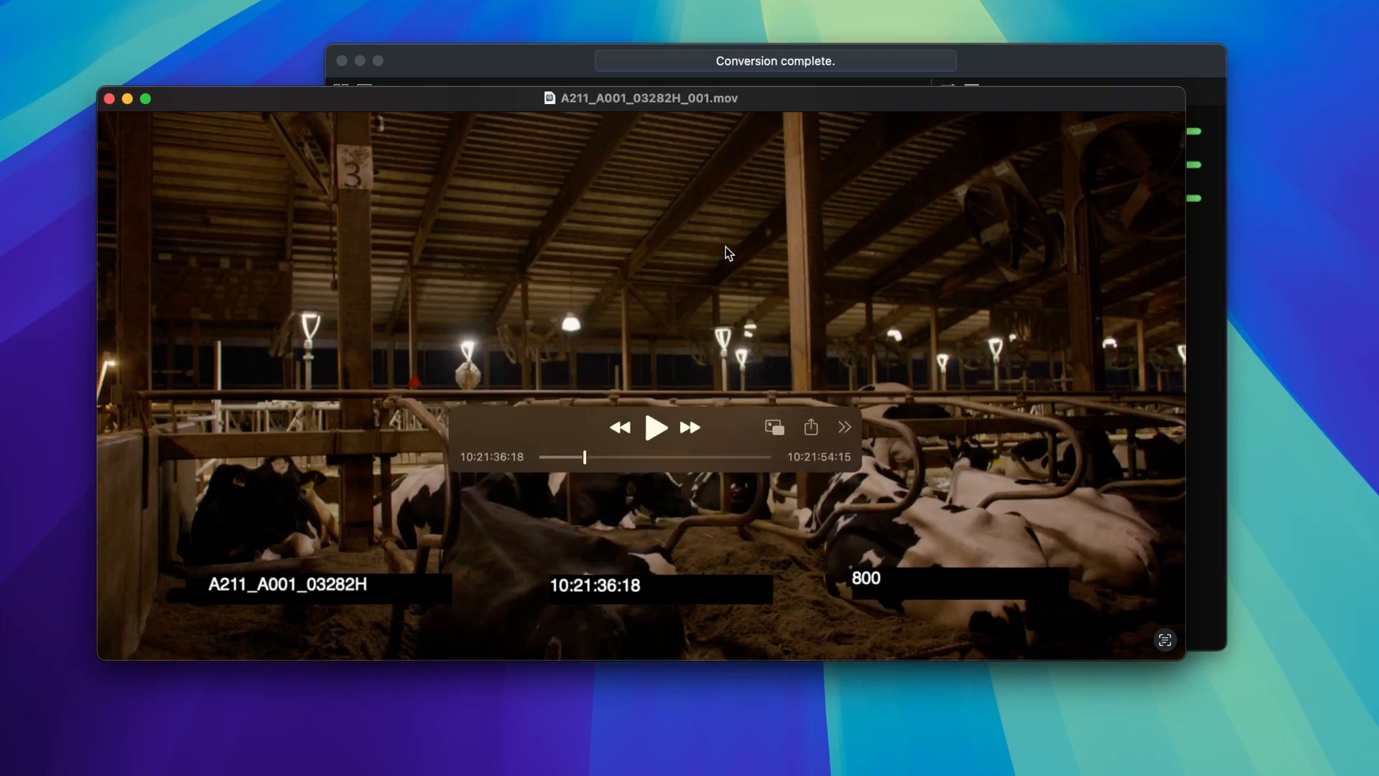
left_click_drag(585, 457, 668, 457)
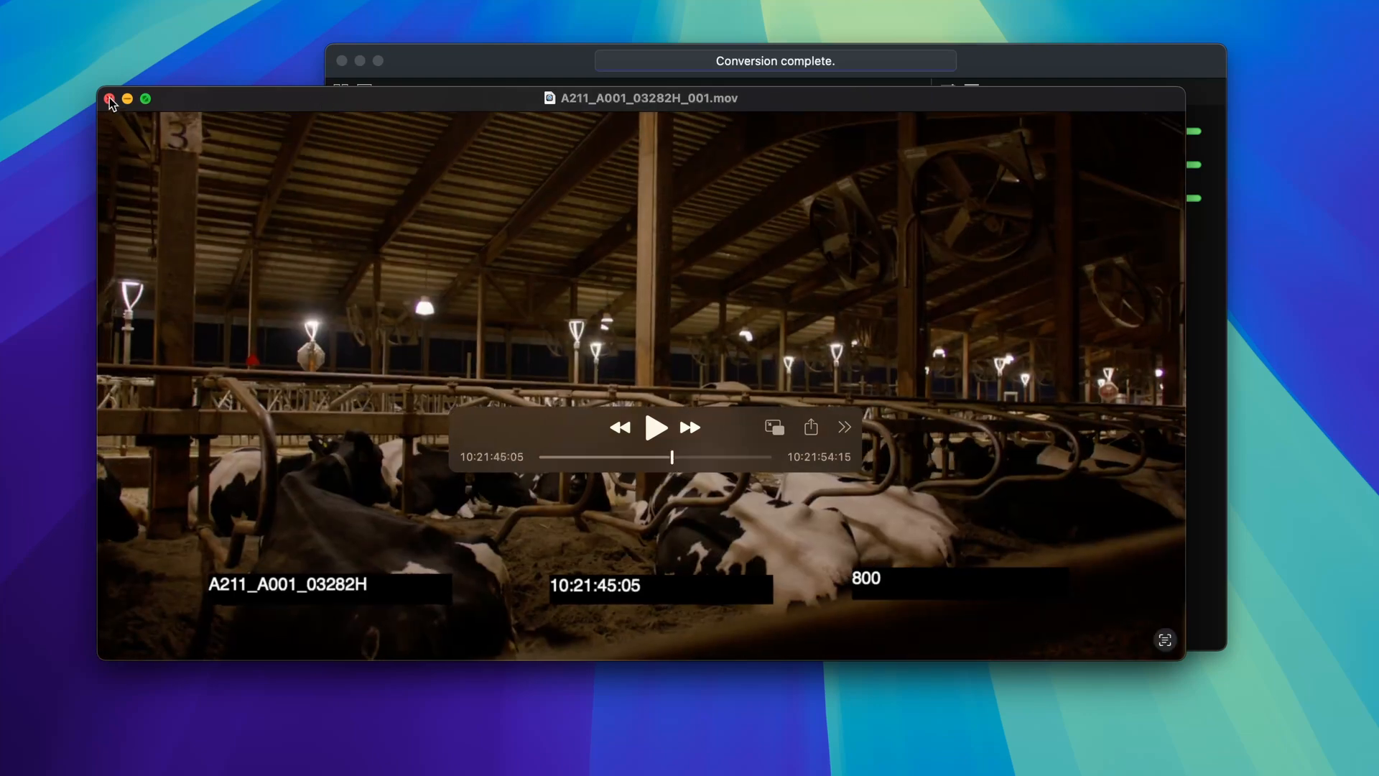
left_click(110, 98)
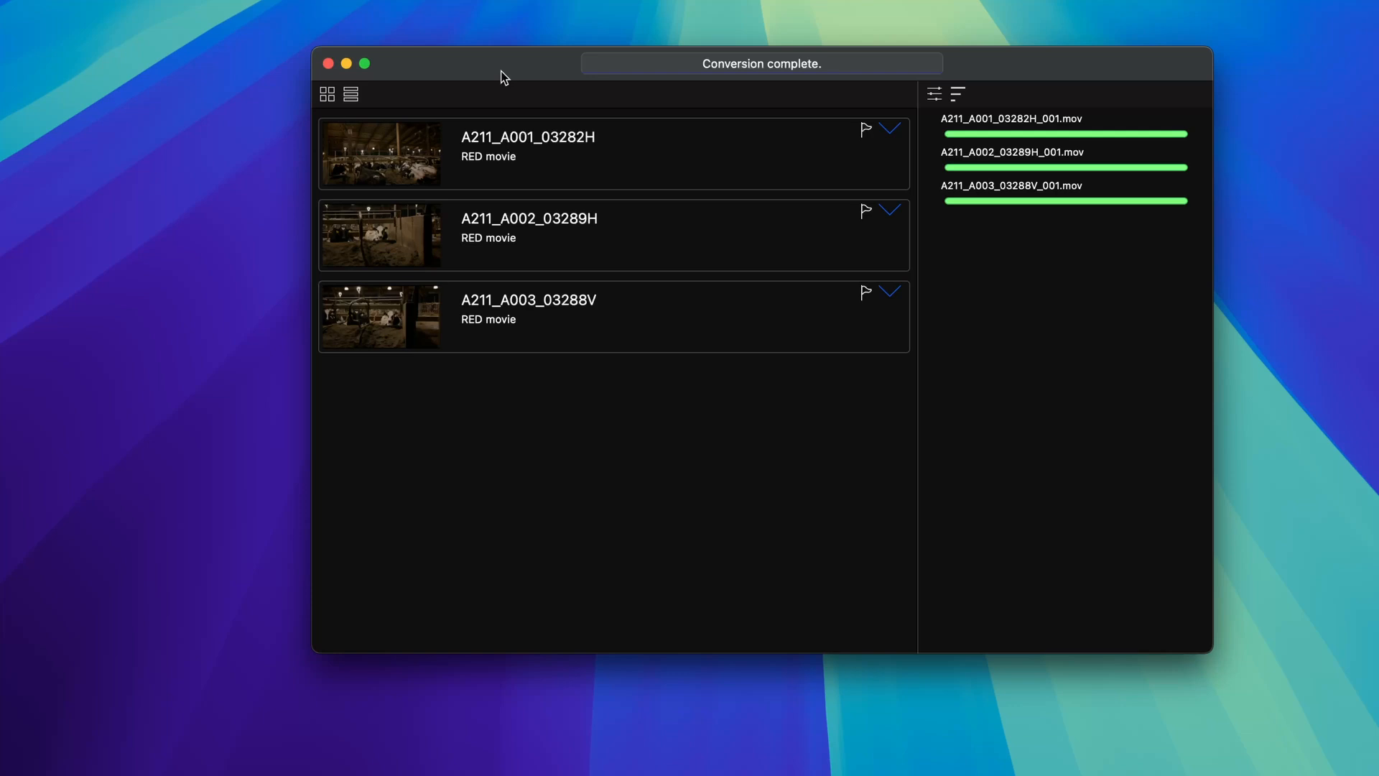
mouse_move(1037, 33)
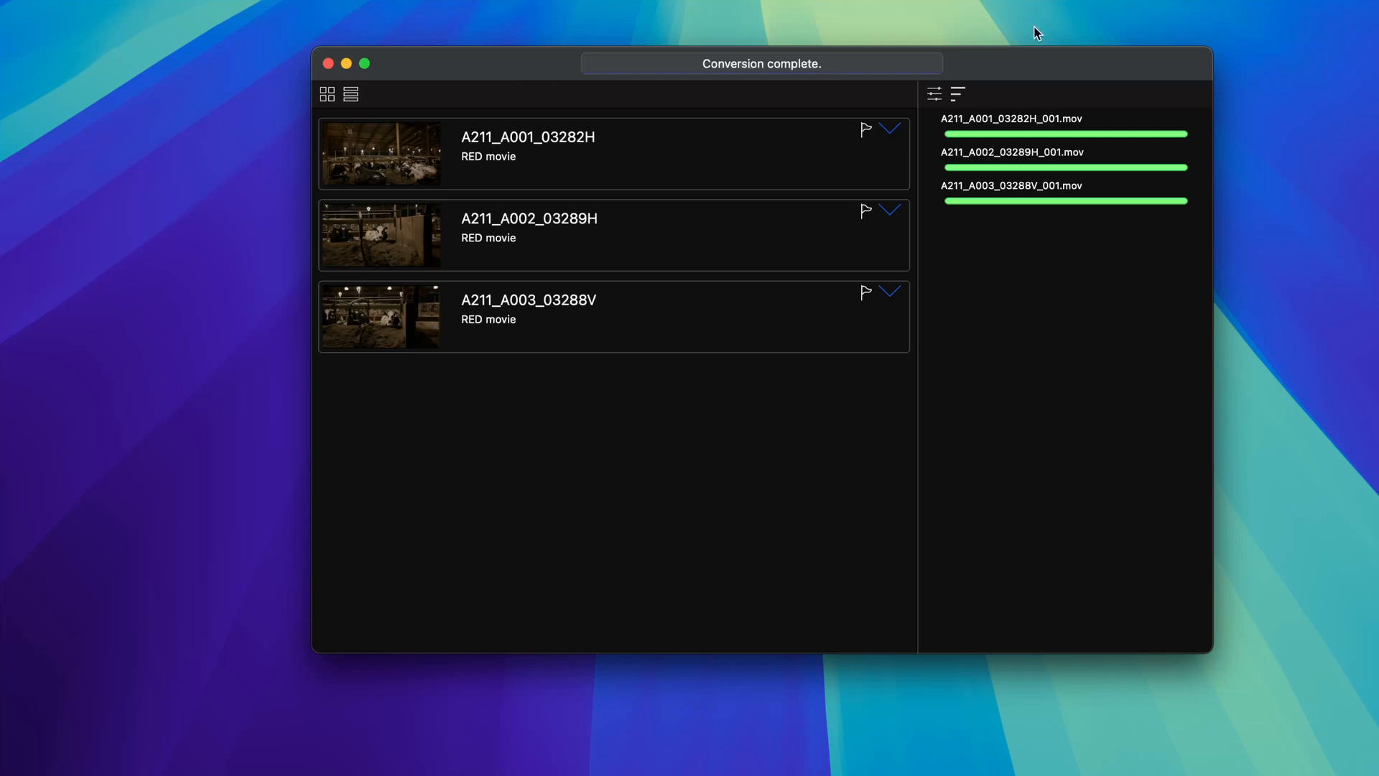
Step: Reposition the window and show the ProRes 422 (Proxy), 1920 x 1080, Rec 709 settings again
left_click_drag(761, 62, 696, 104)
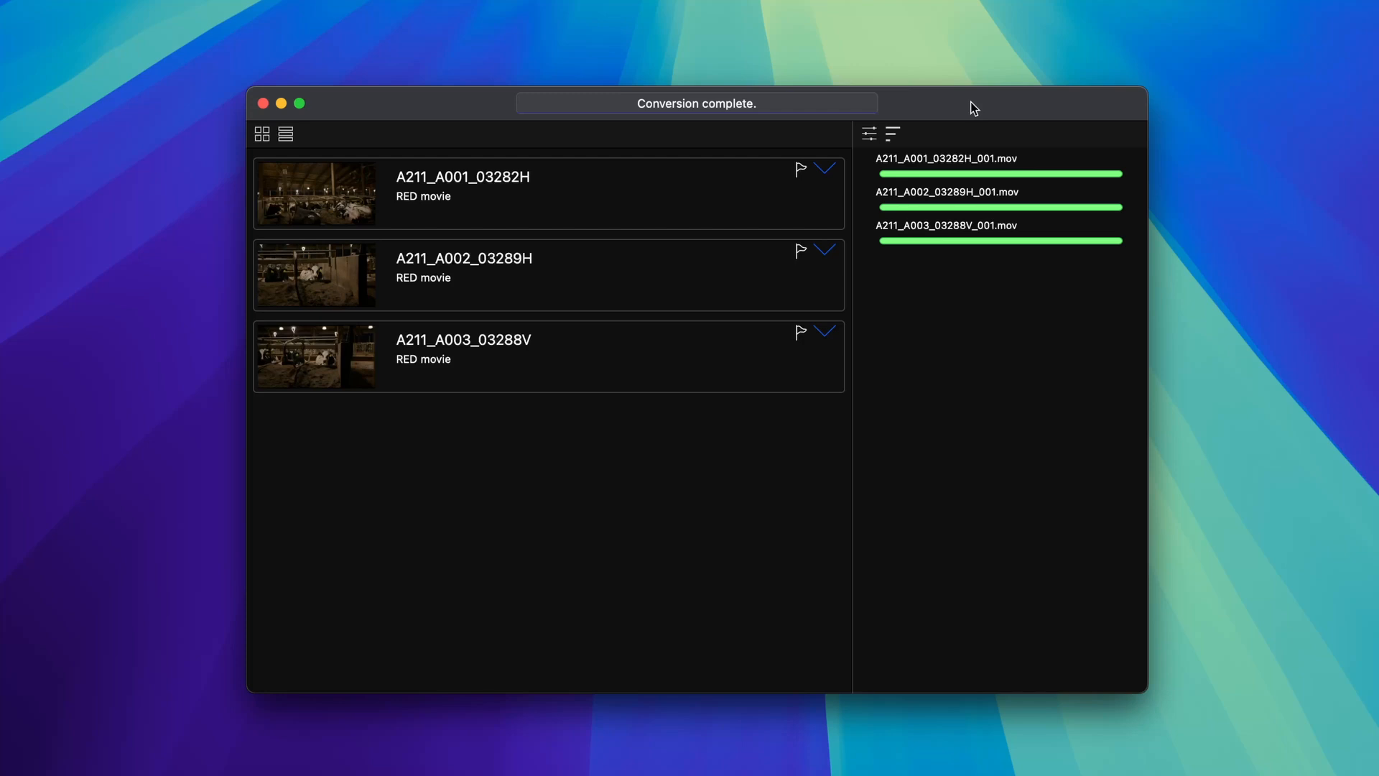
mouse_move(876, 139)
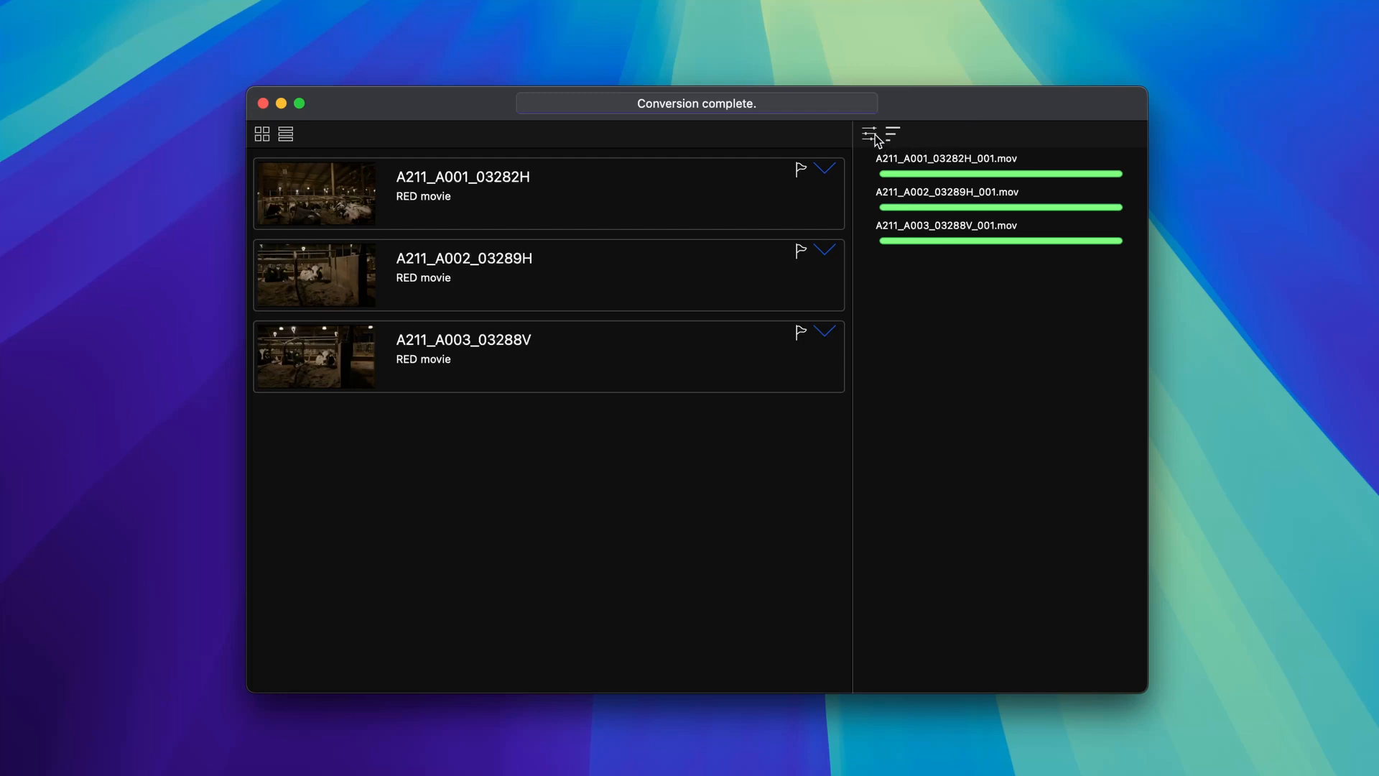
left_click(859, 134)
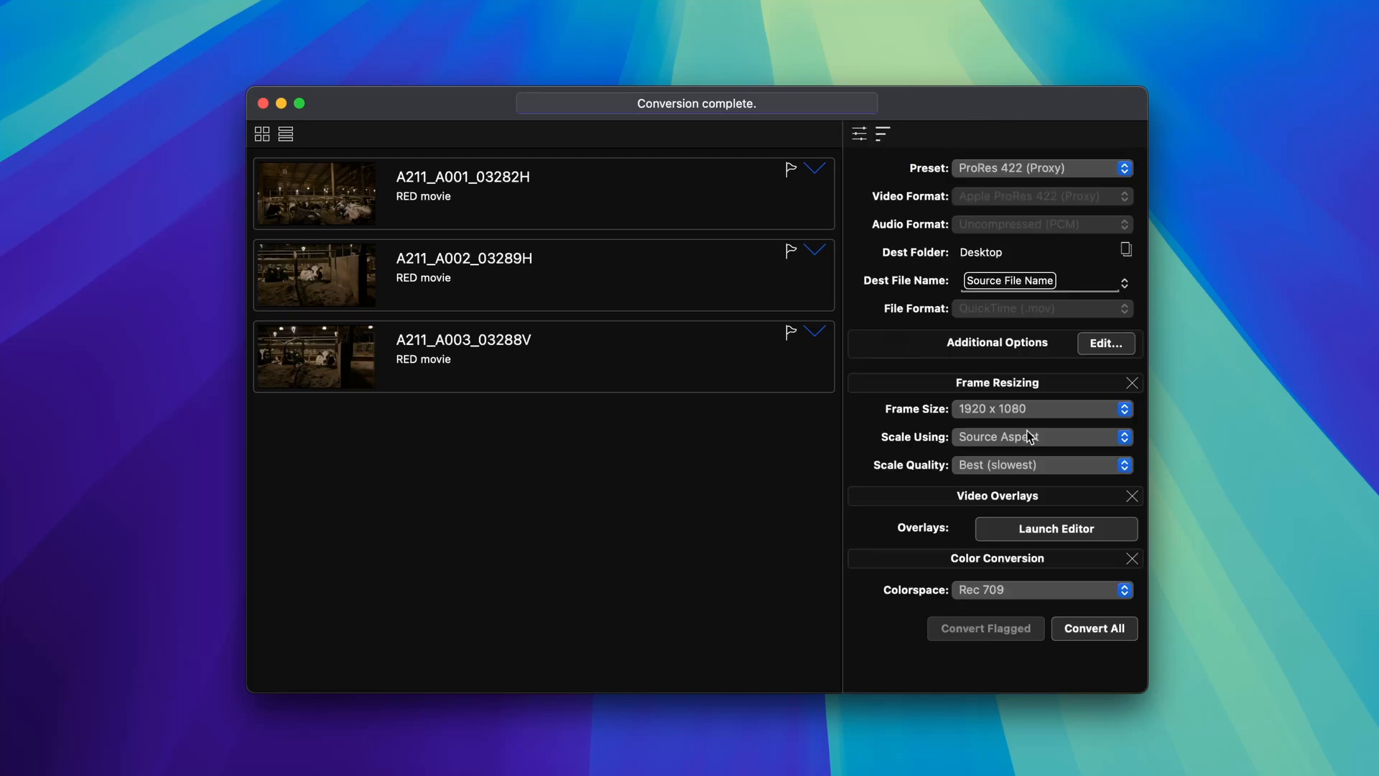
mouse_move(1047, 531)
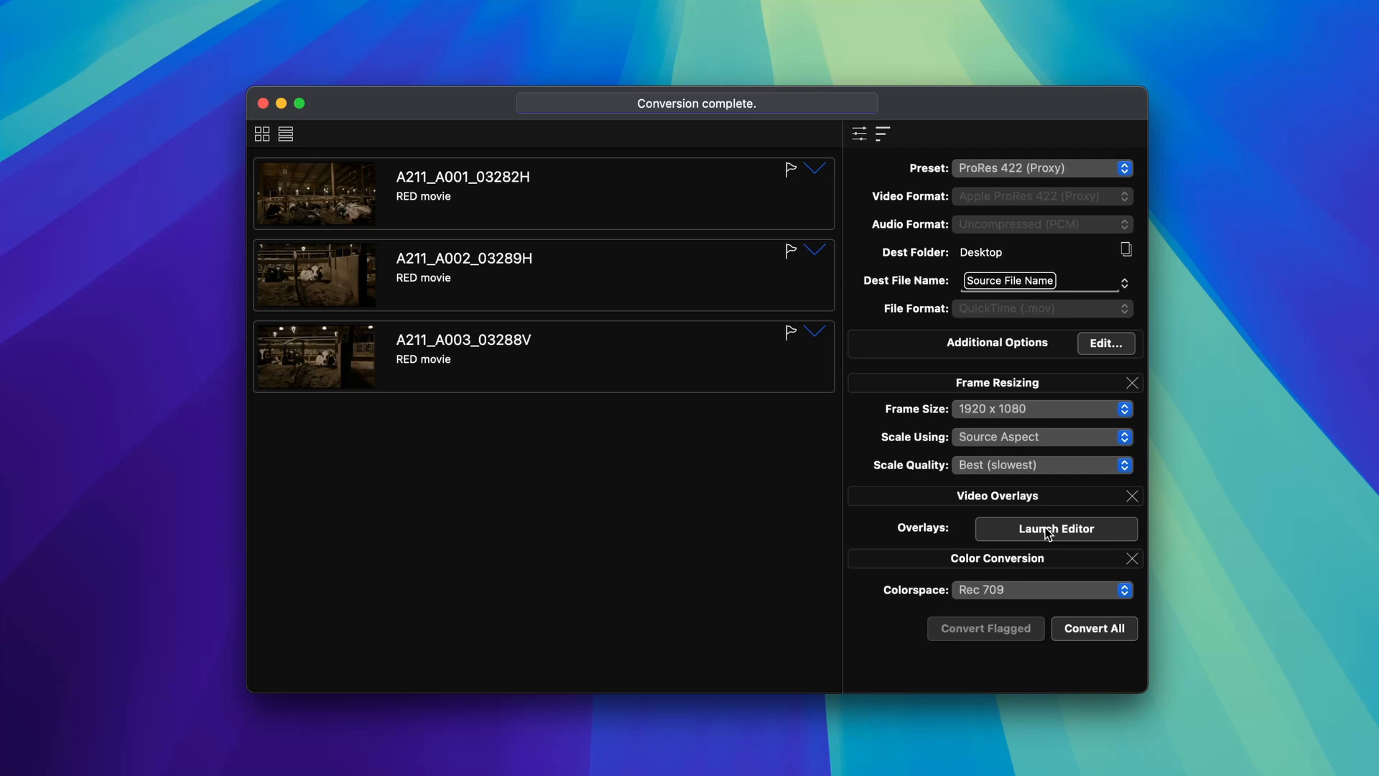
mouse_move(1090, 125)
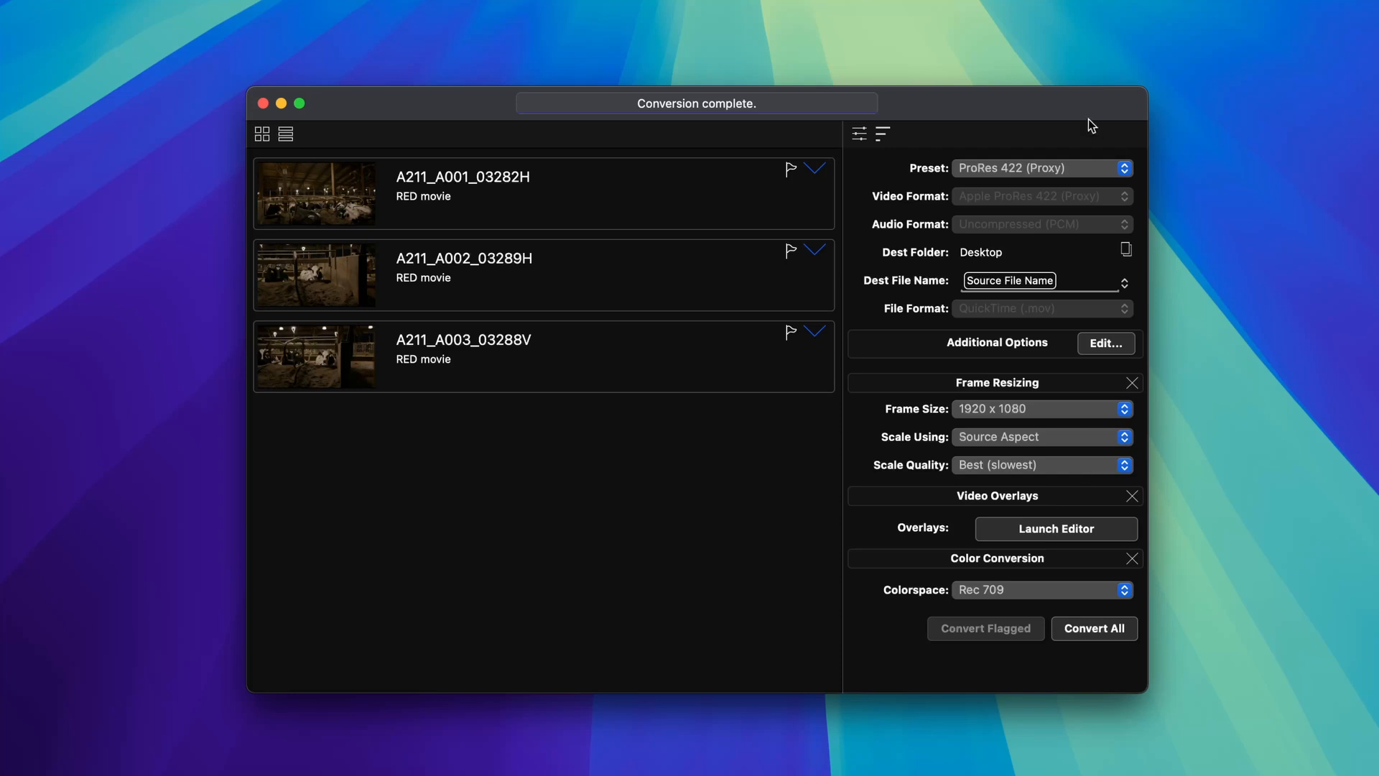